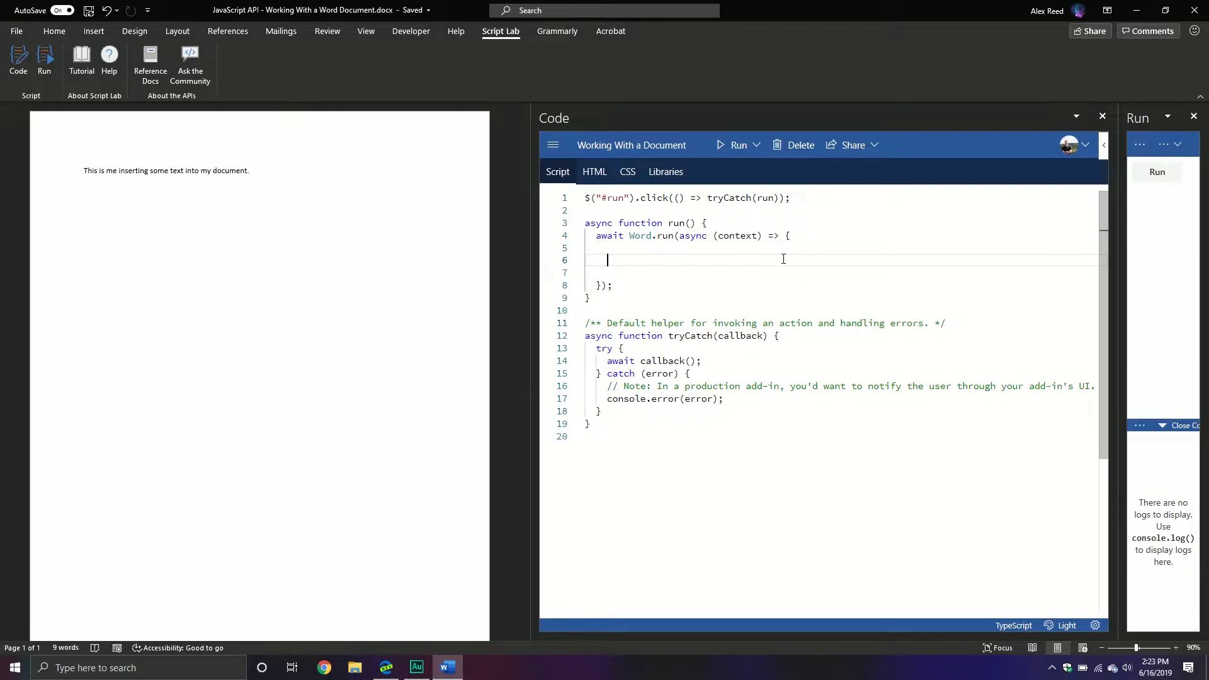
Add the comment '// grab the document' and 'let doc = context.document;' inside Word.run.
{"action": "type", "text": "// grab the dfo"}
{"action": "type", "text": "le"}
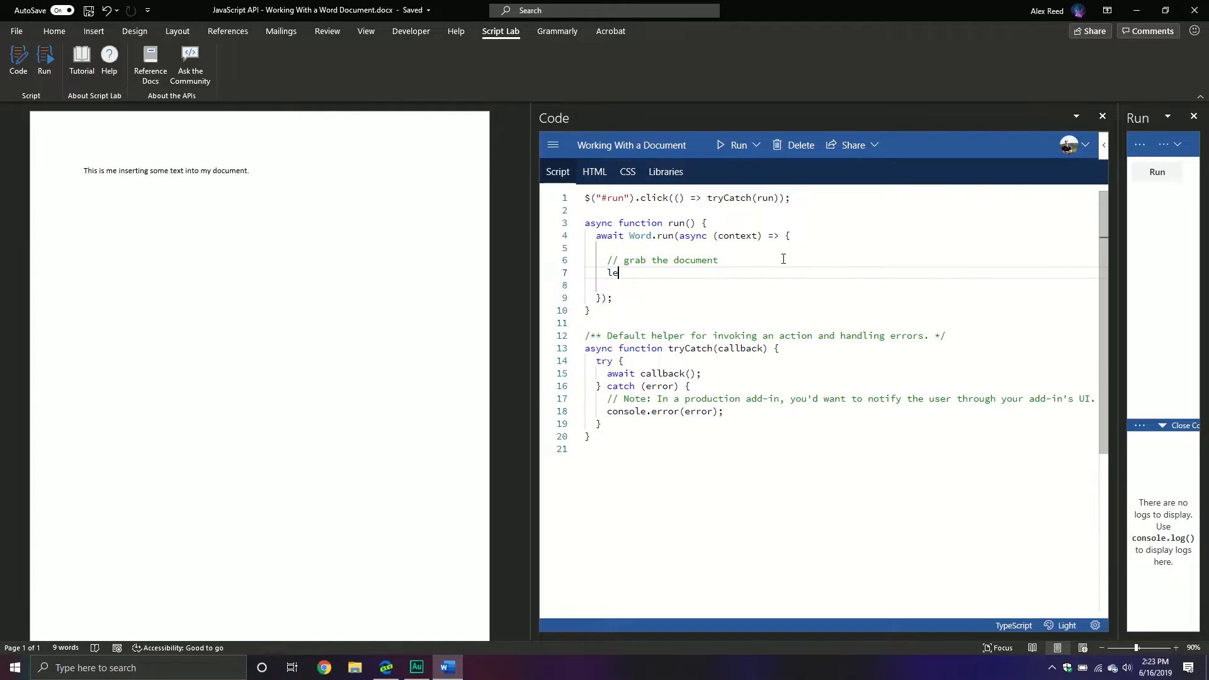
{"action": "type", "text": "t"}
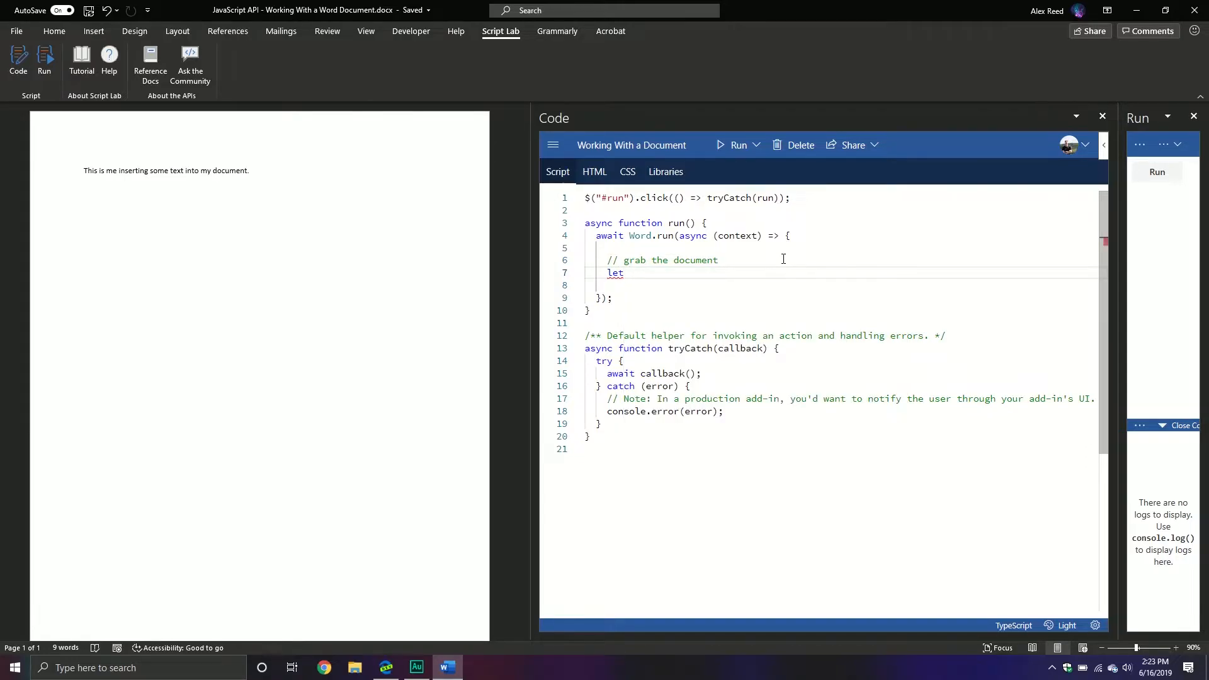
{"action": "type", "text": "doc ="}
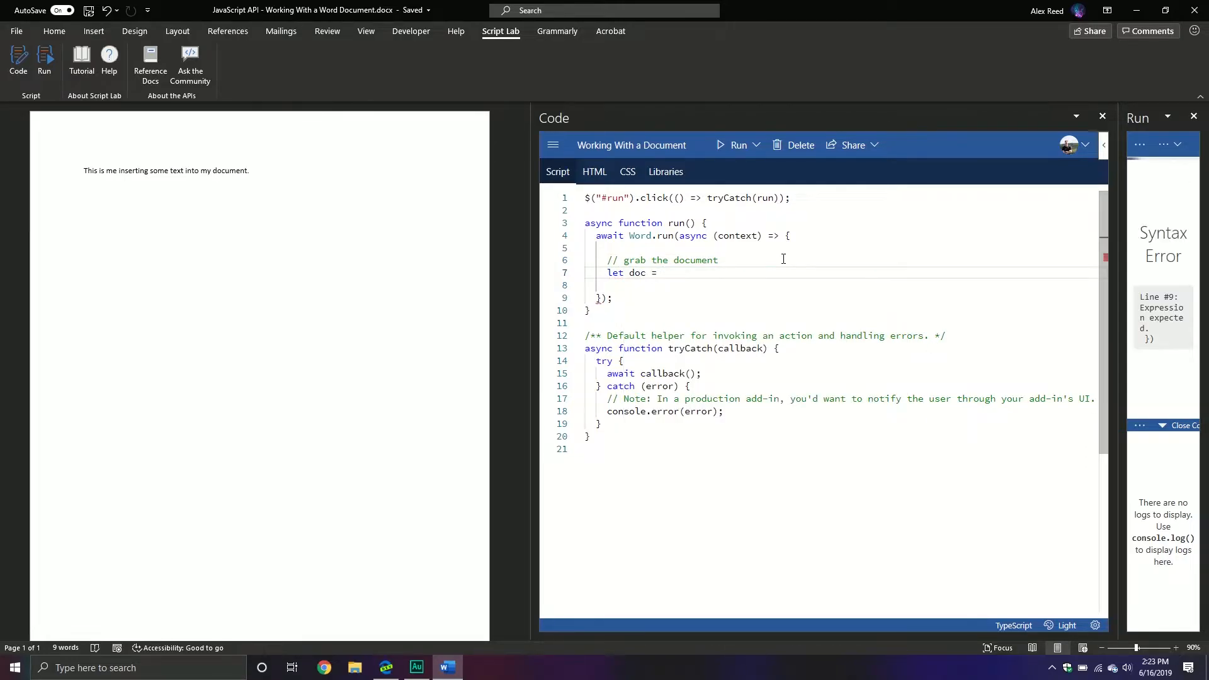
{"action": "type", "text": "context."}
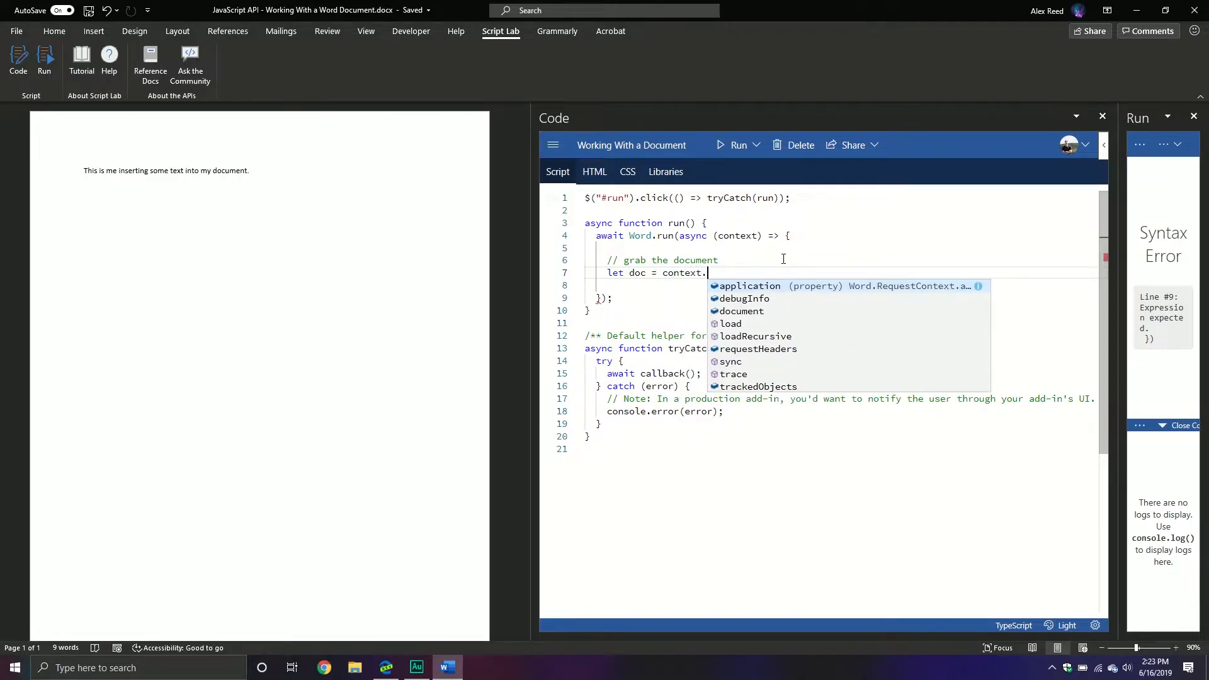
{"action": "type", "text": "document;"}
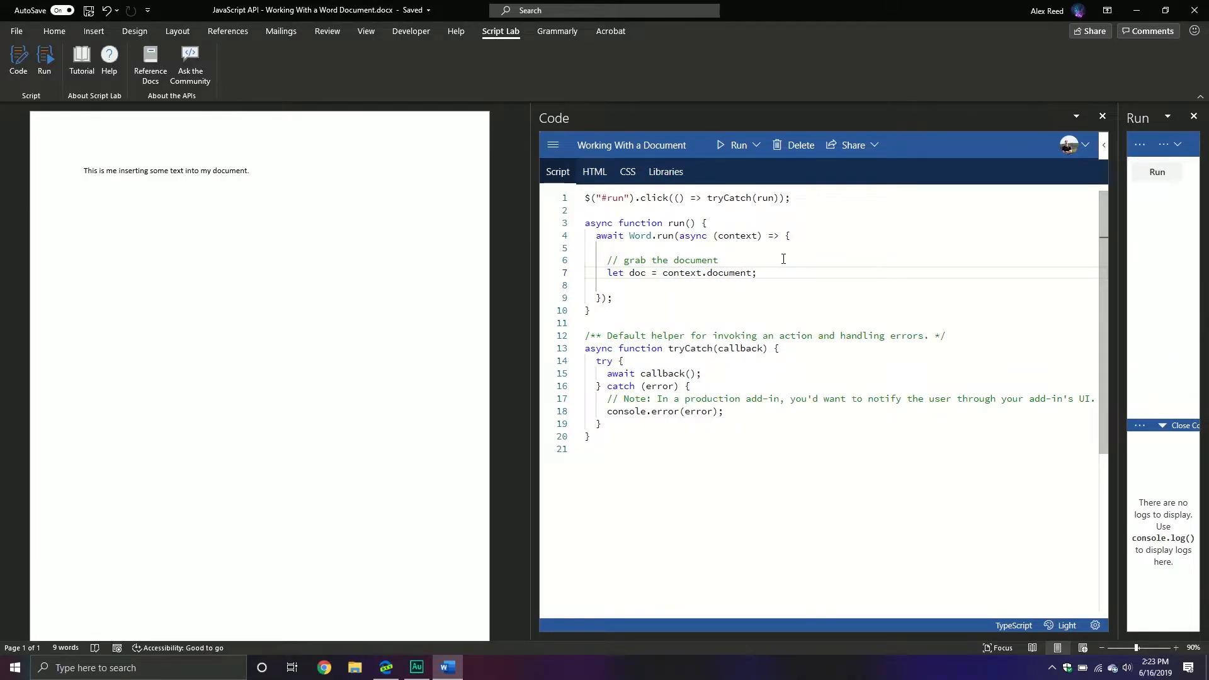
{"action": "double_click", "coordinate": [670, 273]}
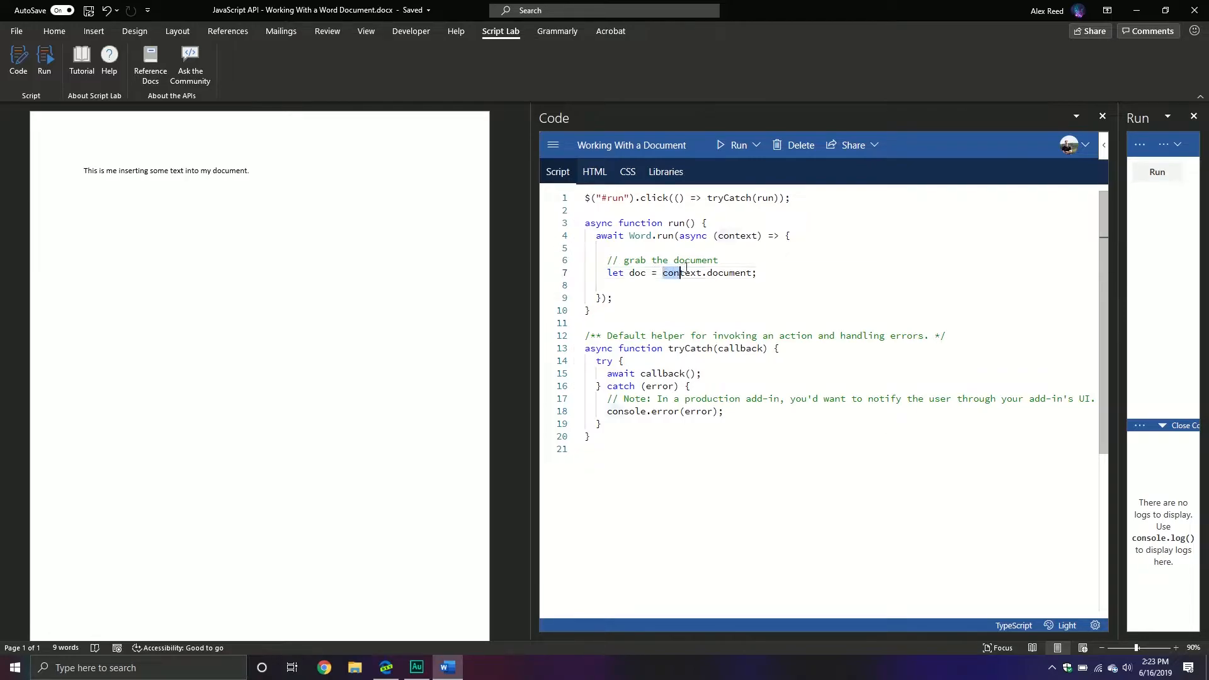
{"action": "double_click", "coordinate": [672, 273]}
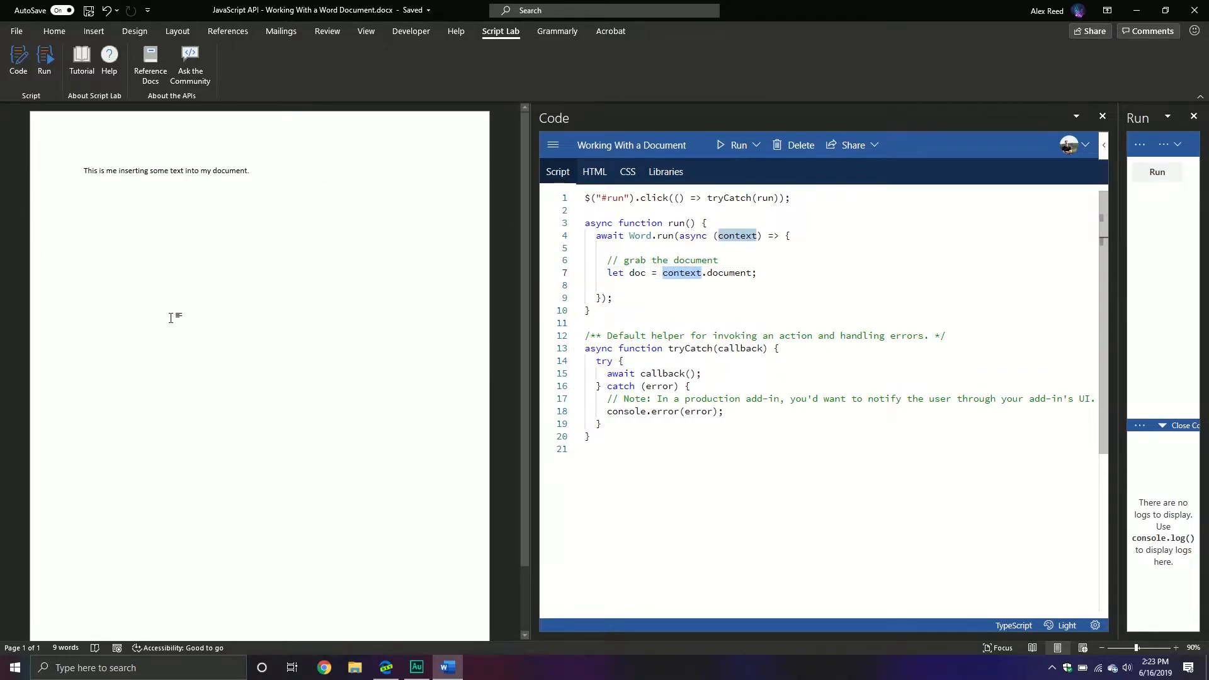
{"action": "left_click", "coordinate": [760, 272]}
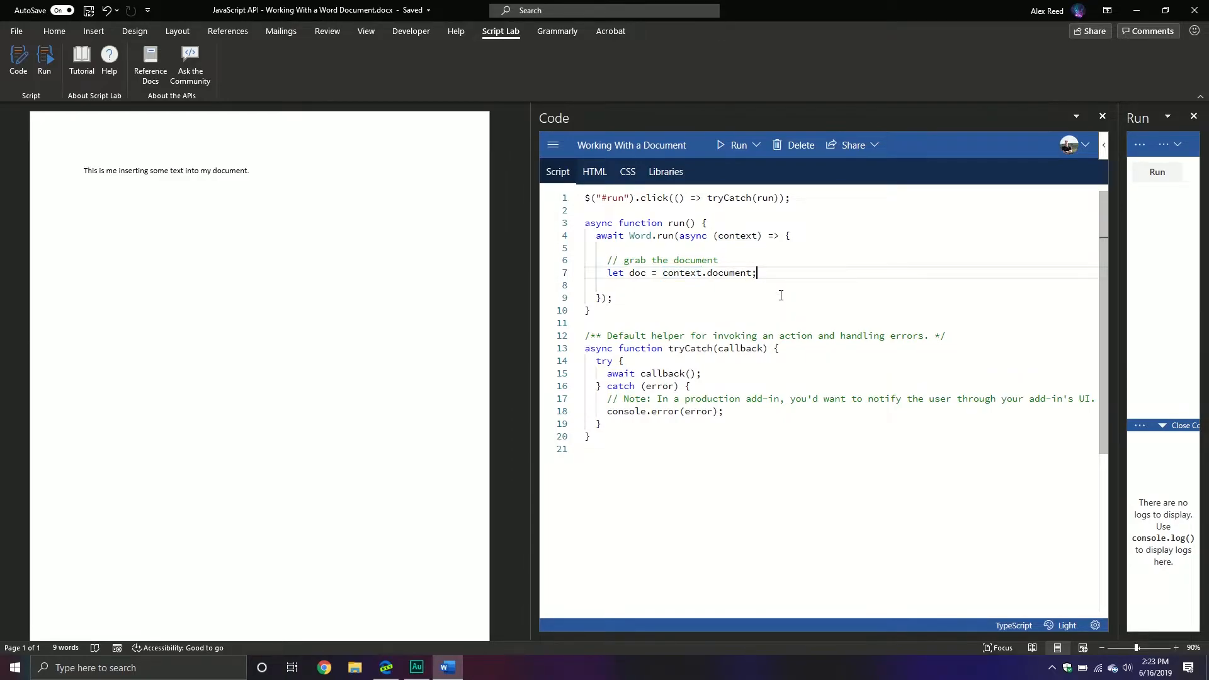
Type the comment '// insert some text into our document' below the doc line.
{"action": "type", "text": "/"}
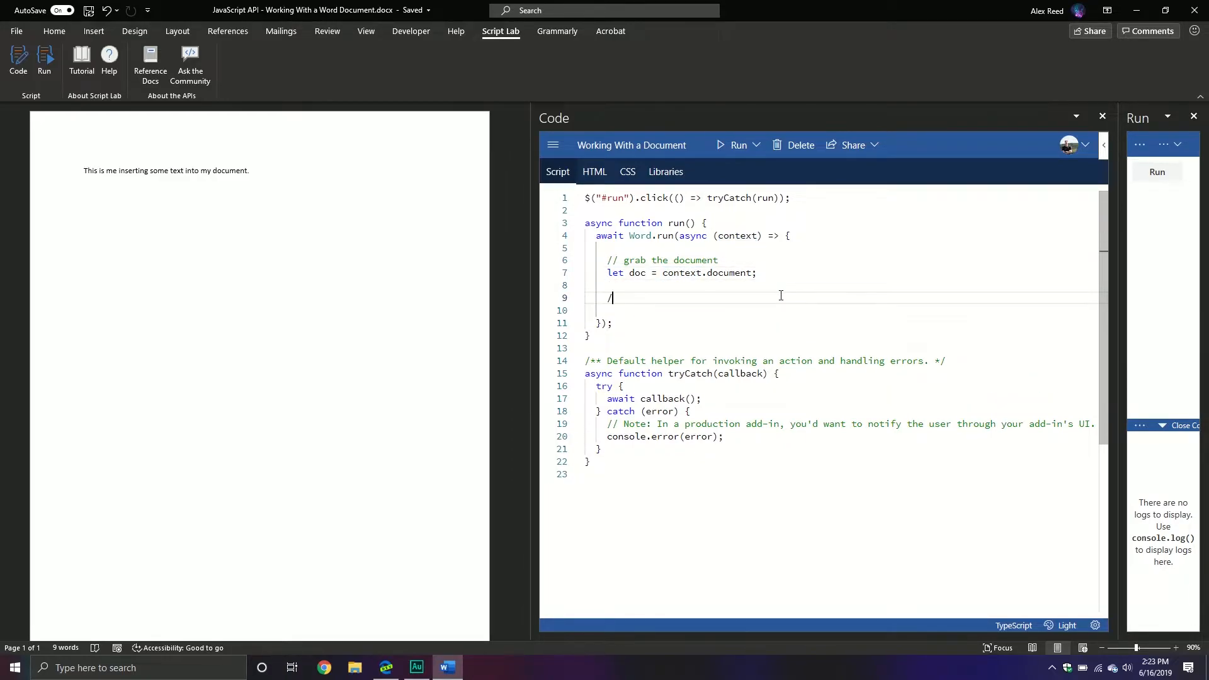
{"action": "type", "text": "/"}
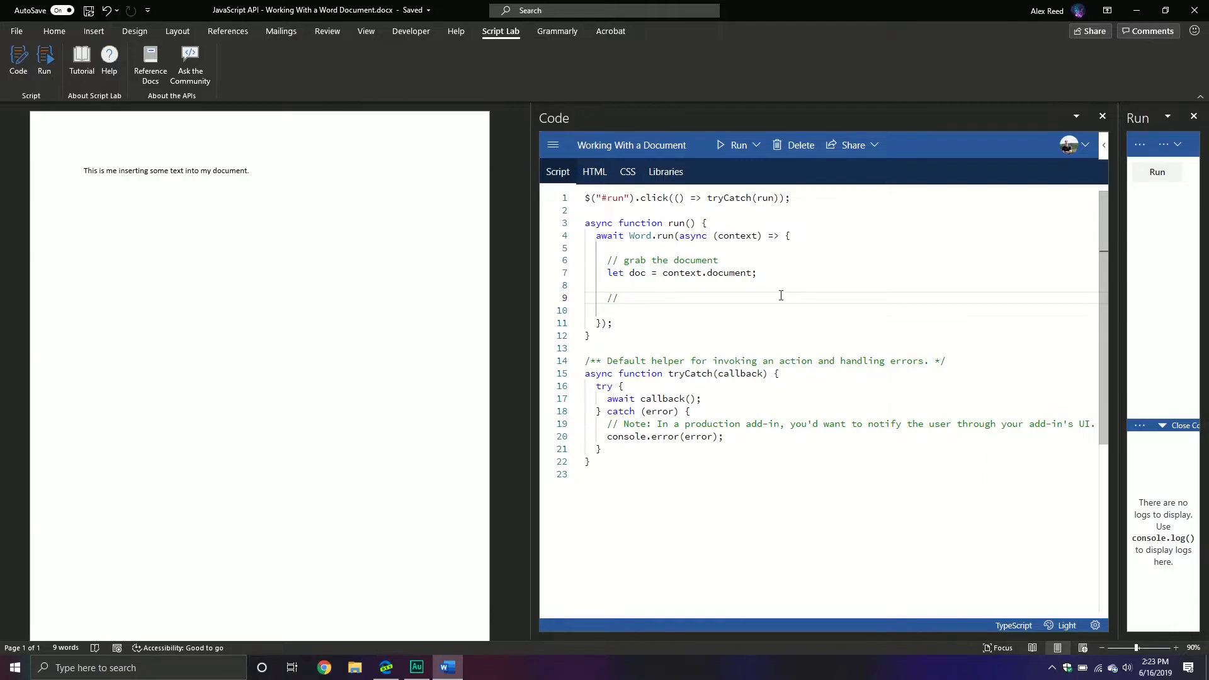
{"action": "type", "text": "insert some t"}
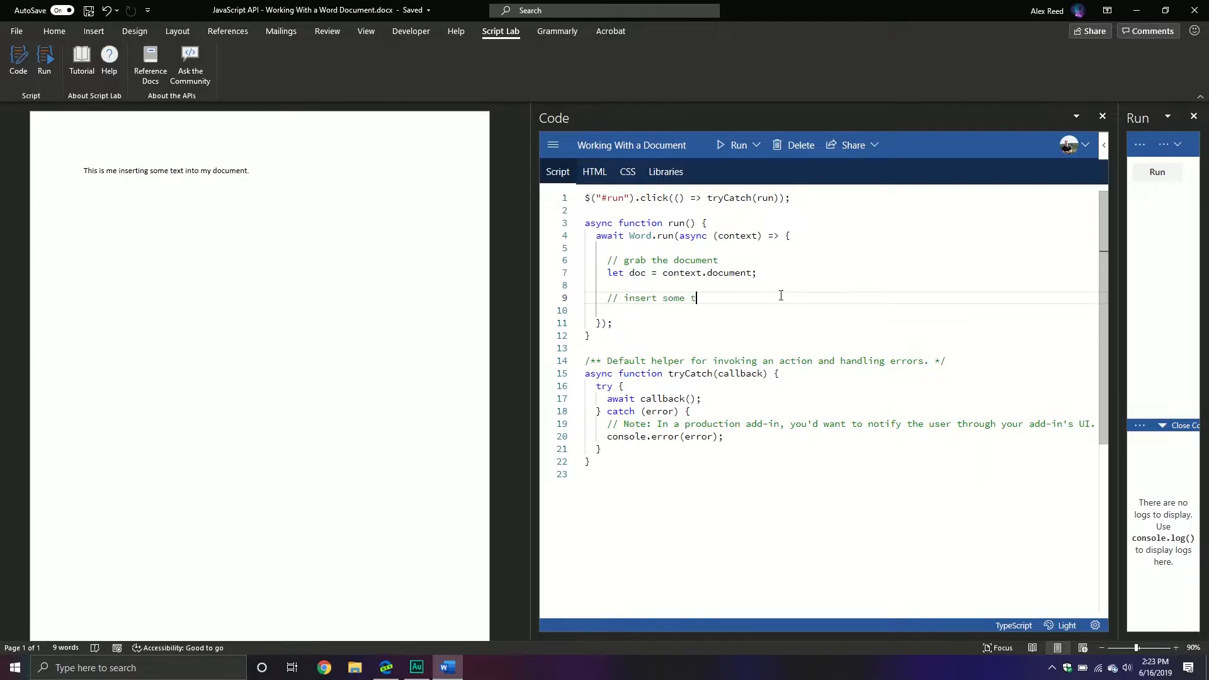
{"action": "type", "text": "ext into our do"}
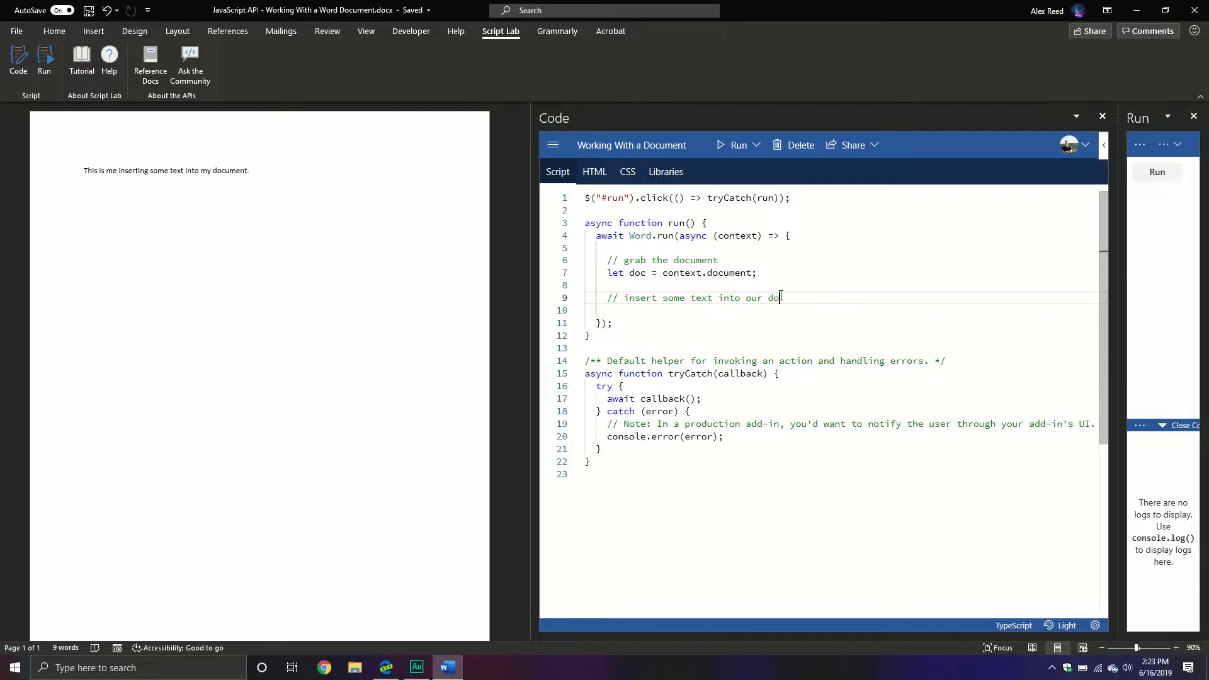
Start an empty doc.body.insertText() call using IntelliSense suggestions.
{"action": "type", "text": "doc"}
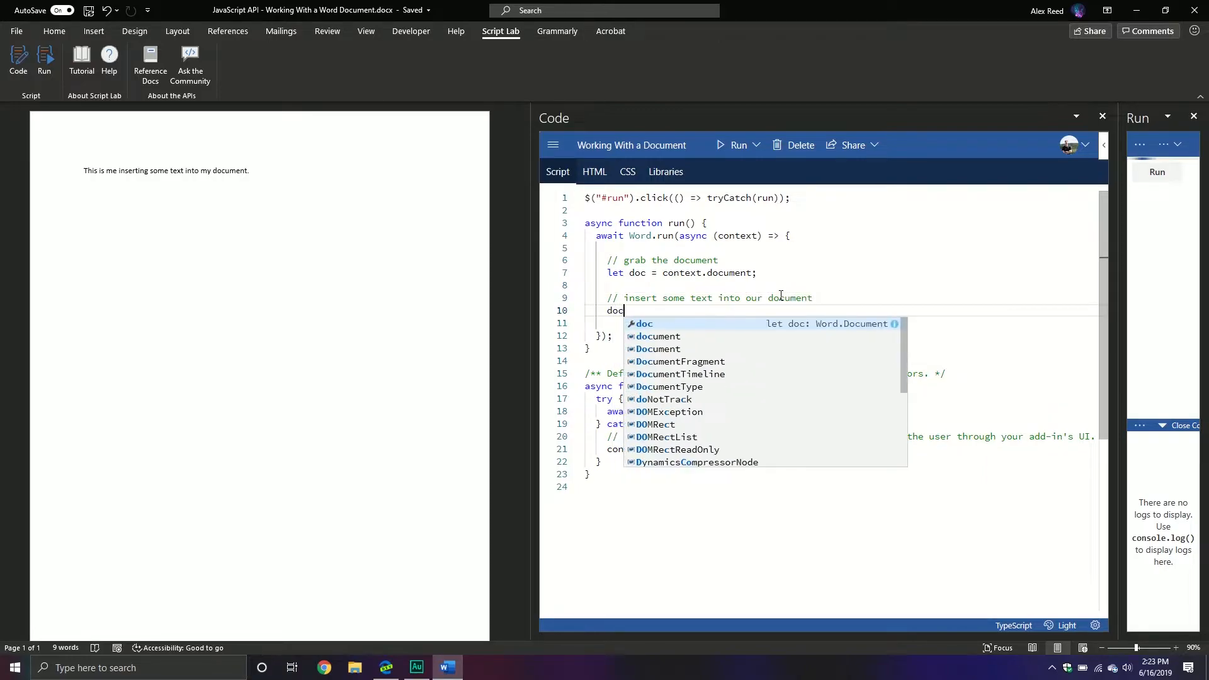
{"action": "type", "text": ".body"}
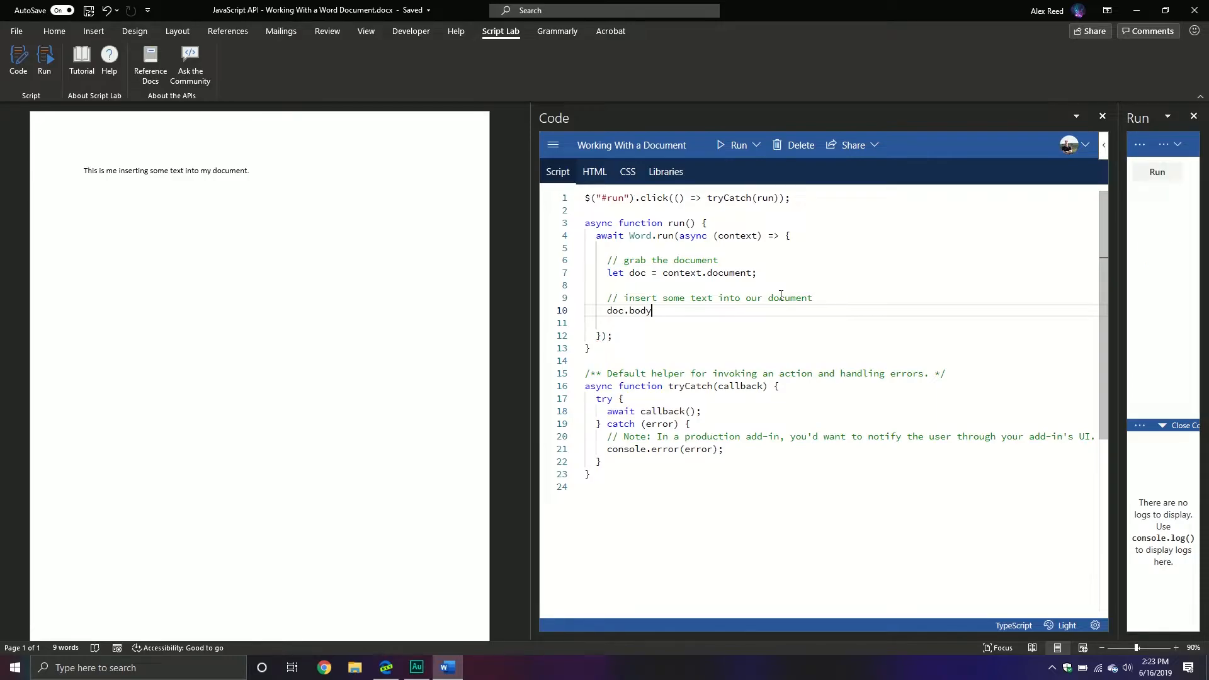
{"action": "type", "text": "i"}
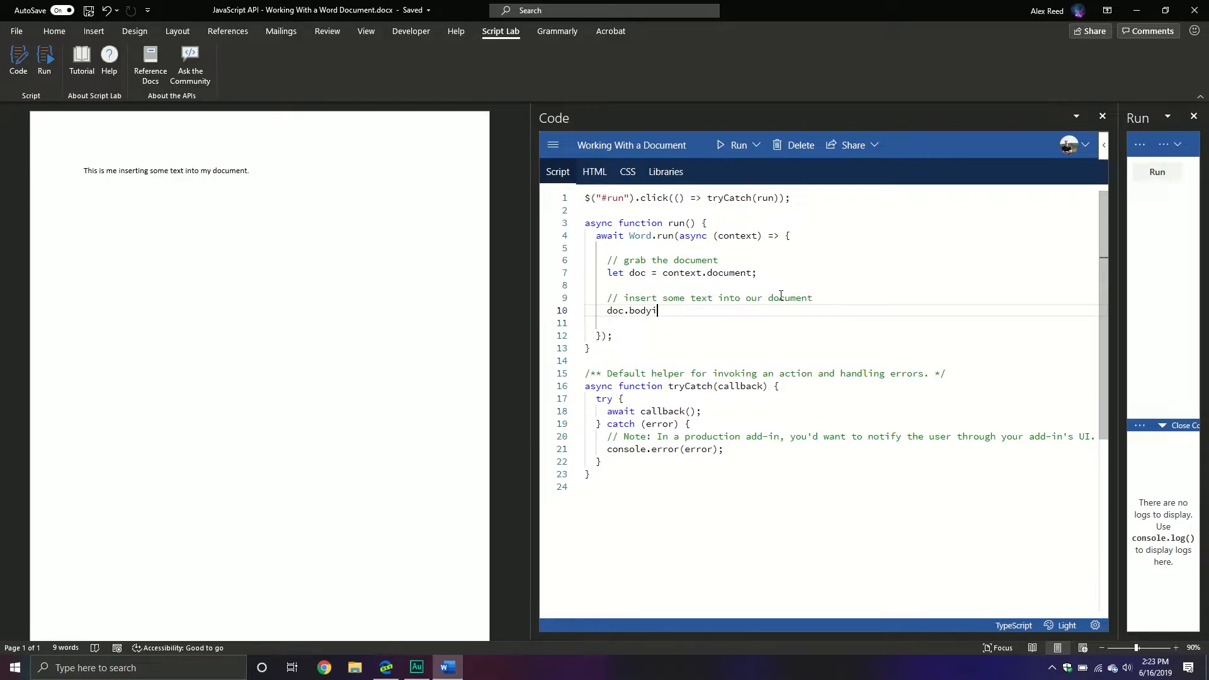
{"action": "type", "text": "."}
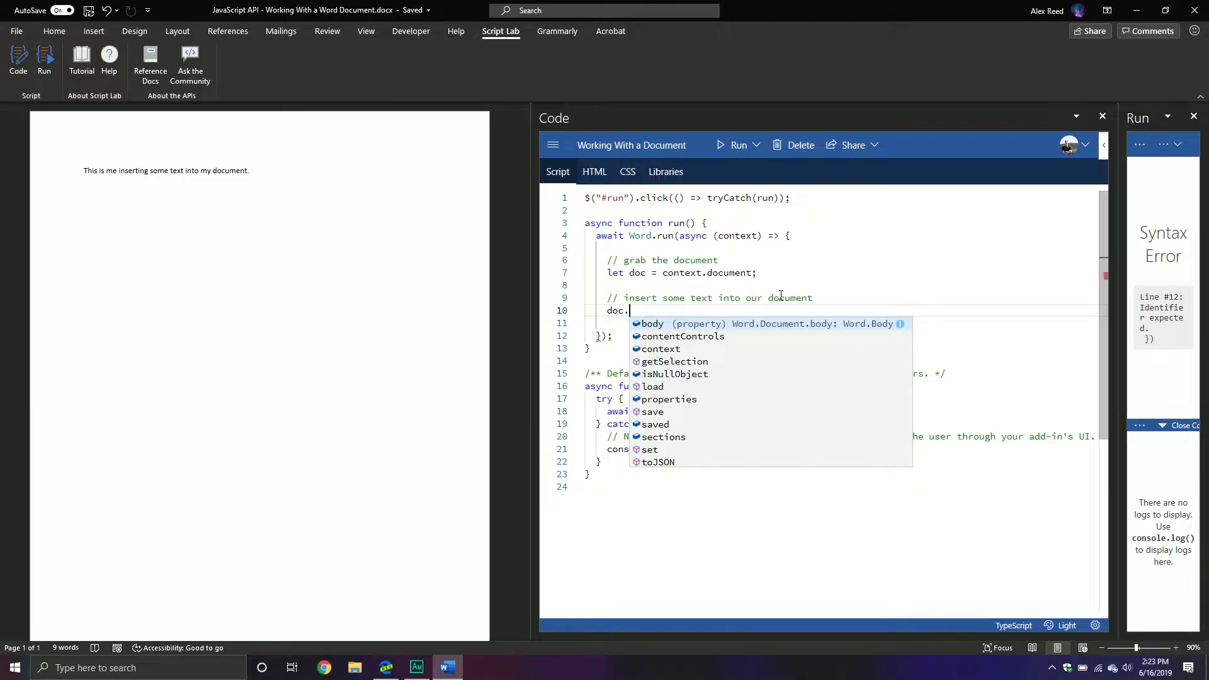
{"action": "type", "text": "body.insertText"}
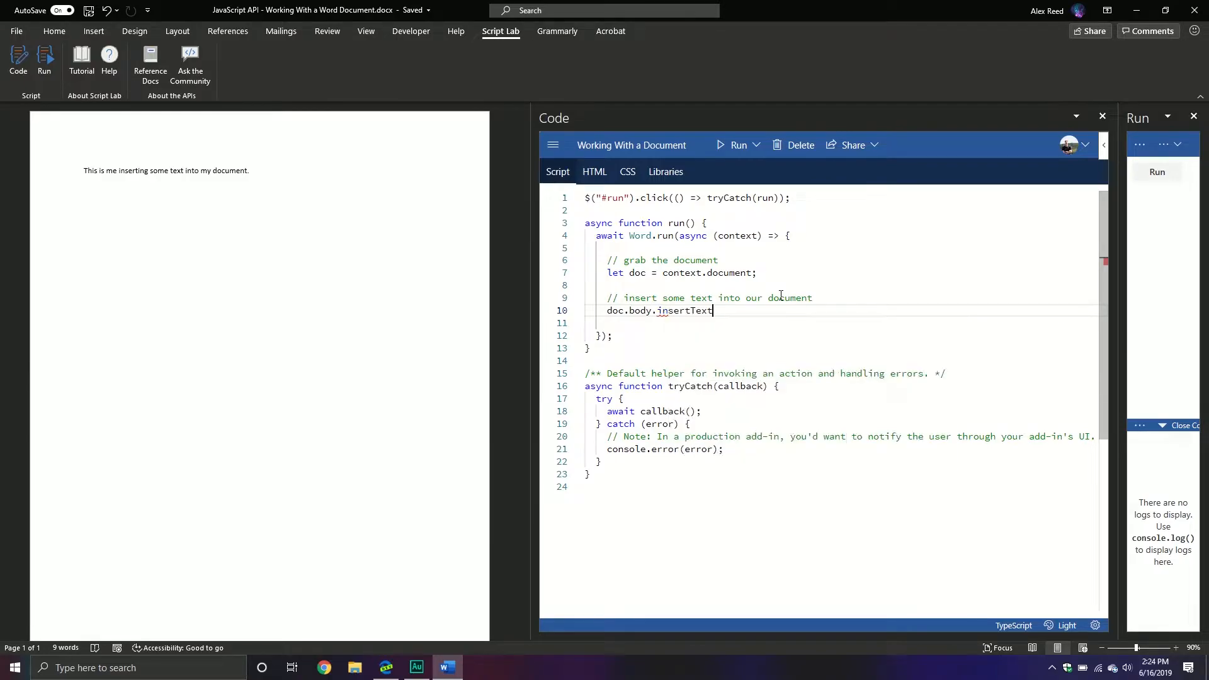
{"action": "type", "text": "()"}
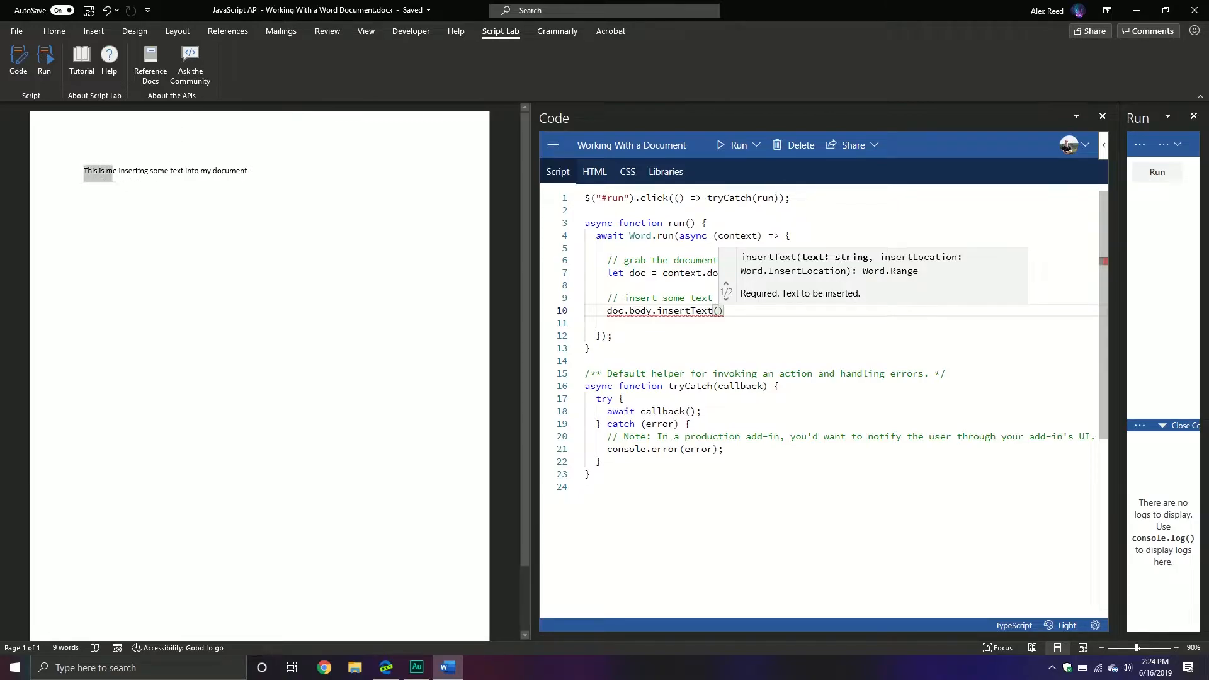
Cut the page's sentence and pass it to insertText with \n and "Start".
{"action": "left_click_drag", "start_coordinate": [83, 171], "coordinate": [249, 170]}
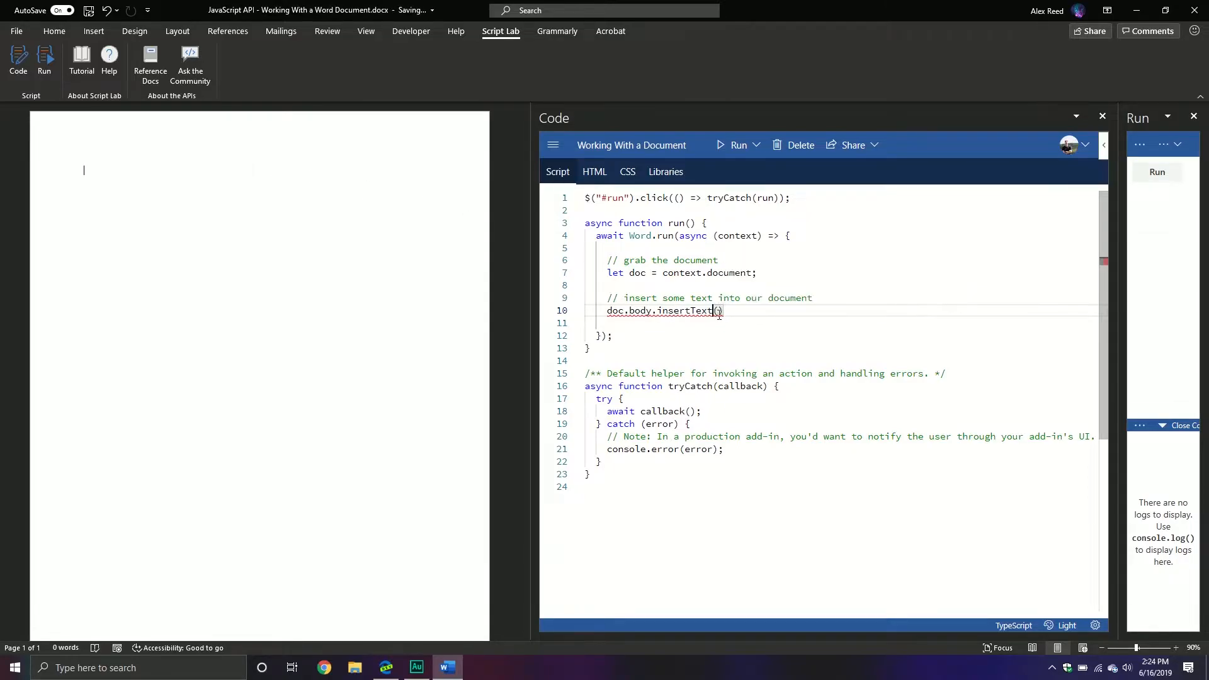
{"action": "type", "text": "This is me inserting some text into my document."}
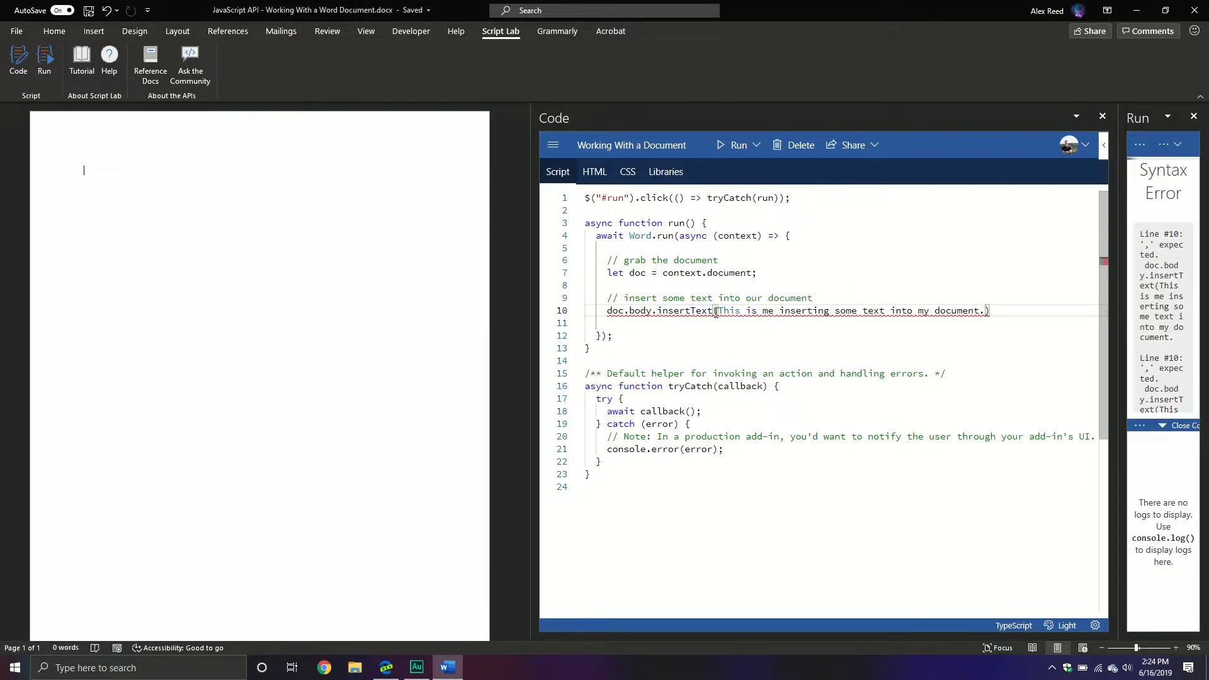
{"action": "type", "text": "\""}
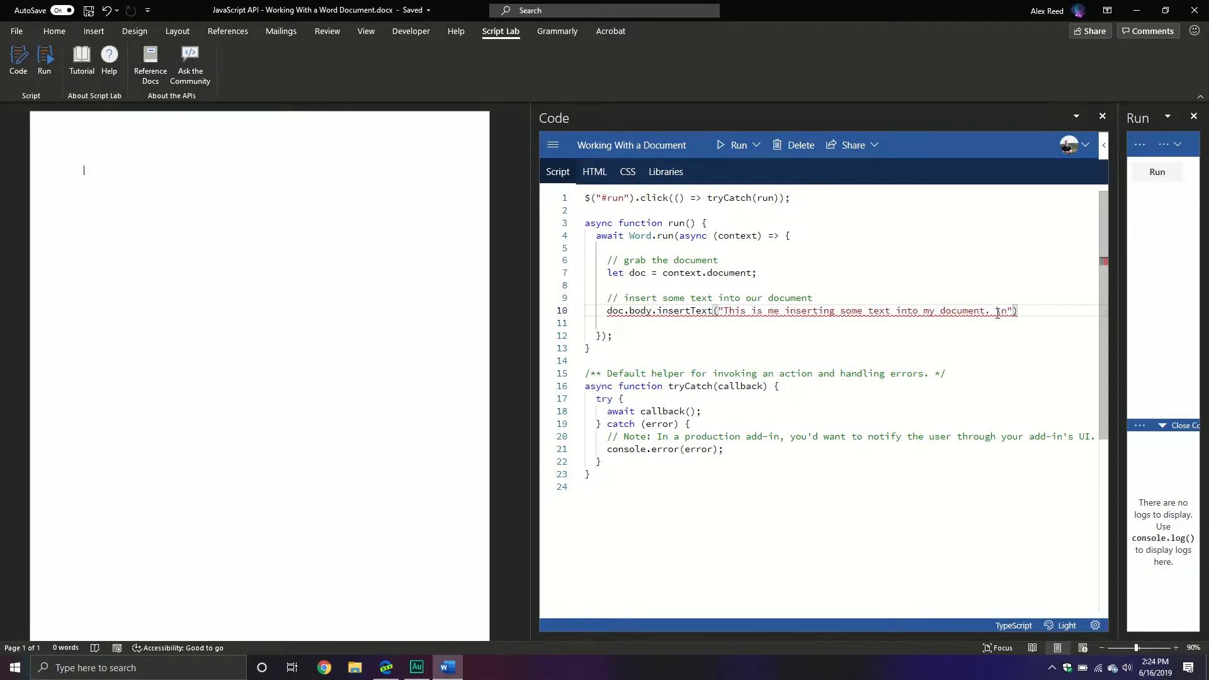
{"action": "type", "text": ","}
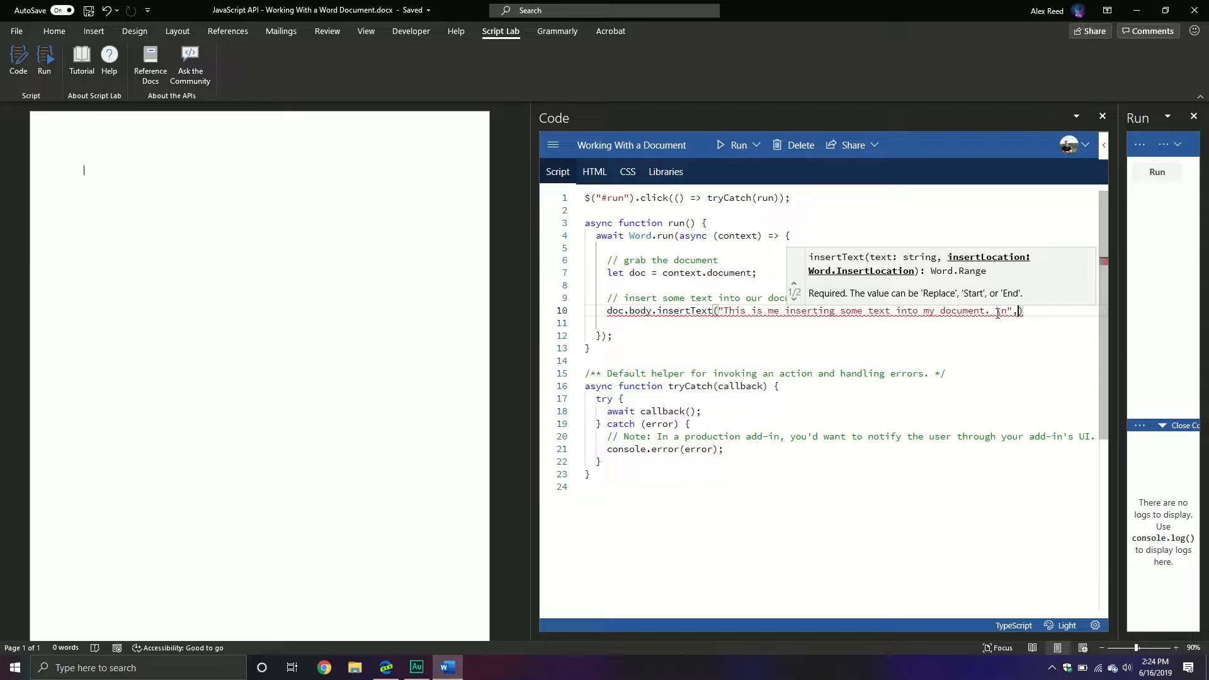
{"action": "type", "text": "\"Start\""}
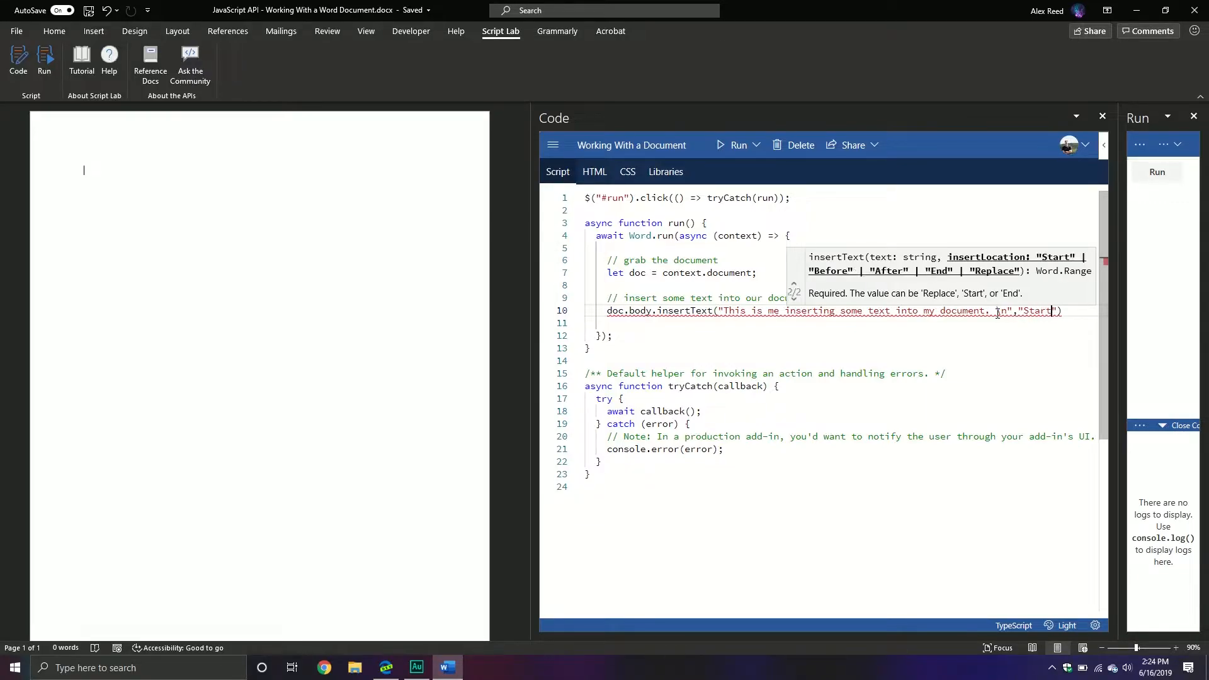
{"action": "type", "text": "\\n"}
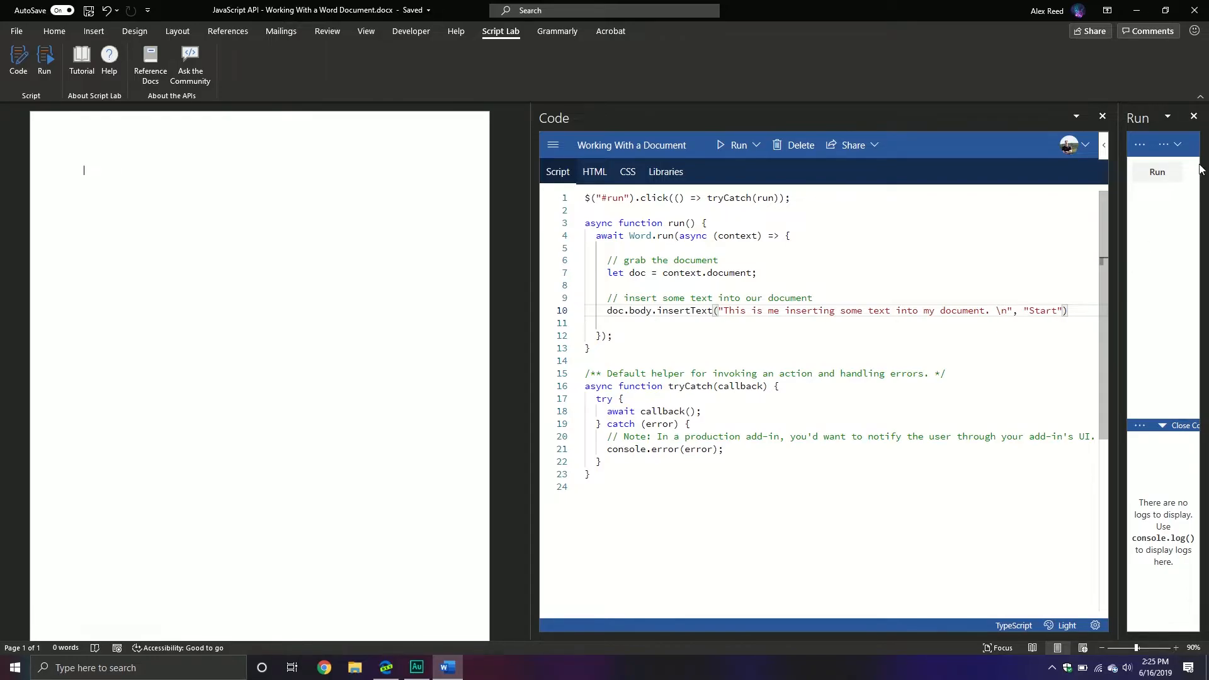
Run the script repeatedly so the sentence appears three times at the page top.
{"action": "left_click", "coordinate": [1157, 172]}
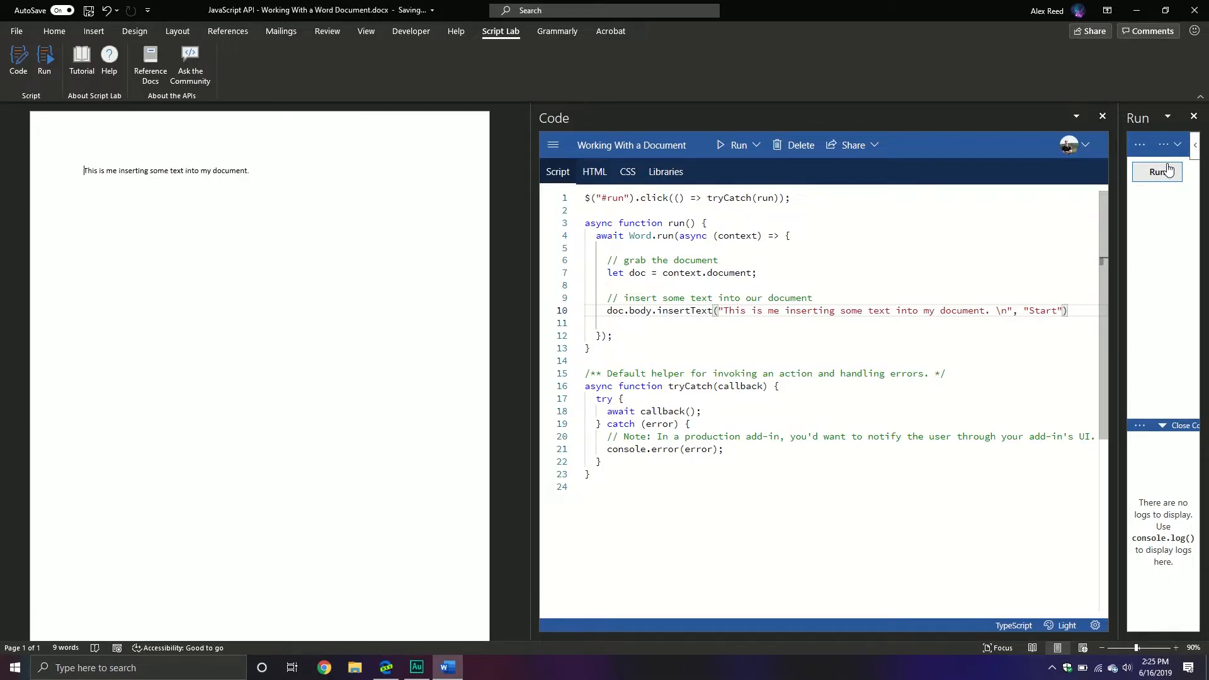
{"action": "left_click", "coordinate": [1157, 171]}
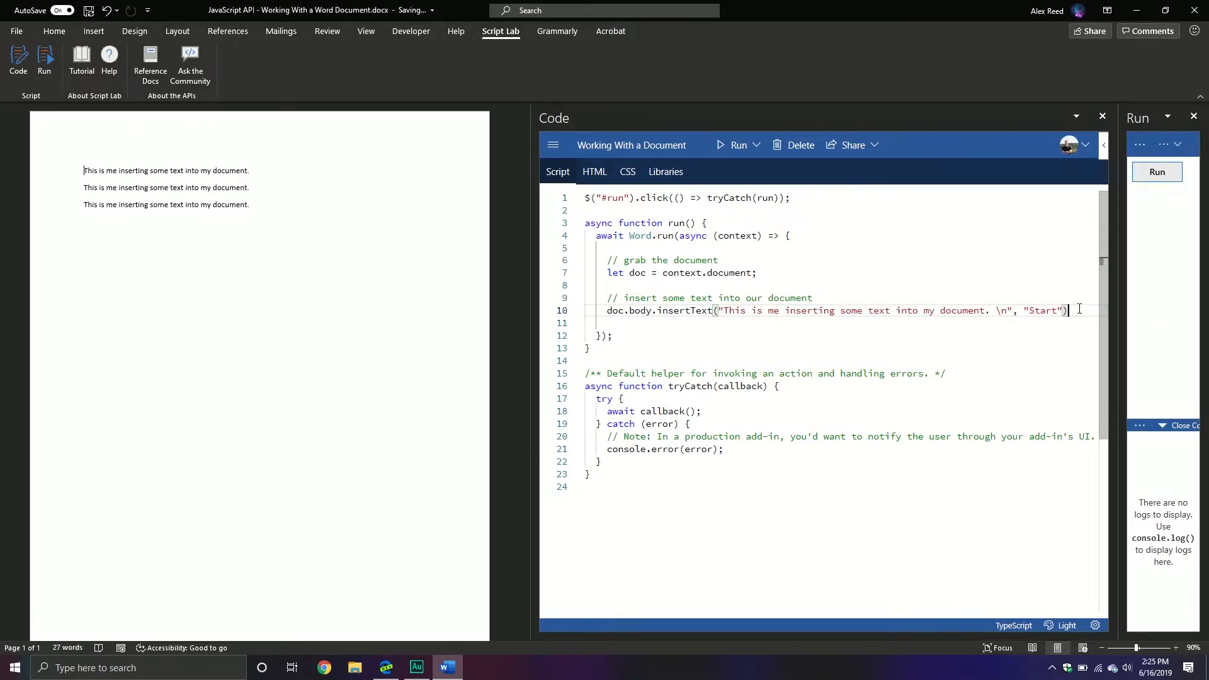
{"action": "key", "text": "enter"}
{"action": "type", "text": "// select the content in the do"}
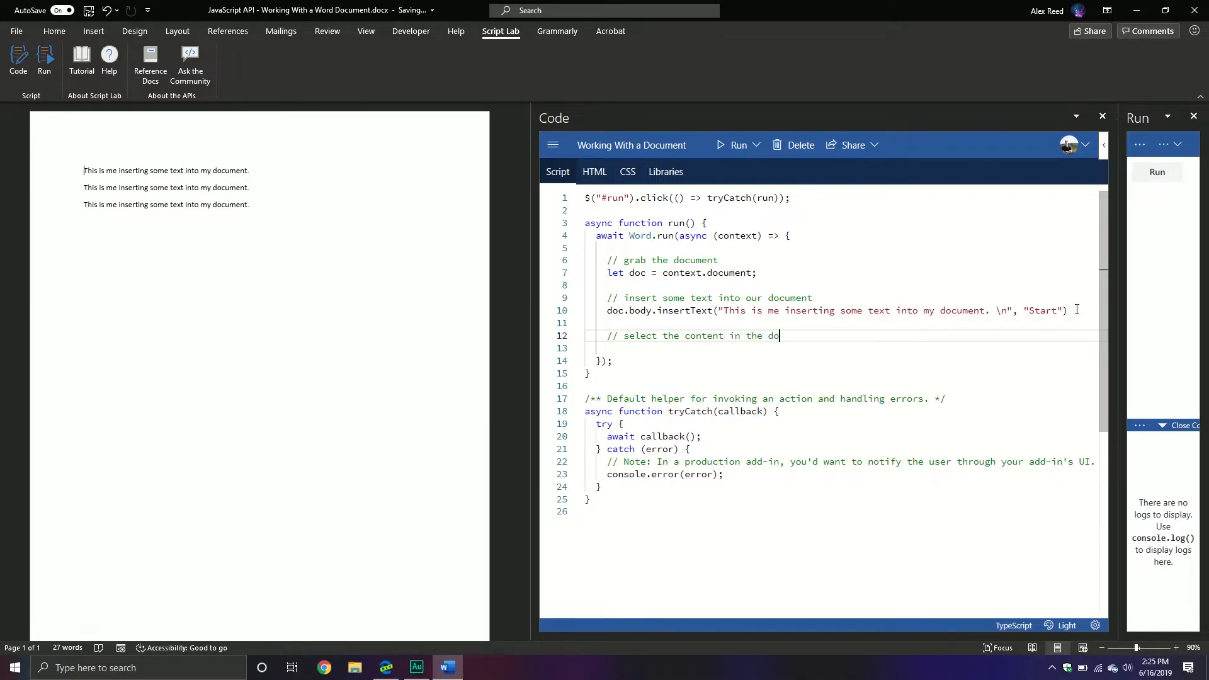
Add the line doc.body.getRange('Whole').select() after the insertText call.
{"action": "type", "text": "u"}
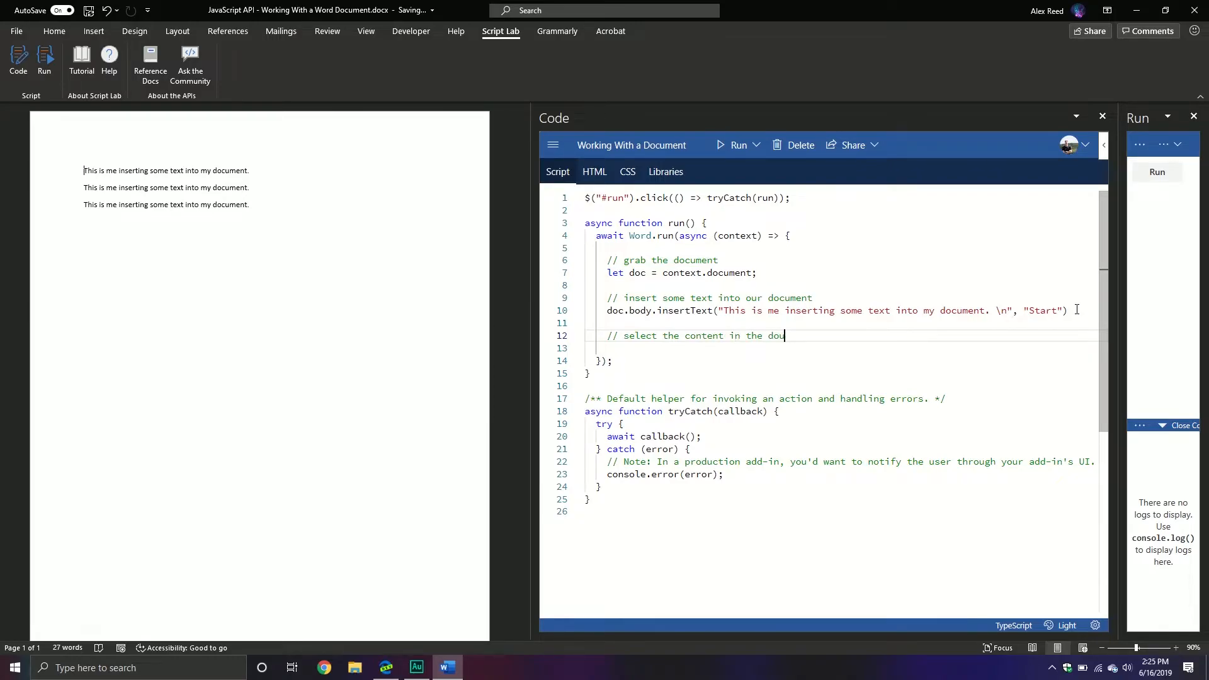
{"action": "type", "text": "doc"}
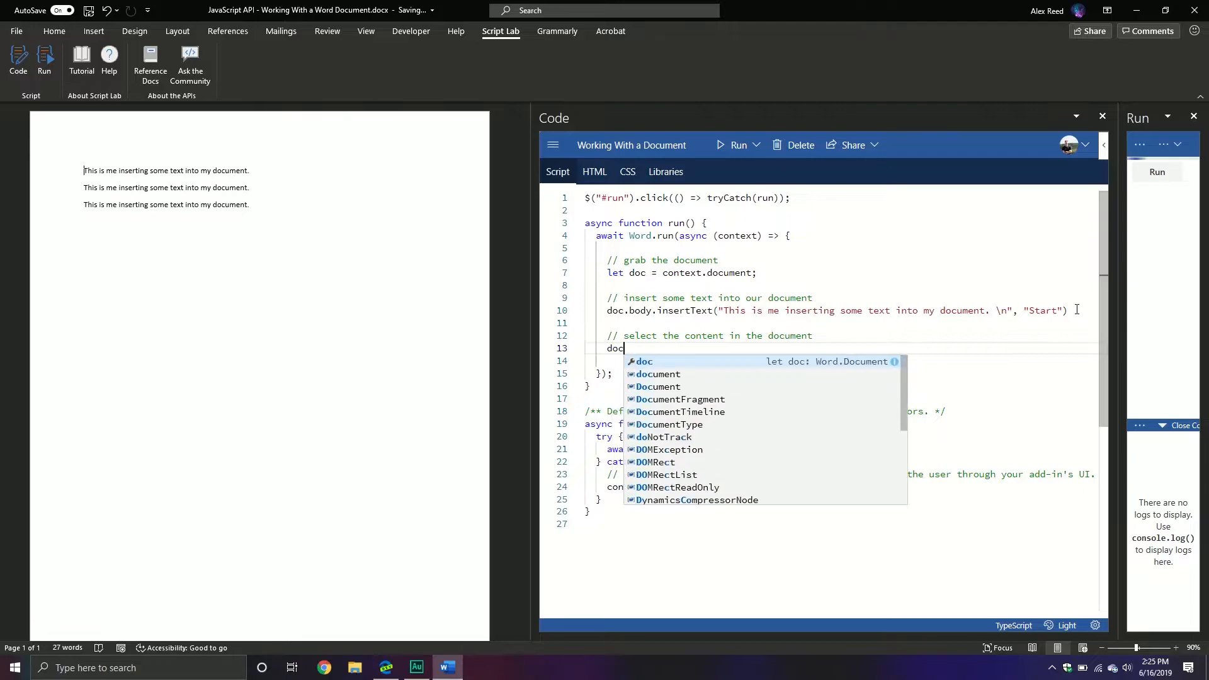
{"action": "type", "text": ".body.getRange"}
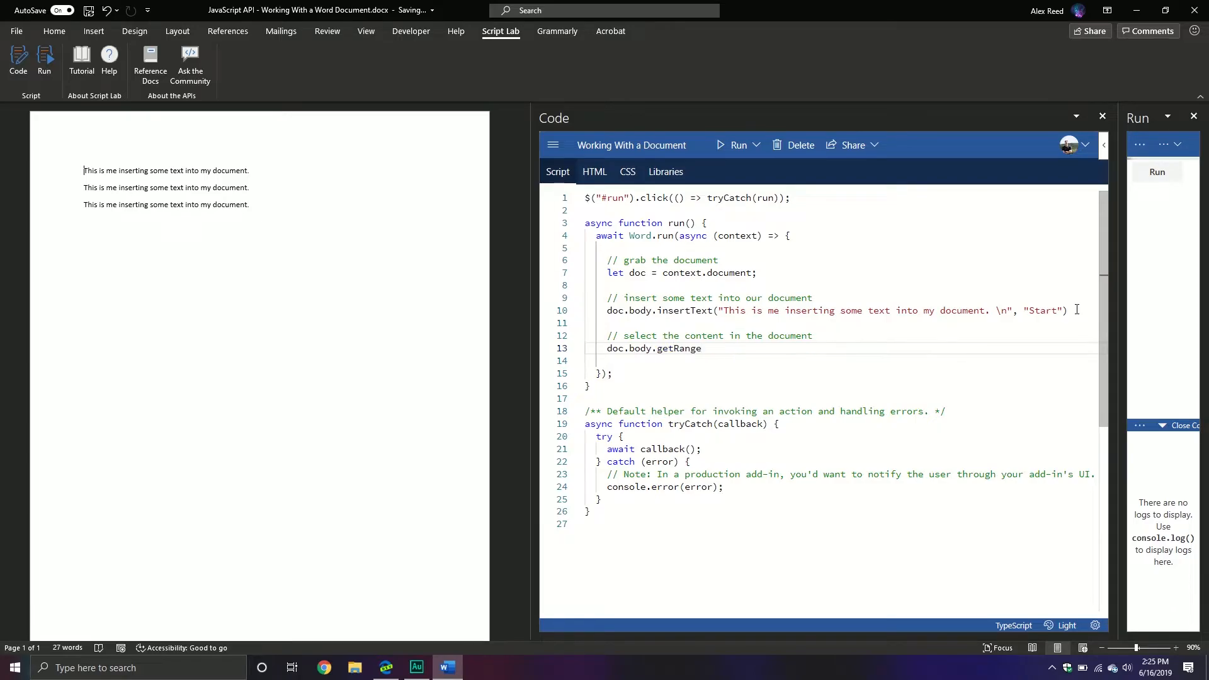
{"action": "type", "text": "()"}
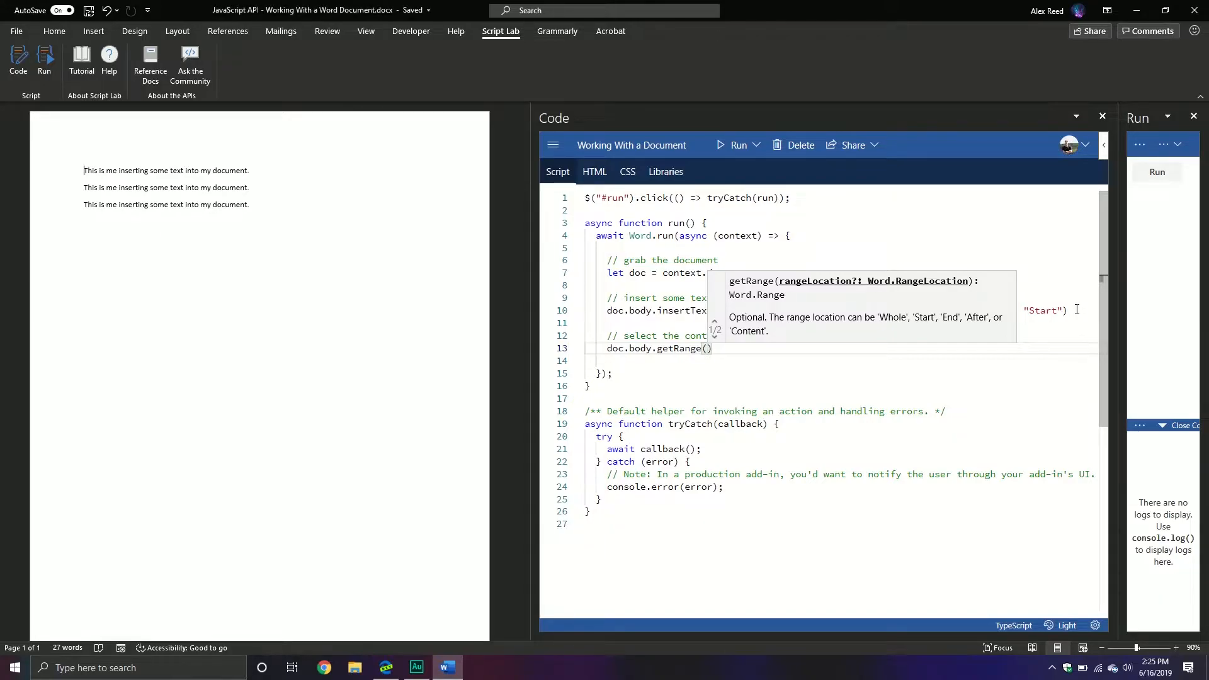
{"action": "type", "text": "'"}
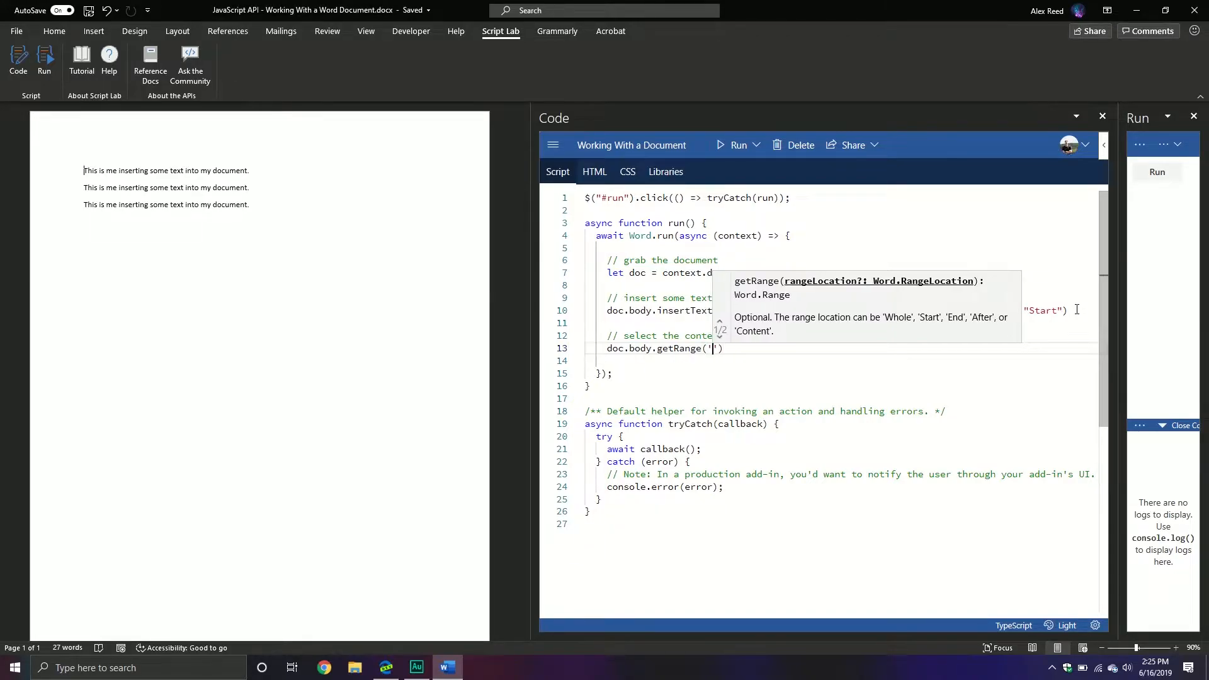
{"action": "type", "text": "Whole"}
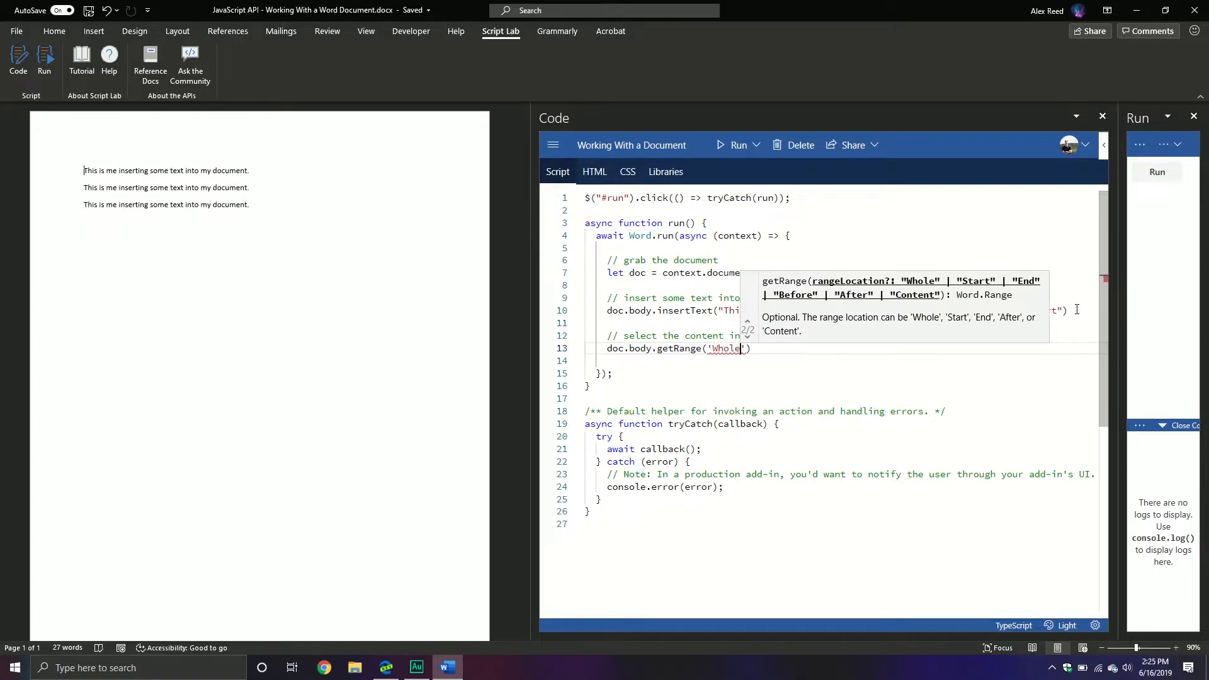
{"action": "type", "text": ".s"}
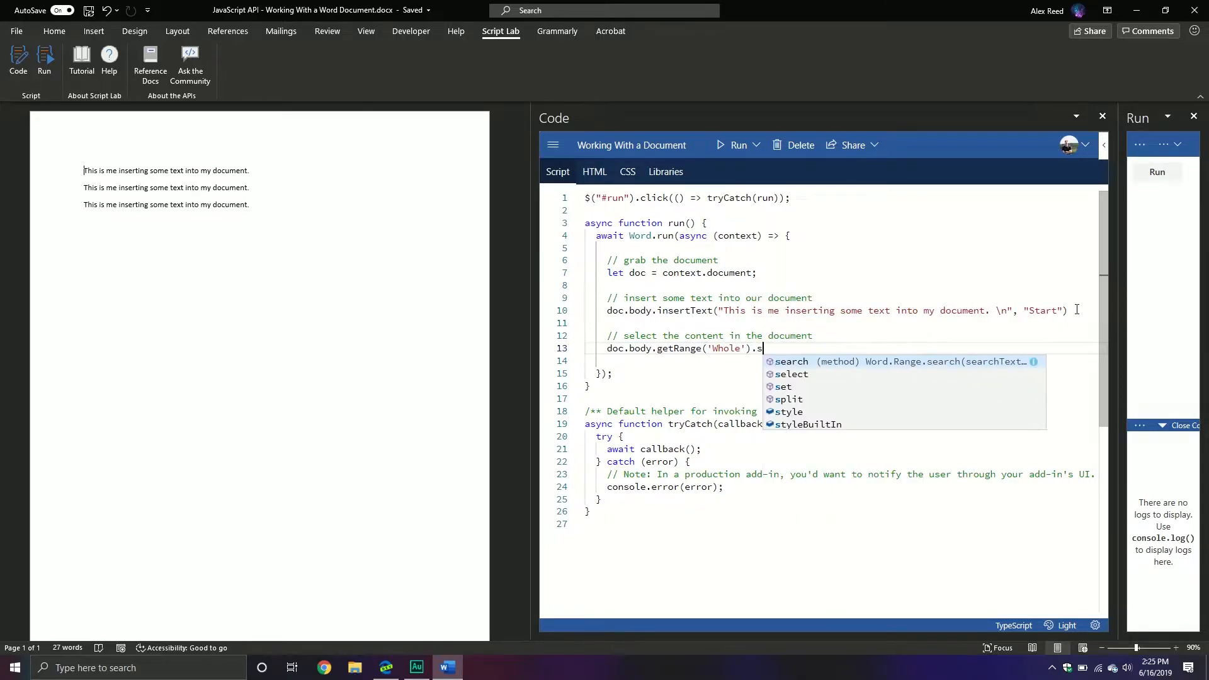
{"action": "type", "text": "elect();"}
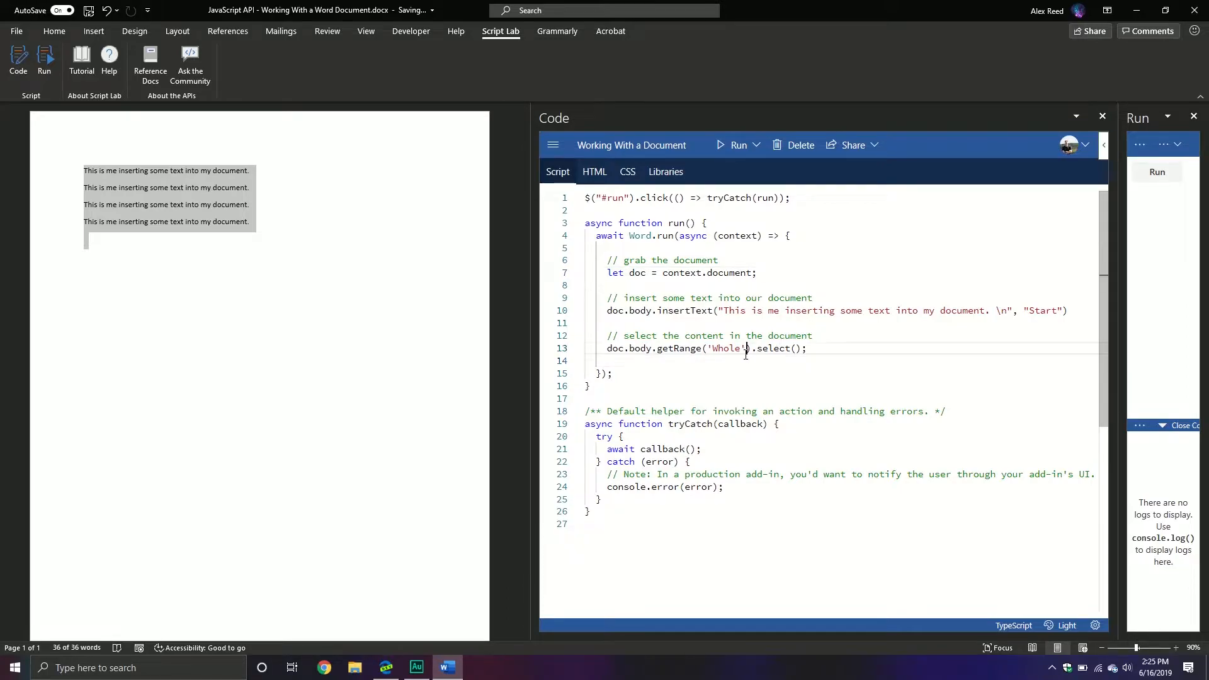
Change the range argument to 'Content' and run, selecting all five sentences.
{"action": "double_click", "coordinate": [726, 348]}
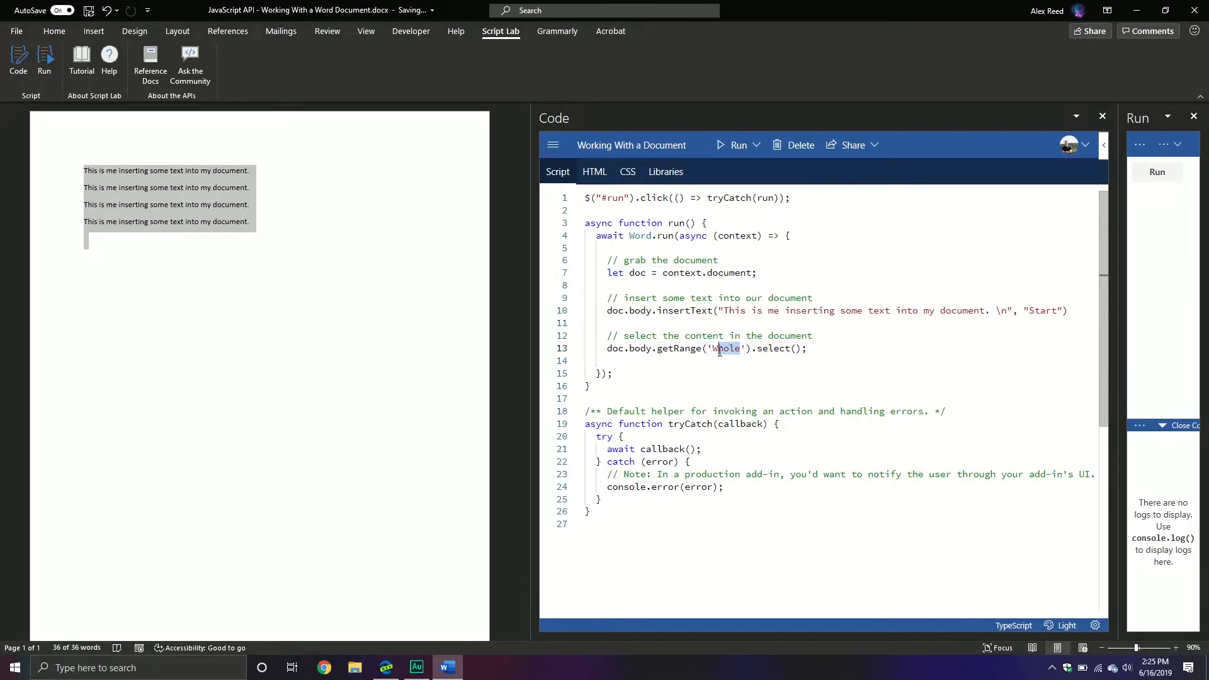
{"action": "type", "text": "Cont"}
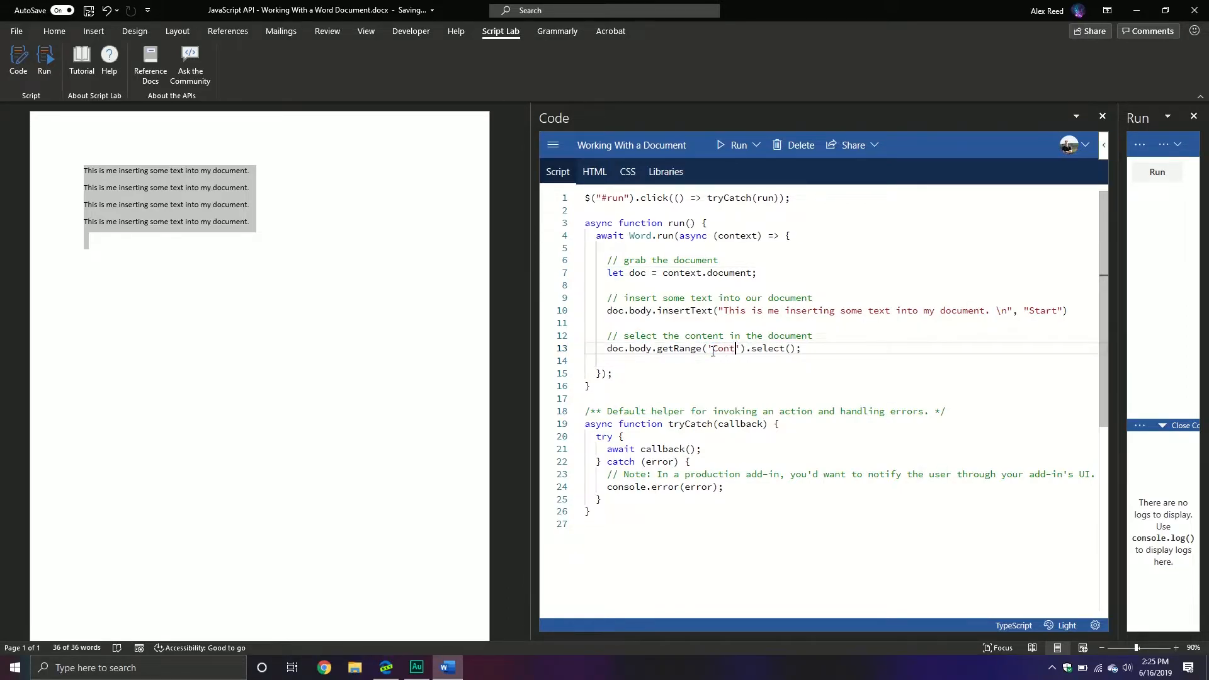
{"action": "type", "text": "ent"}
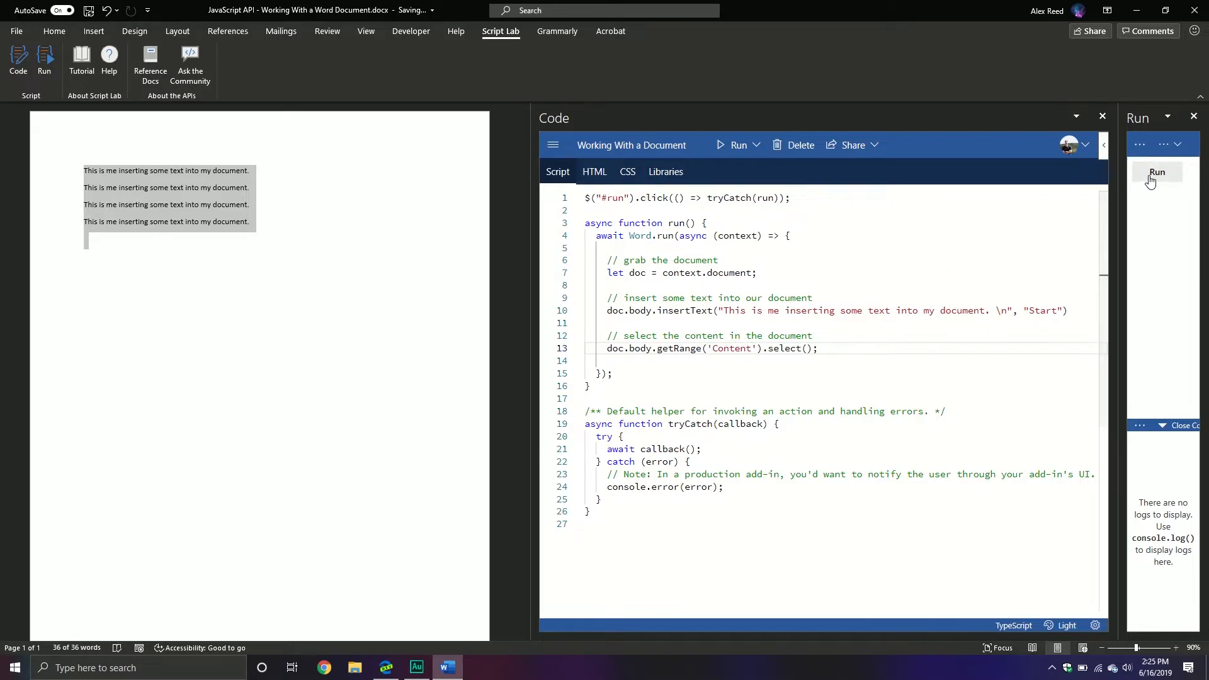
{"action": "left_click", "coordinate": [1157, 172]}
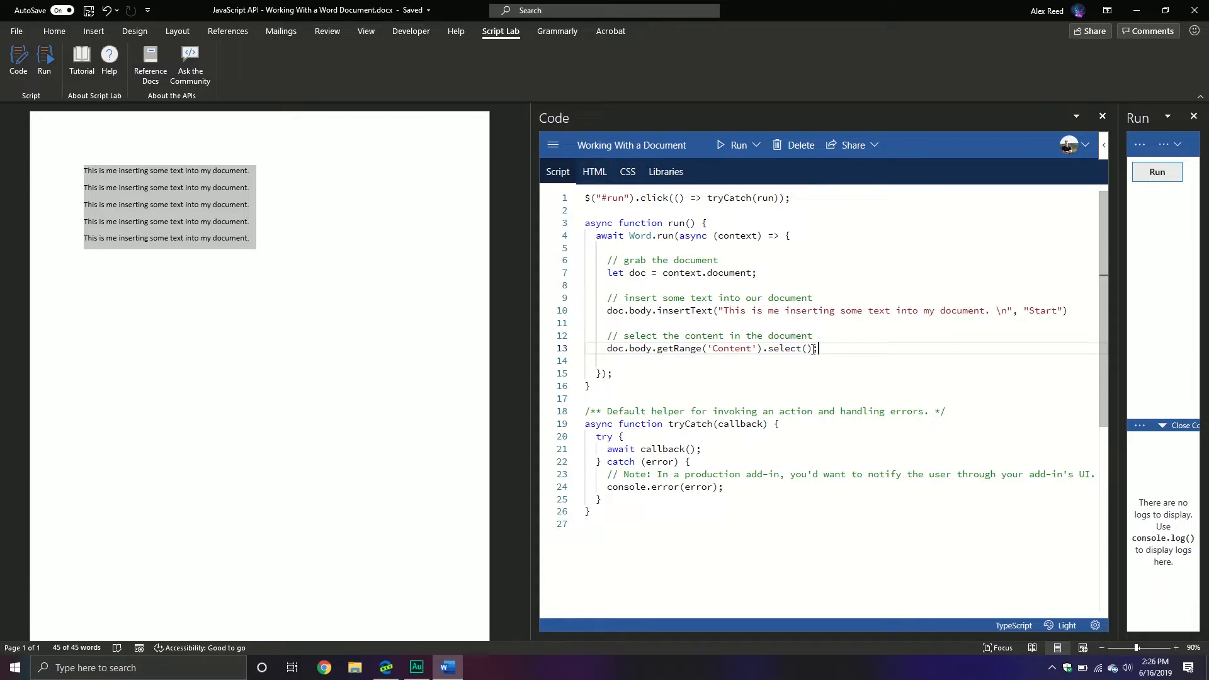
{"action": "key", "text": "enter"}
{"action": "type", "text": "//"}
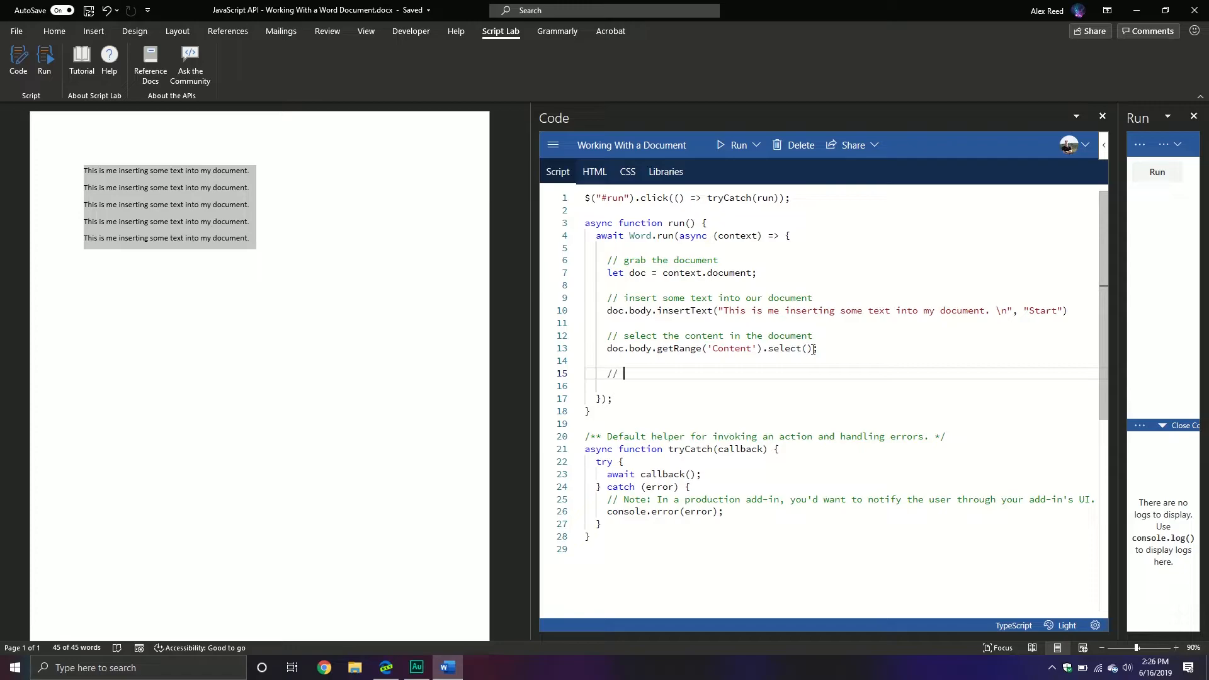
Add a search comment and doc.body.search("document", {matchCase:true, matchWholeWord:true}).
{"action": "type", "text": "search for a"}
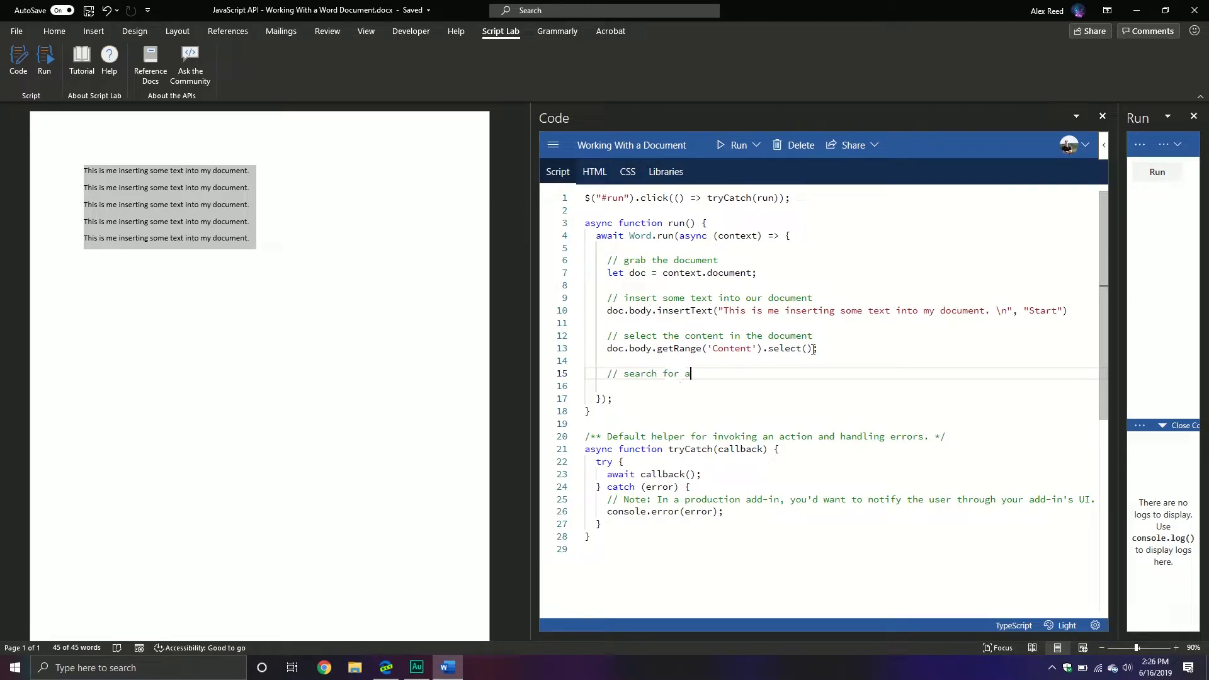
{"action": "type", "text": "particular word"}
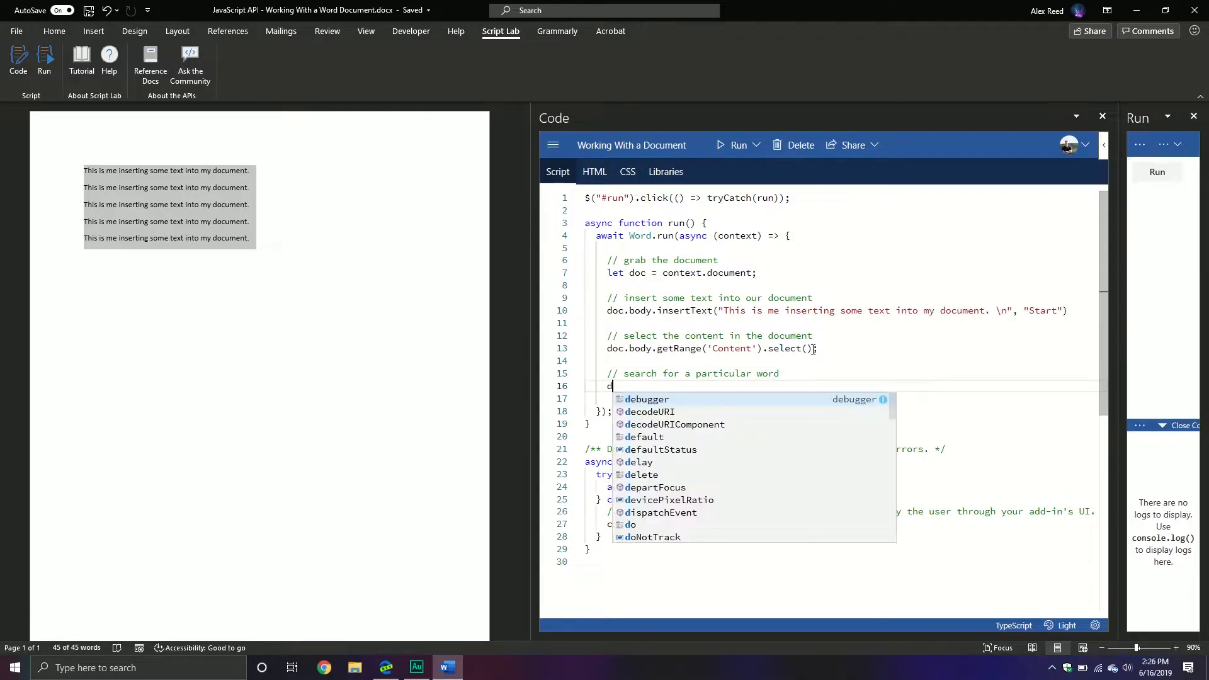
{"action": "type", "text": "oc.body."}
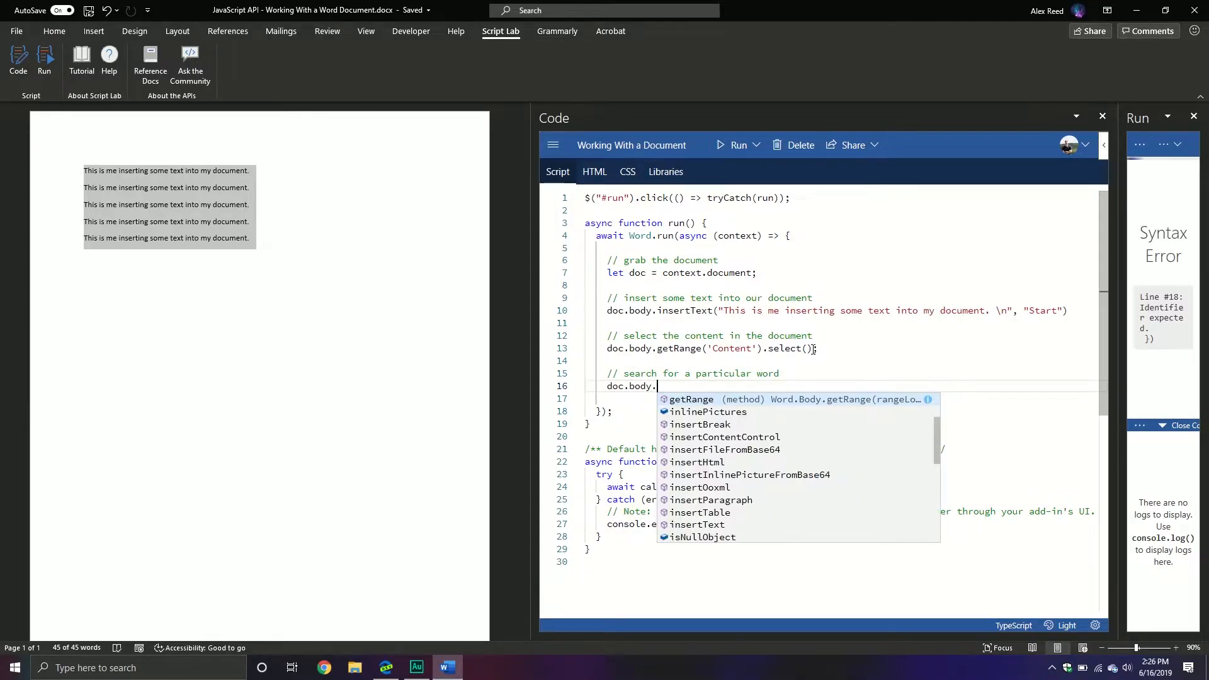
{"action": "type", "text": "search(\"document"}
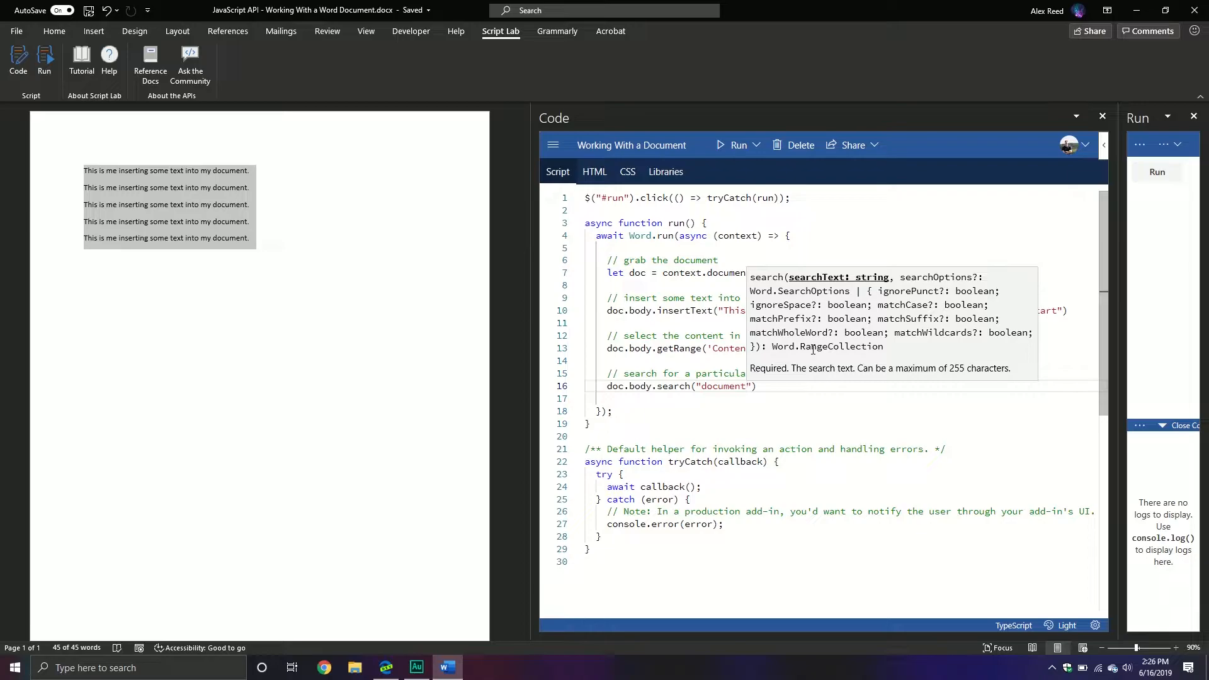
{"action": "type", "text": ","}
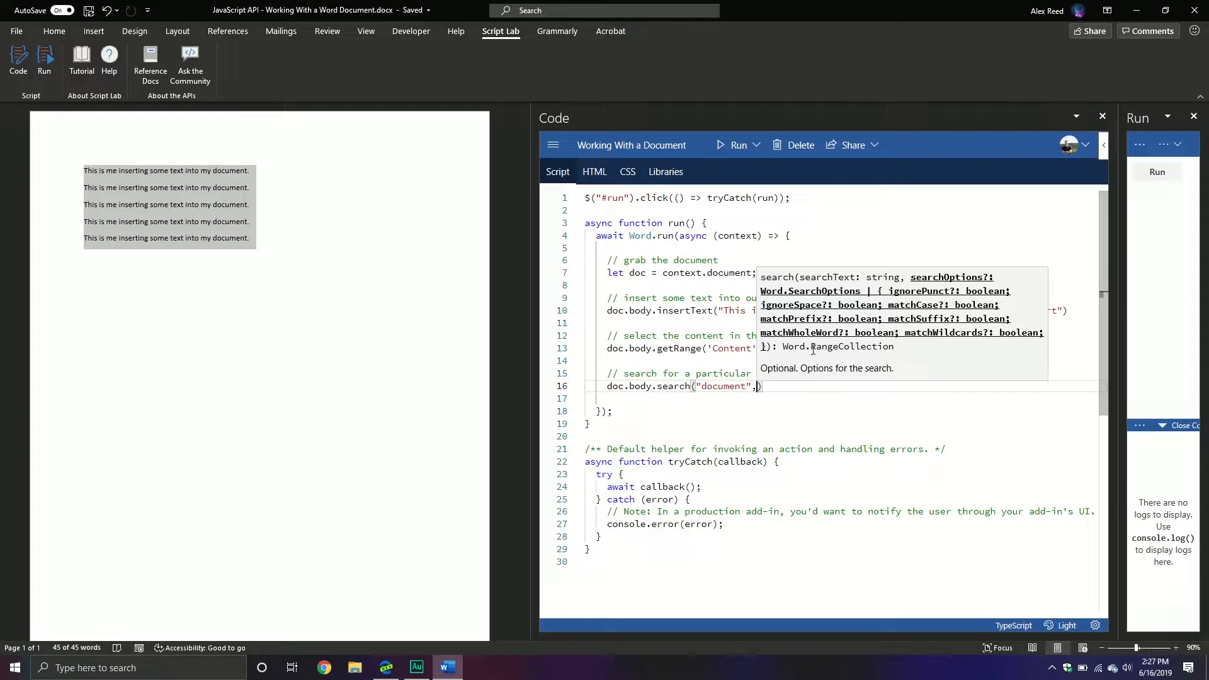
{"action": "type", "text": "{"}
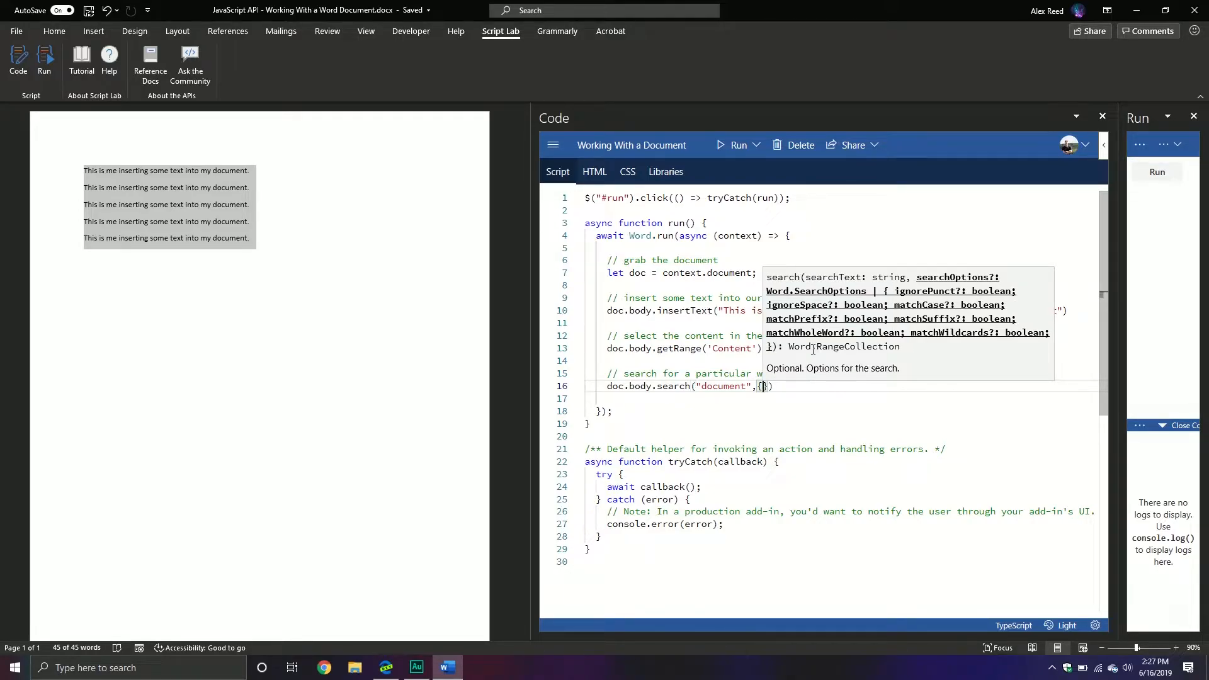
{"action": "type", "text": "matchCase"}
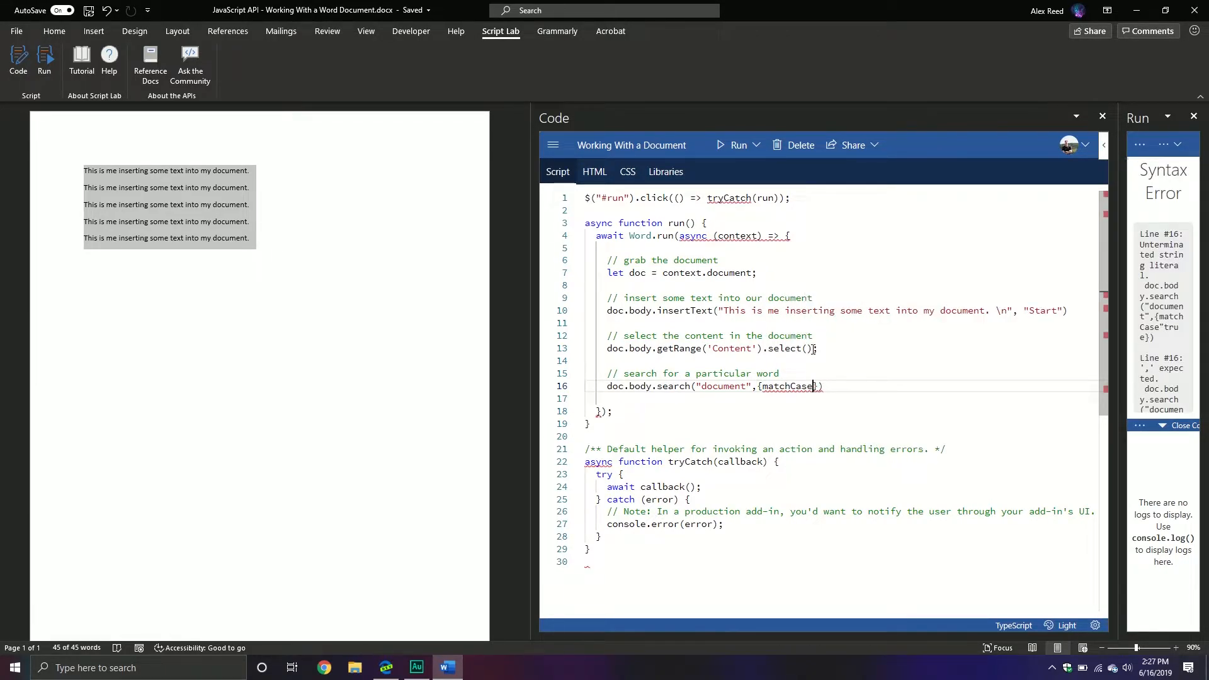
{"action": "type", "text": ":true"}
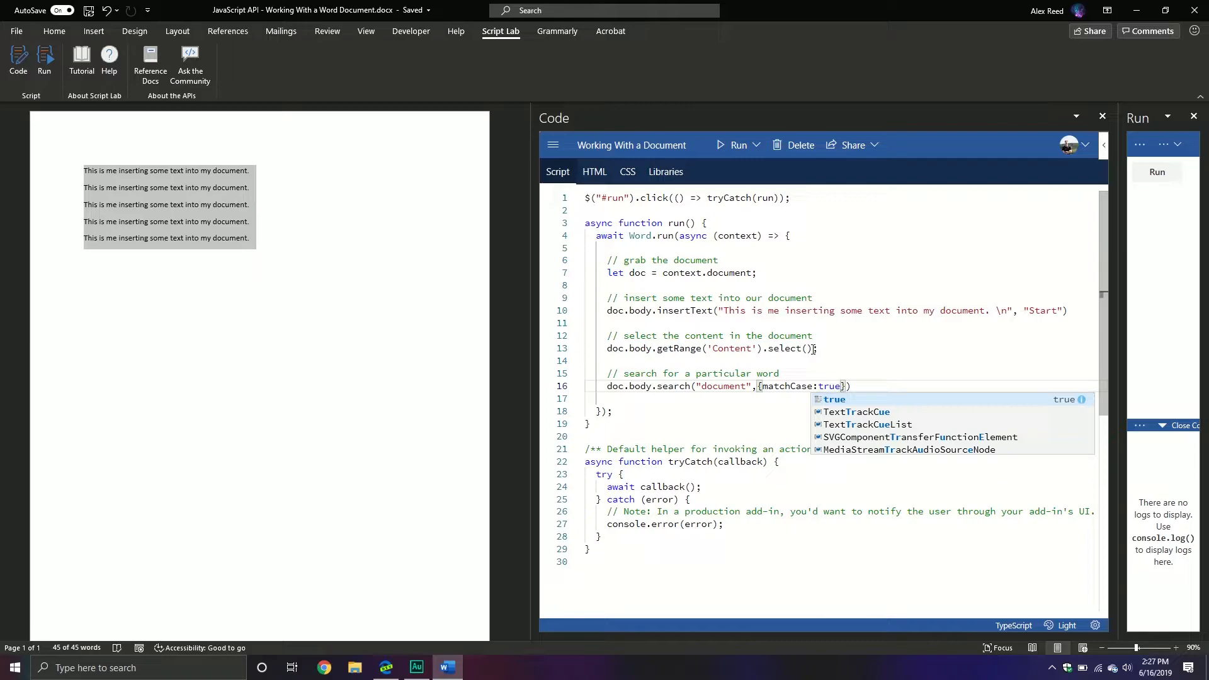
{"action": "type", "text": ", ma"}
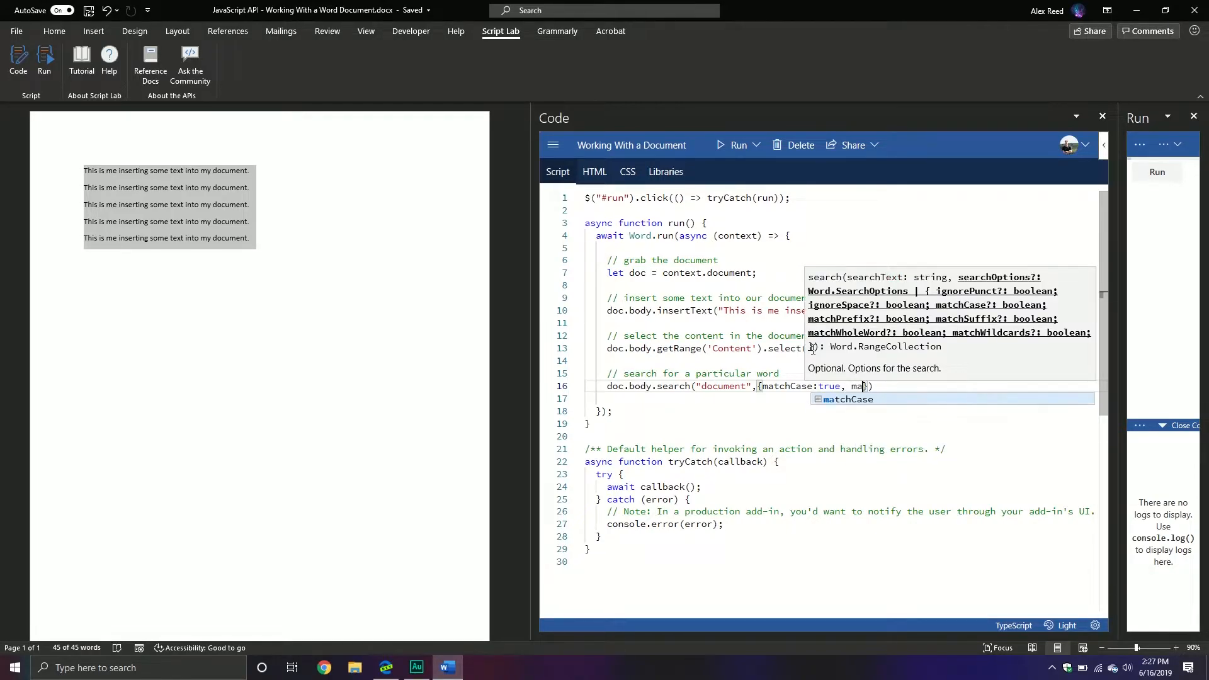
{"action": "type", "text": "tchWholeWord:"}
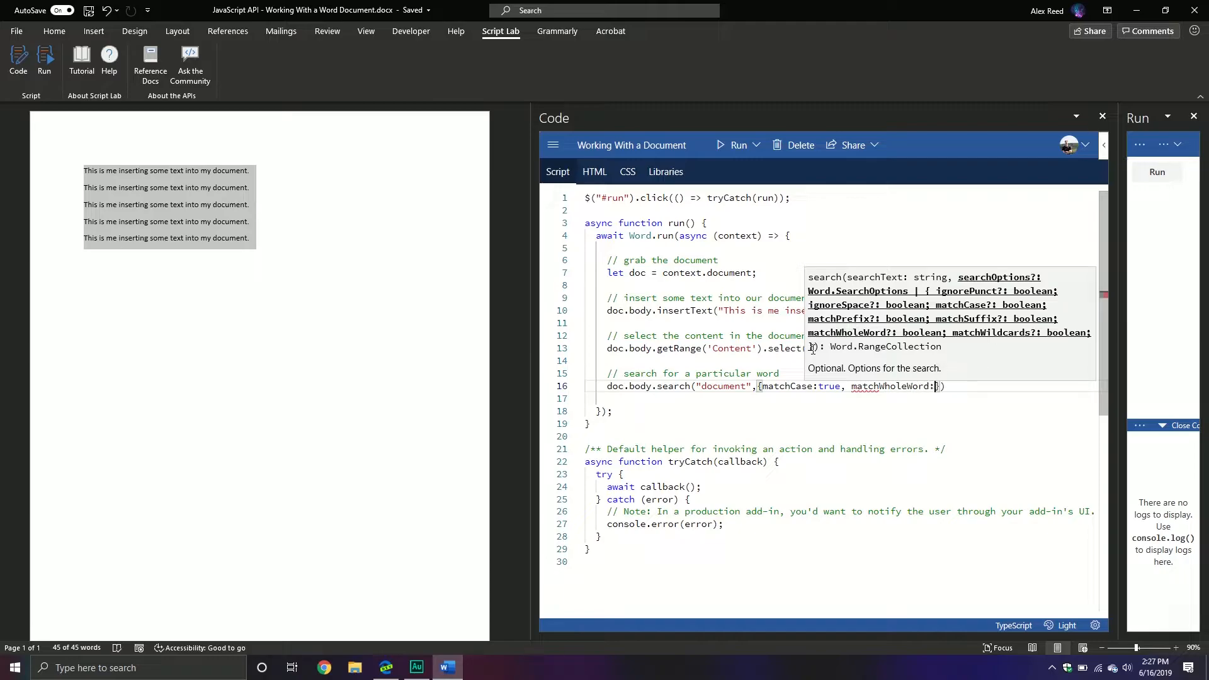
{"action": "type", "text": "true"}
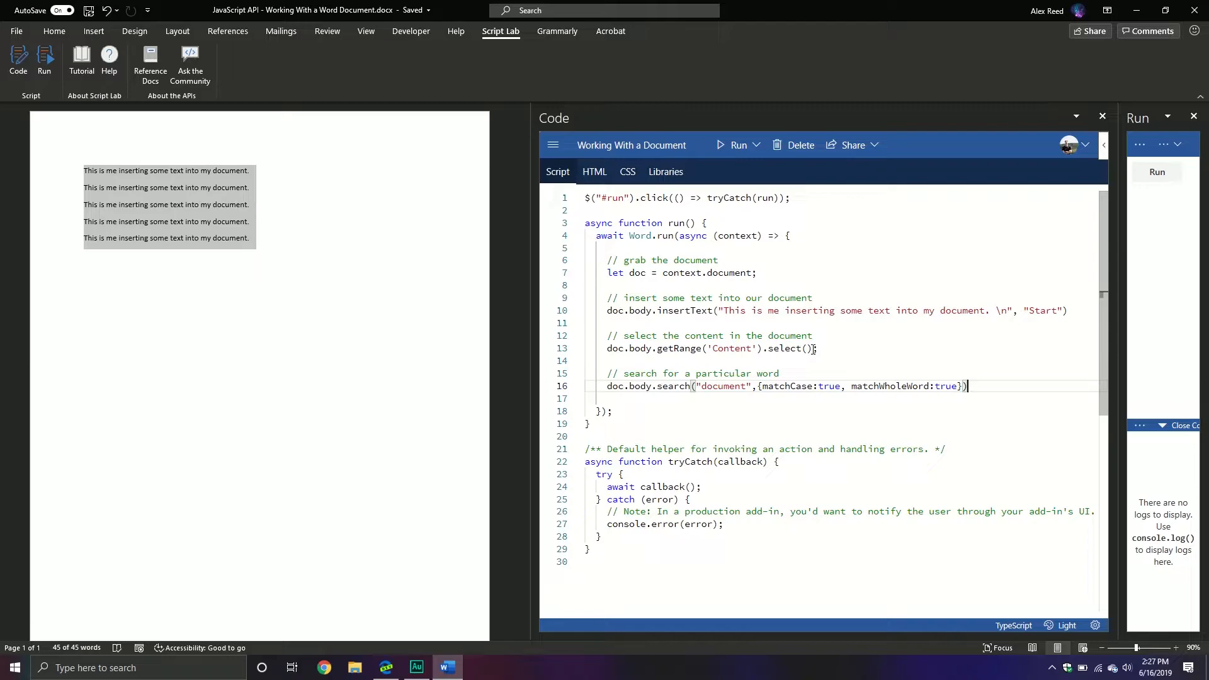
Append .getFirst().select() and run the script to highlight the first match.
{"action": "type", "text": ".gq"}
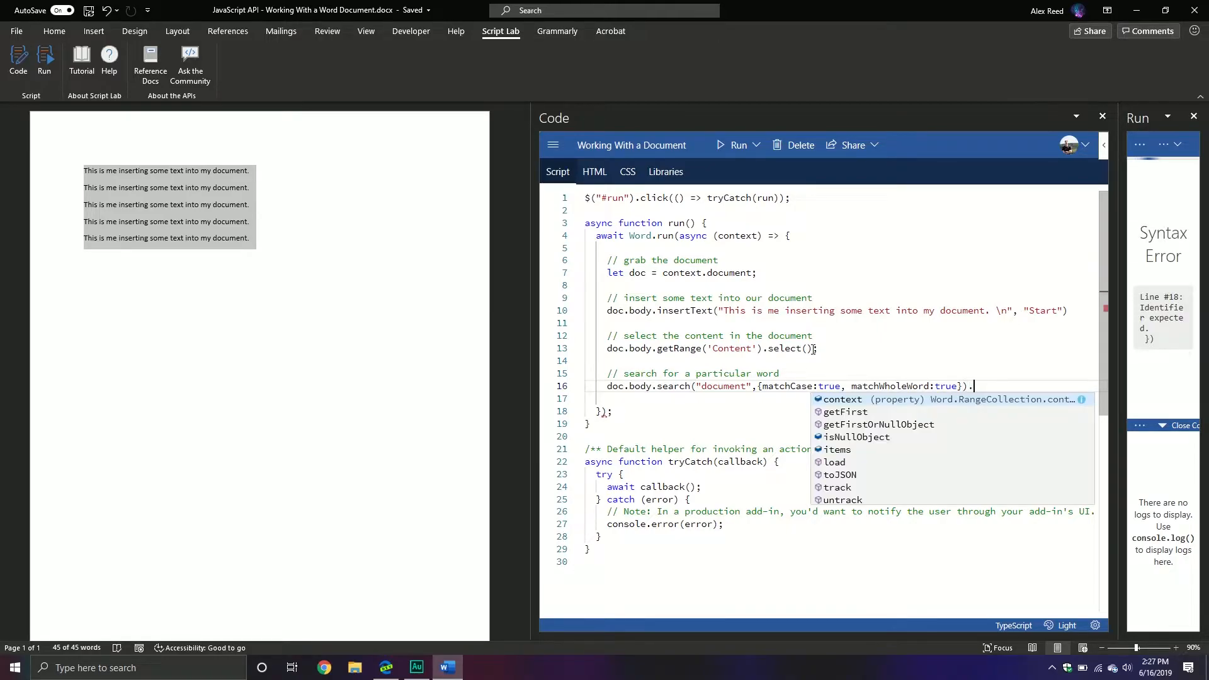
{"action": "type", "text": "getFirst()"}
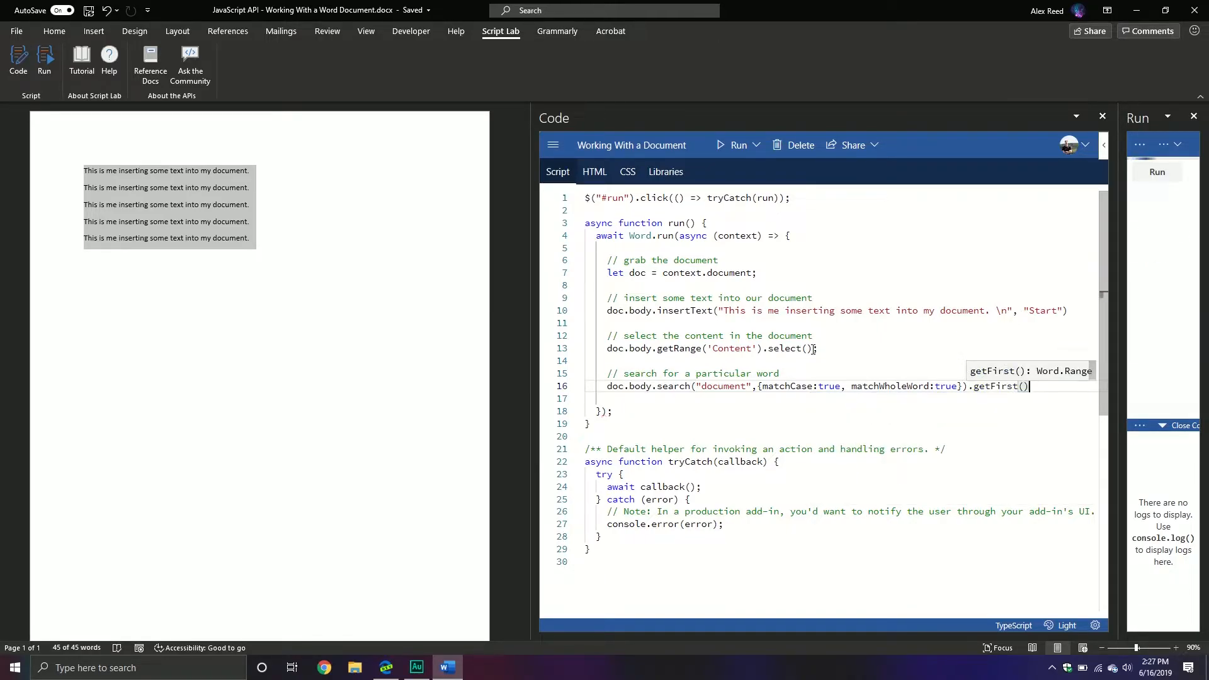
{"action": "type", "text": "."}
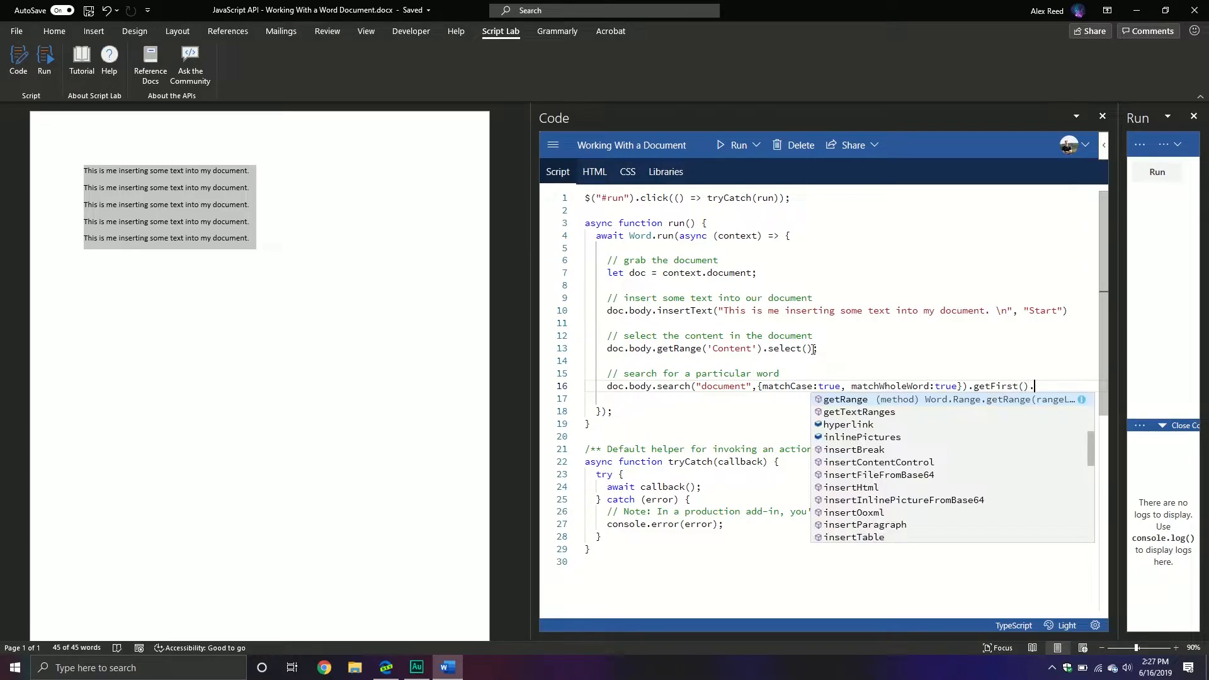
{"action": "type", "text": "select();"}
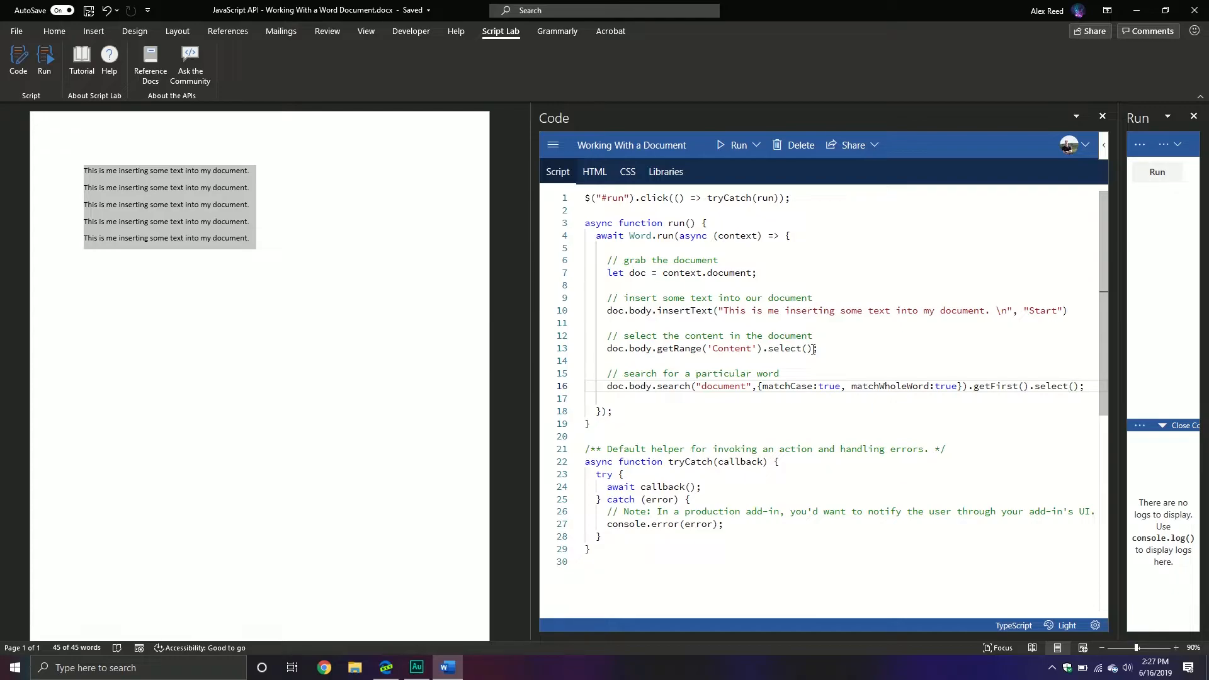
{"action": "left_click", "coordinate": [717, 347]}
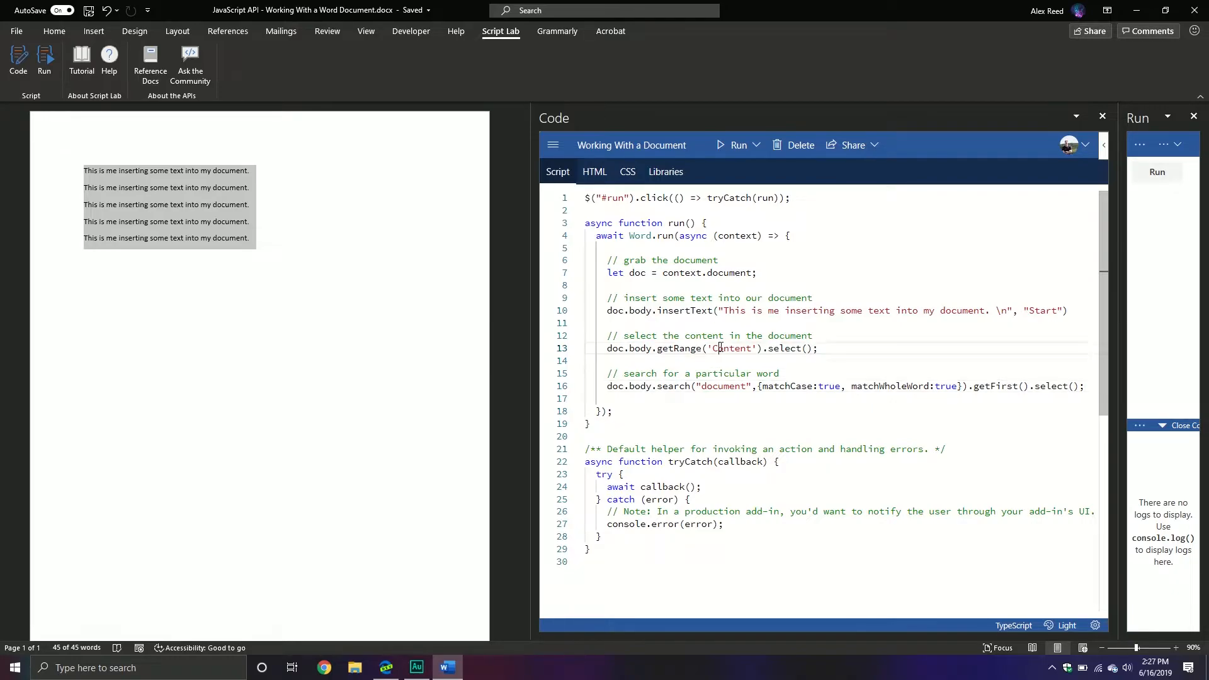
{"action": "left_click", "coordinate": [1157, 171]}
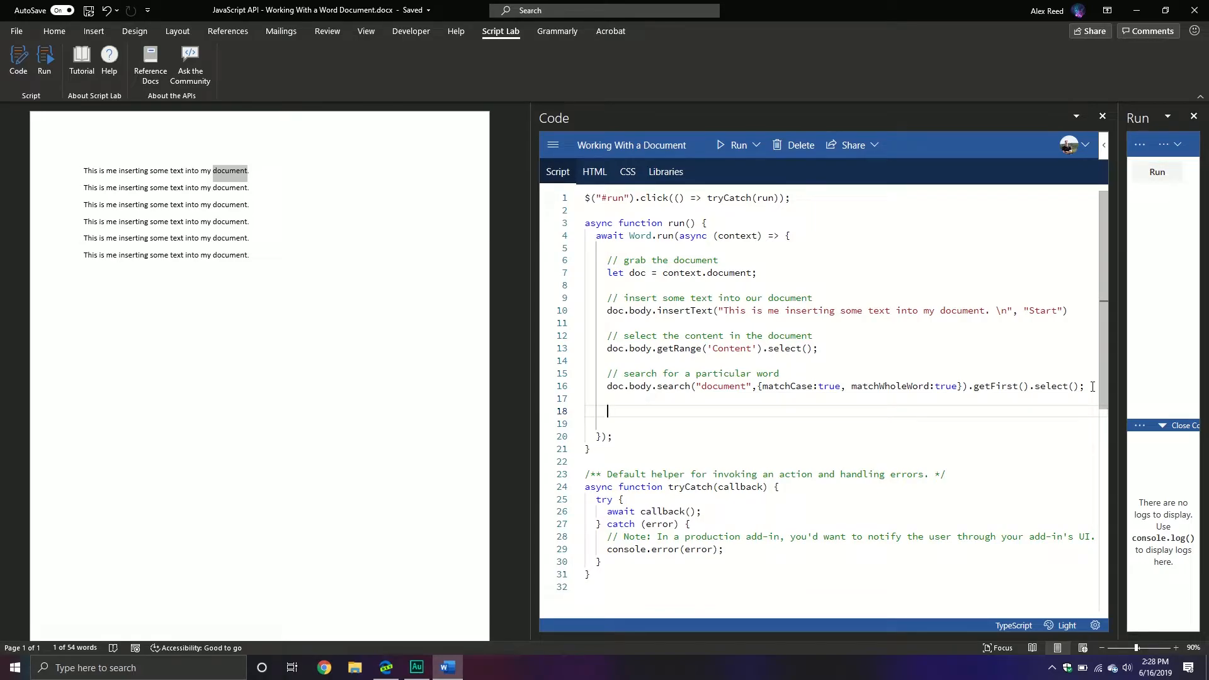
Add comment 'define a variable that contains all the results' and let myResults = doc.body.search(...).
{"action": "type", "text": "//"}
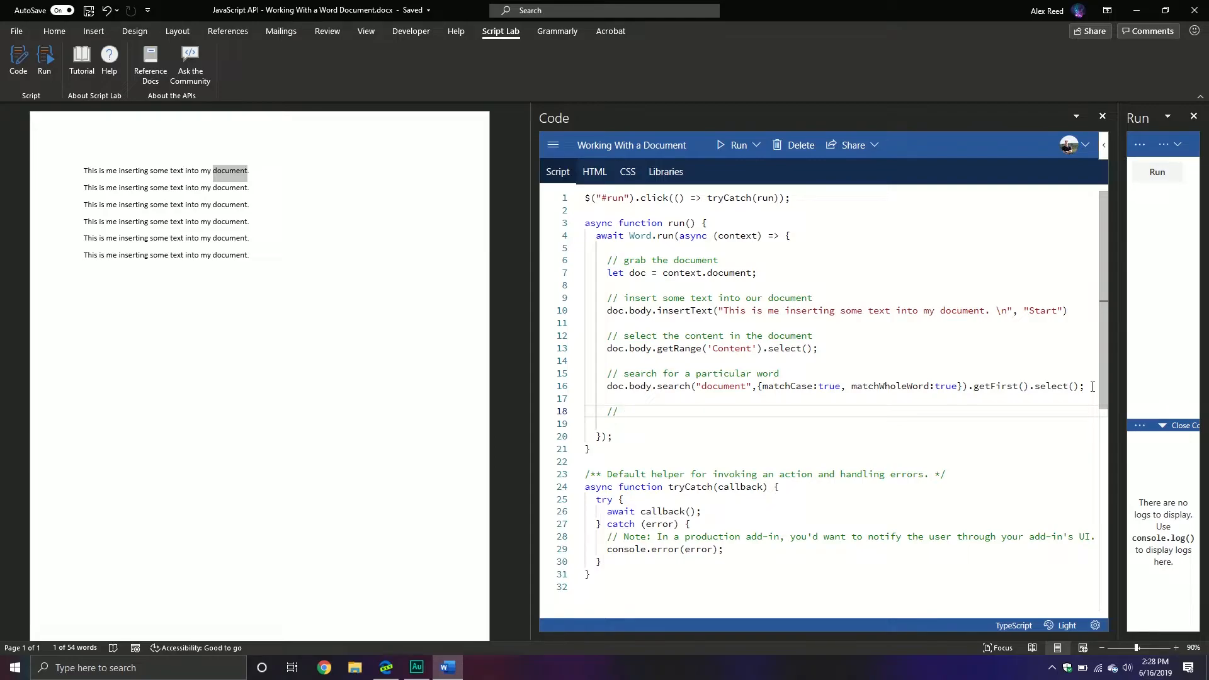
{"action": "type", "text": "define a"}
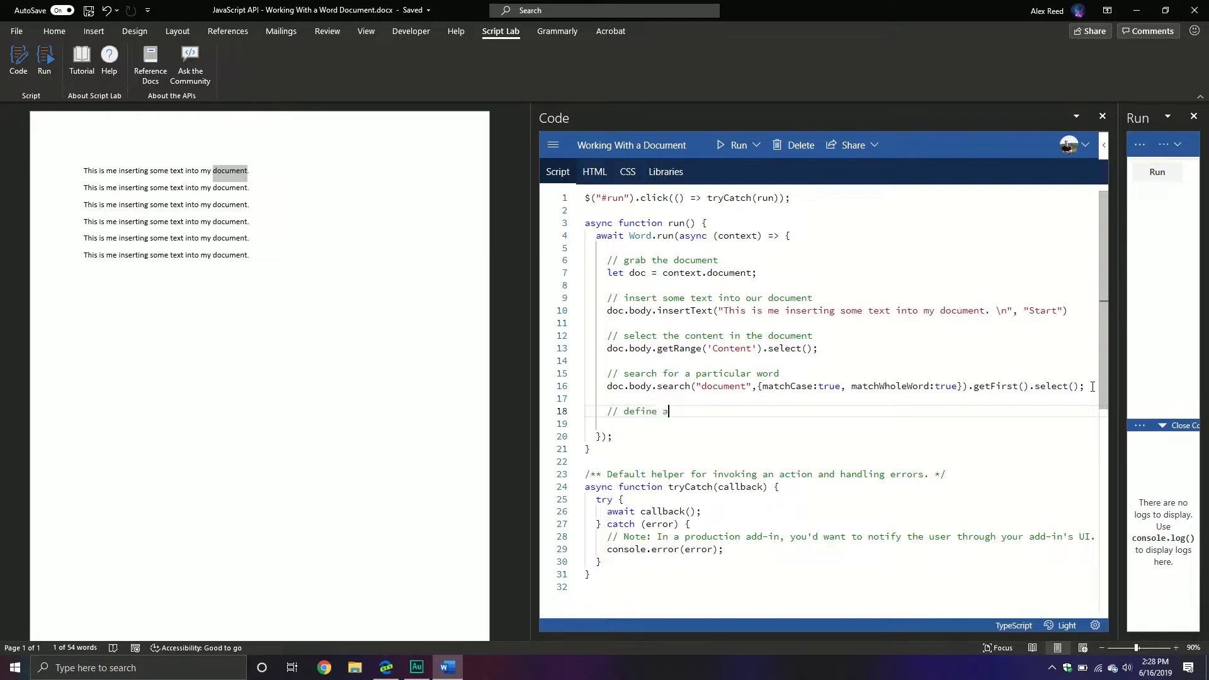
{"action": "type", "text": "variable that contains all the results"}
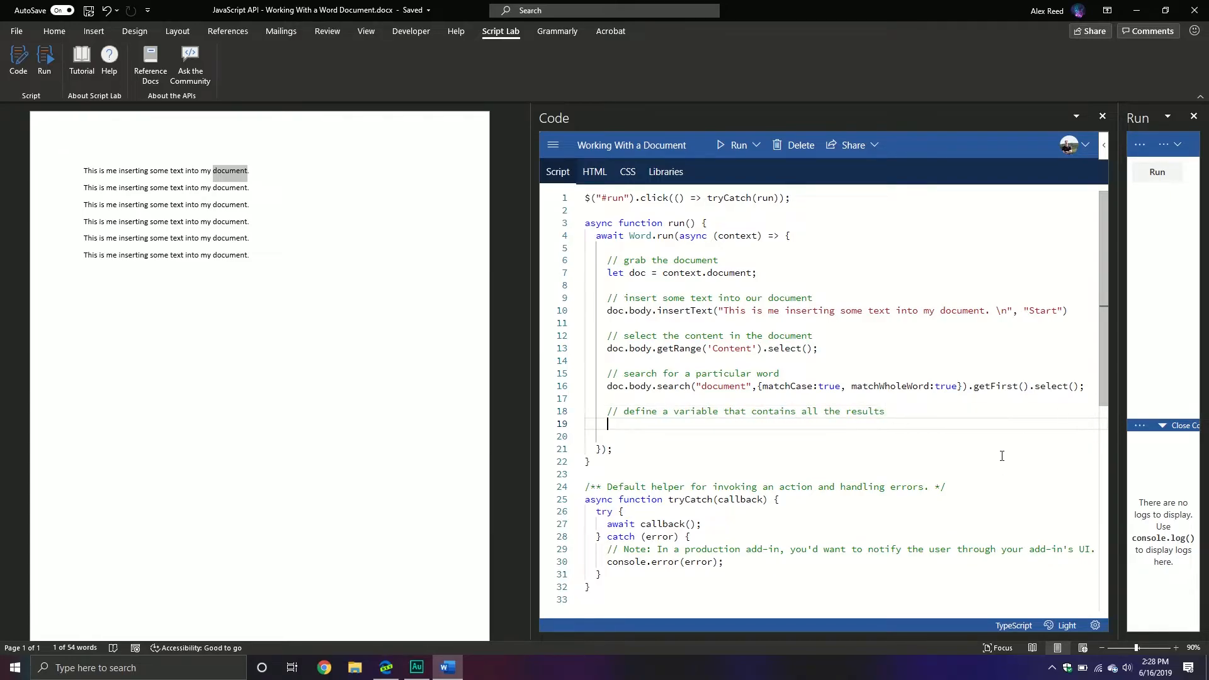
{"action": "type", "text": "let myResu"}
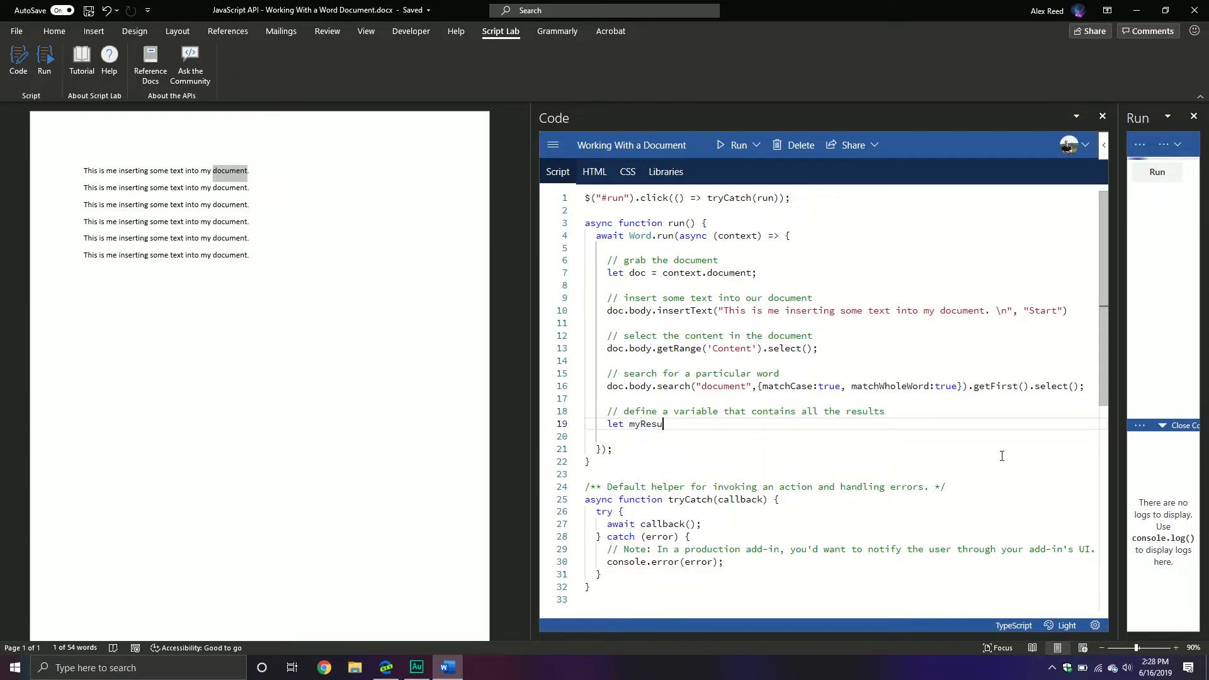
{"action": "type", "text": "lts = doc.body.search(\"document\", { matchCase: true, matchWholeWord: true"}
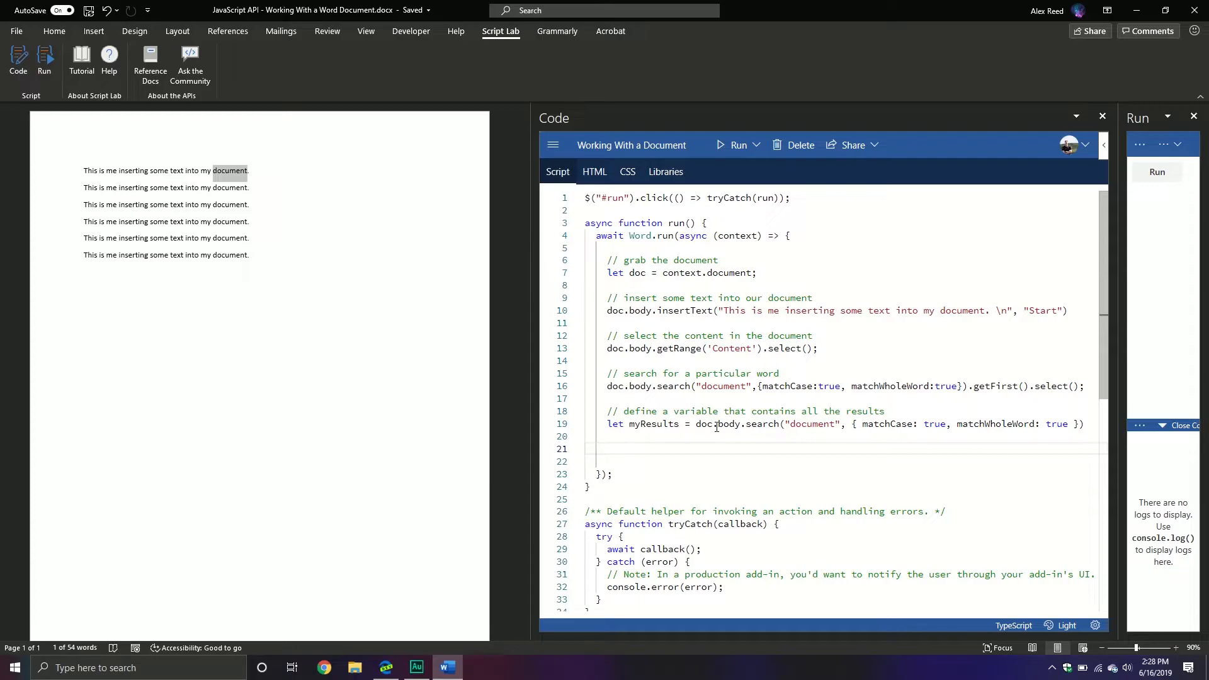
{"action": "type", "text": "//"}
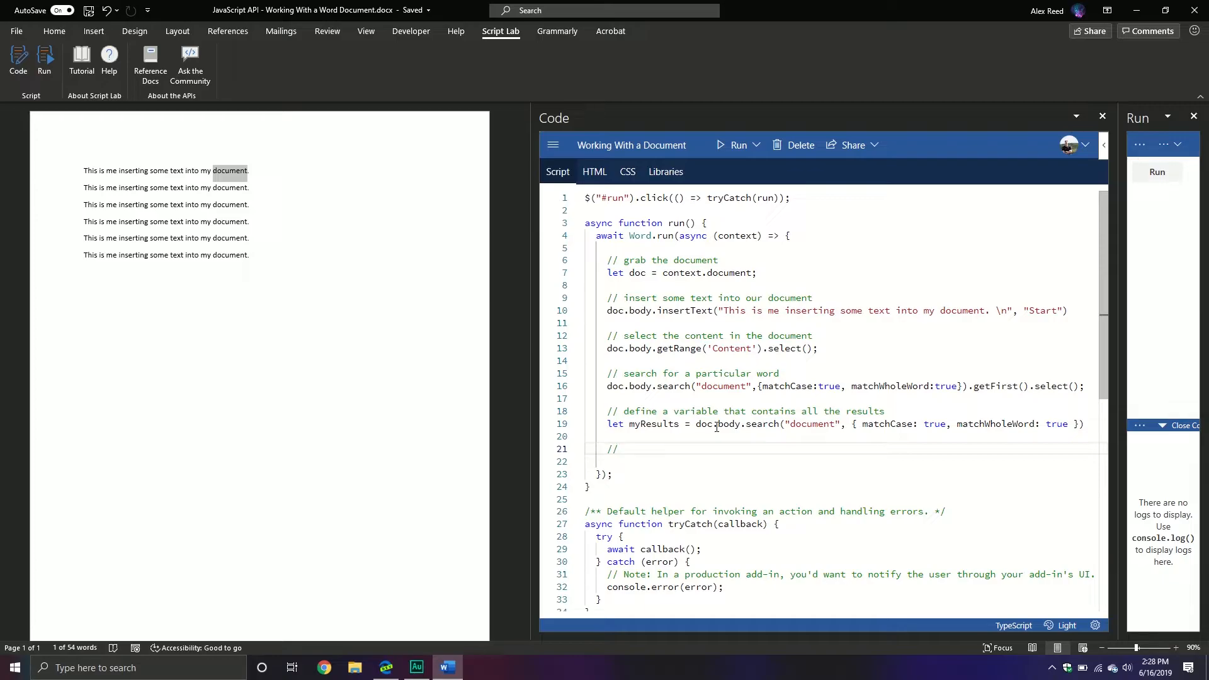
Load items and text on myResults, then add await context.sync();.
{"action": "type", "text": "load the properties"}
{"action": "left_click", "coordinate": [850, 462]}
{"action": "type", "text": "myResults.load(['items"}
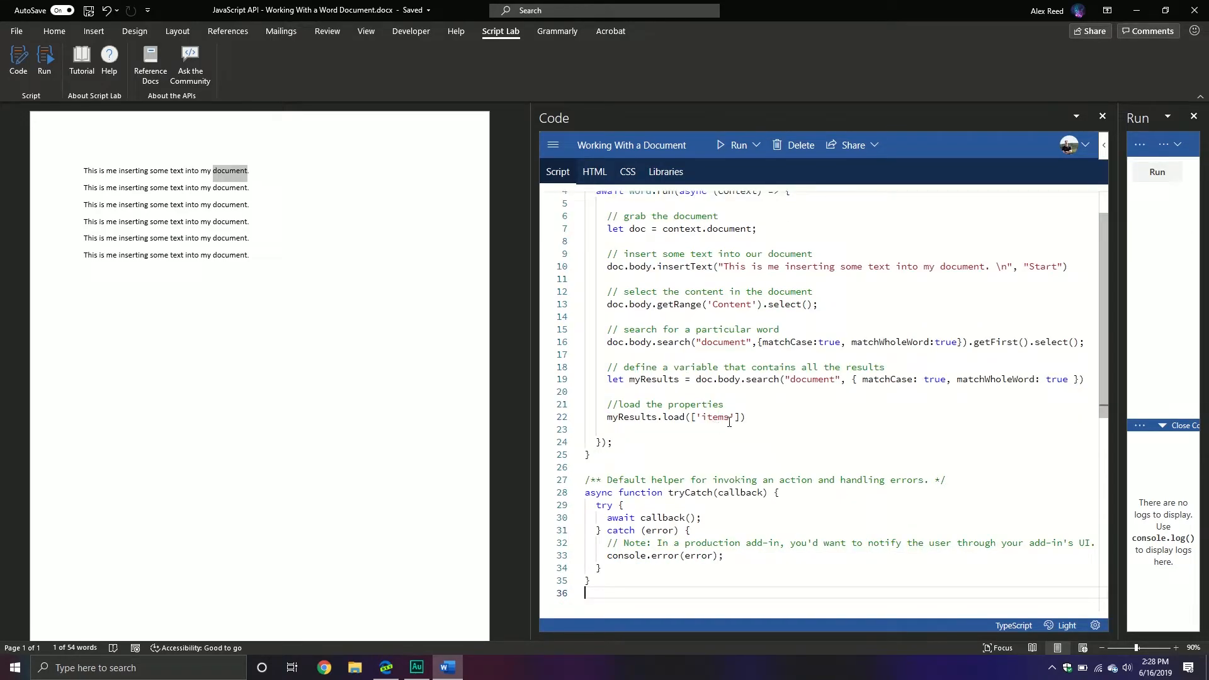
{"action": "type", "text": "',''"}
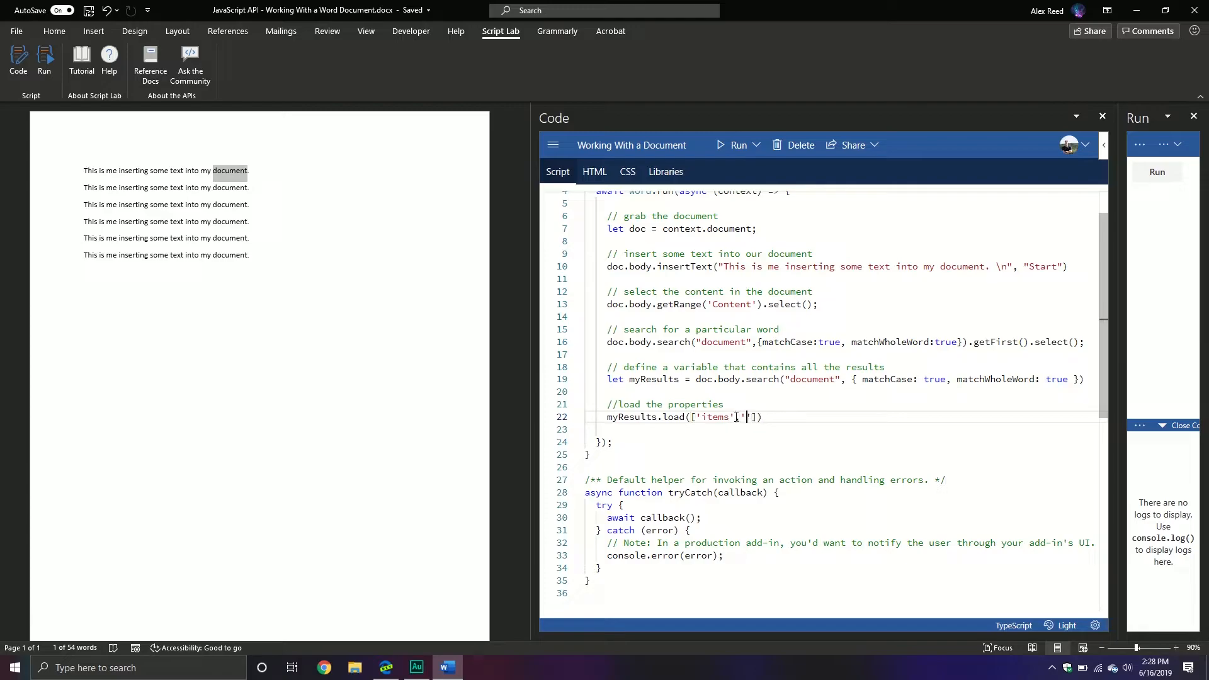
{"action": "type", "text": "text"}
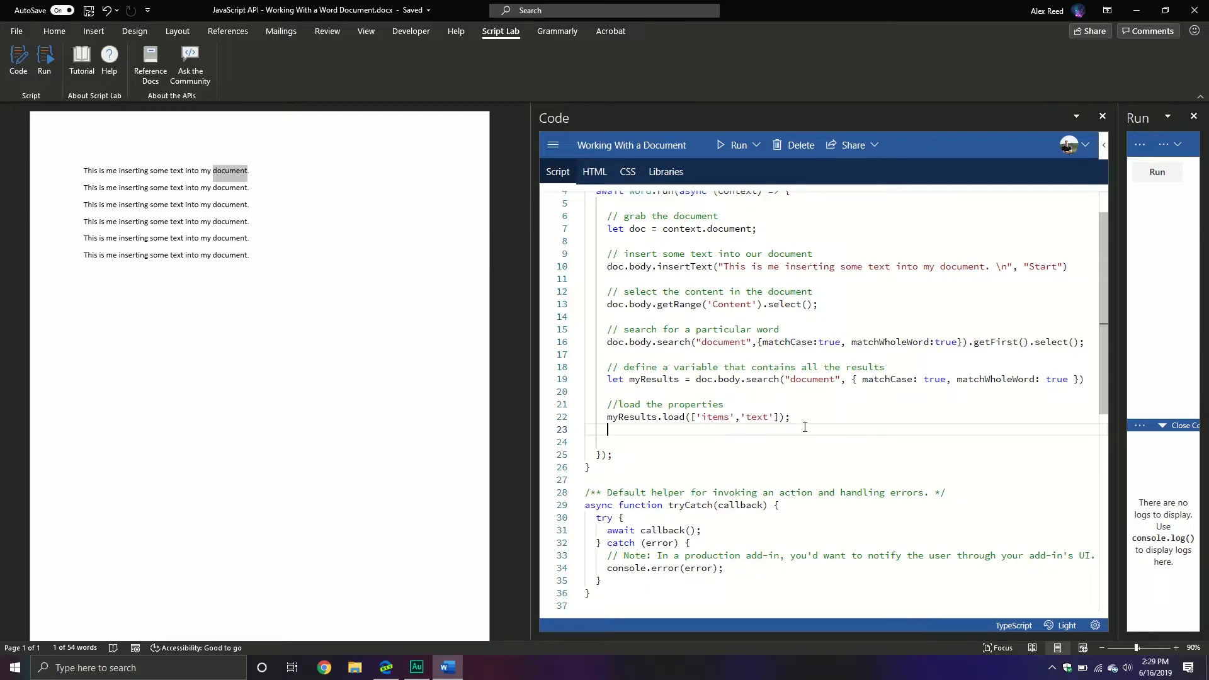
{"action": "type", "text": "await"}
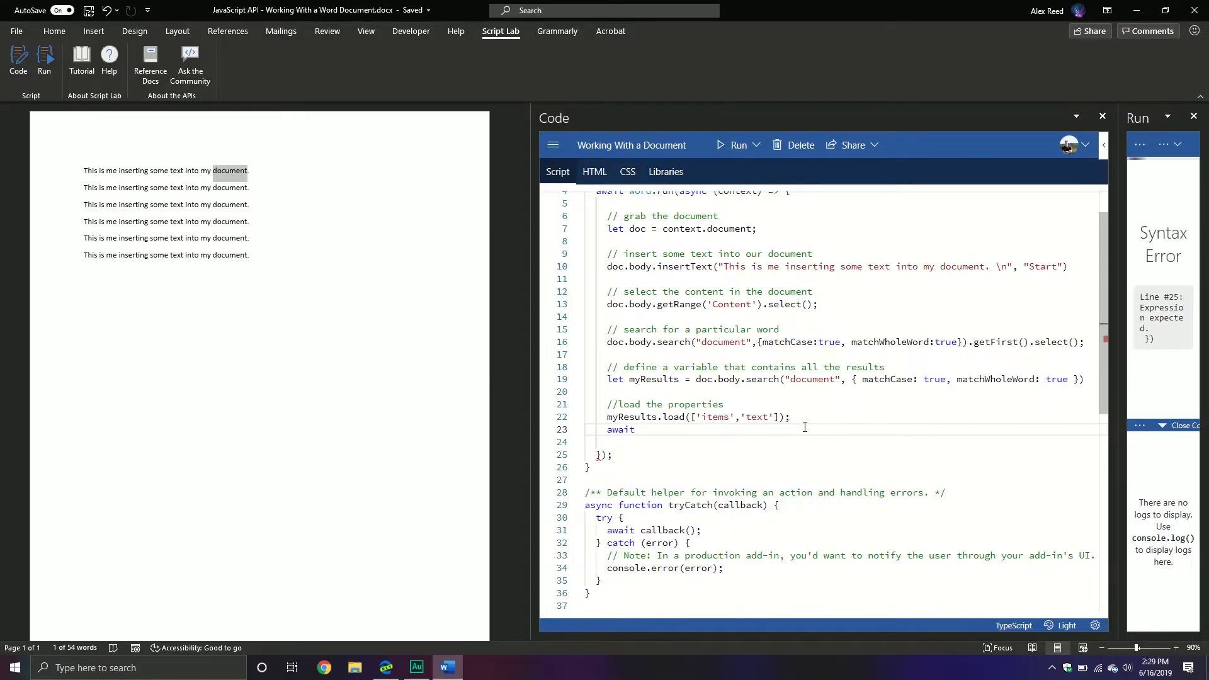
{"action": "type", "text": "context.r"}
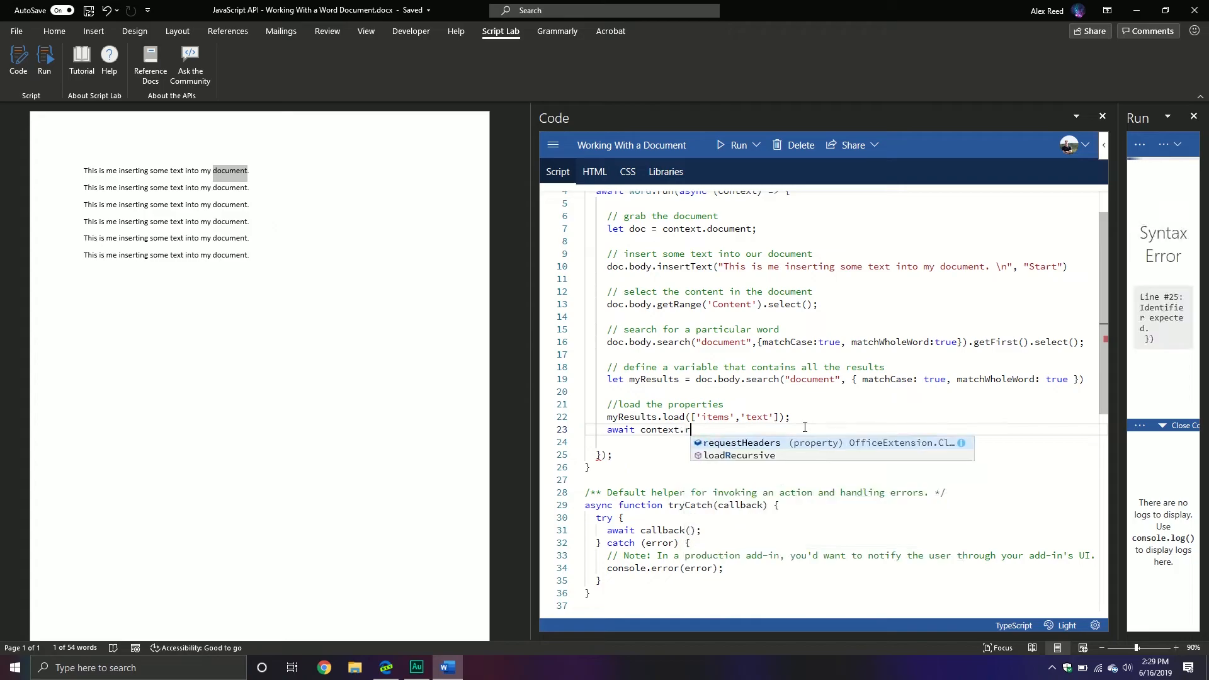
{"action": "type", "text": "s"}
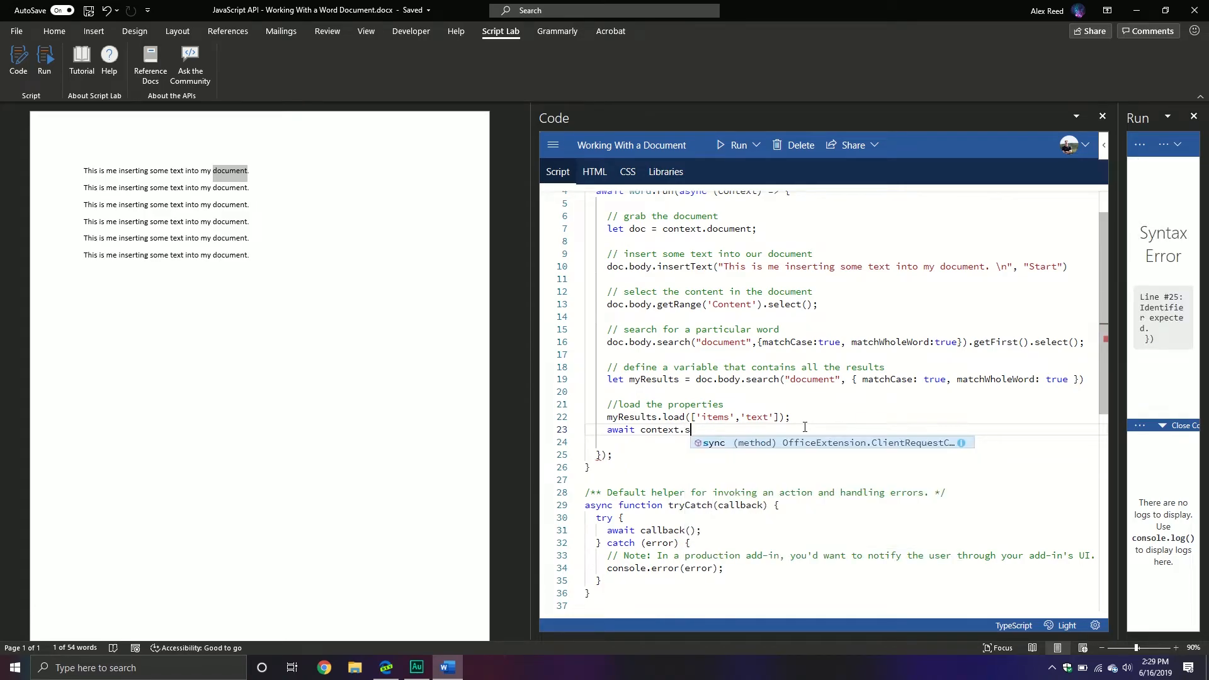
{"action": "type", "text": "ync()"}
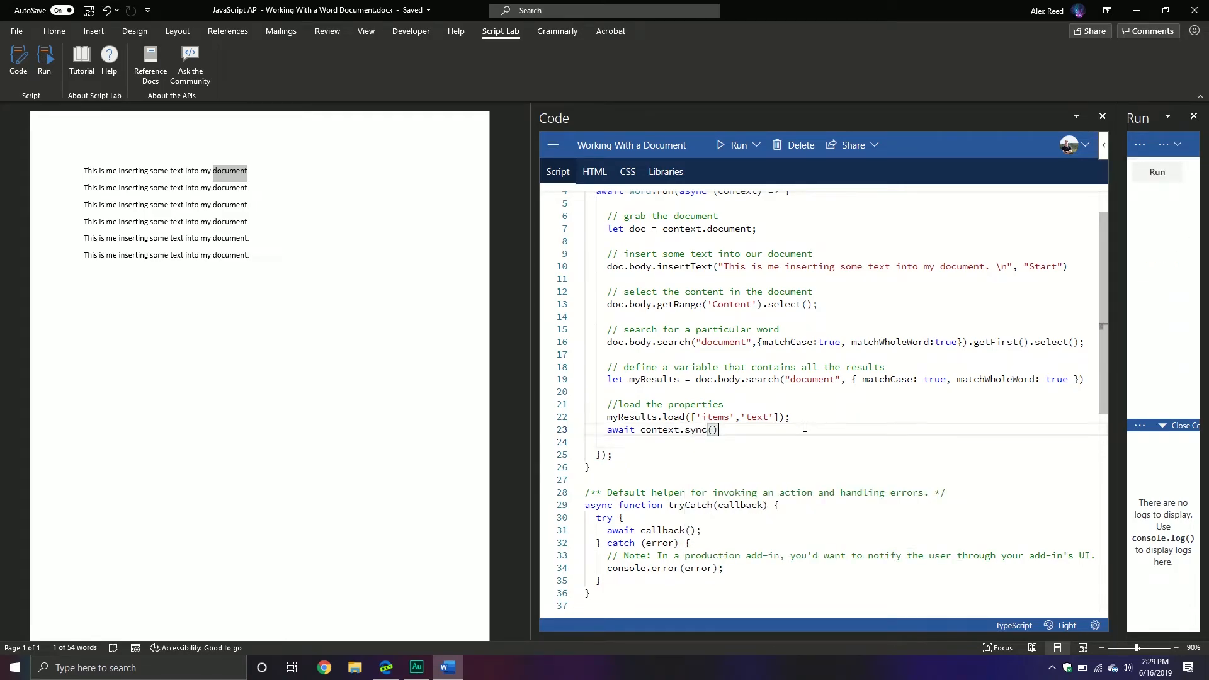
{"action": "type", "text": ";"}
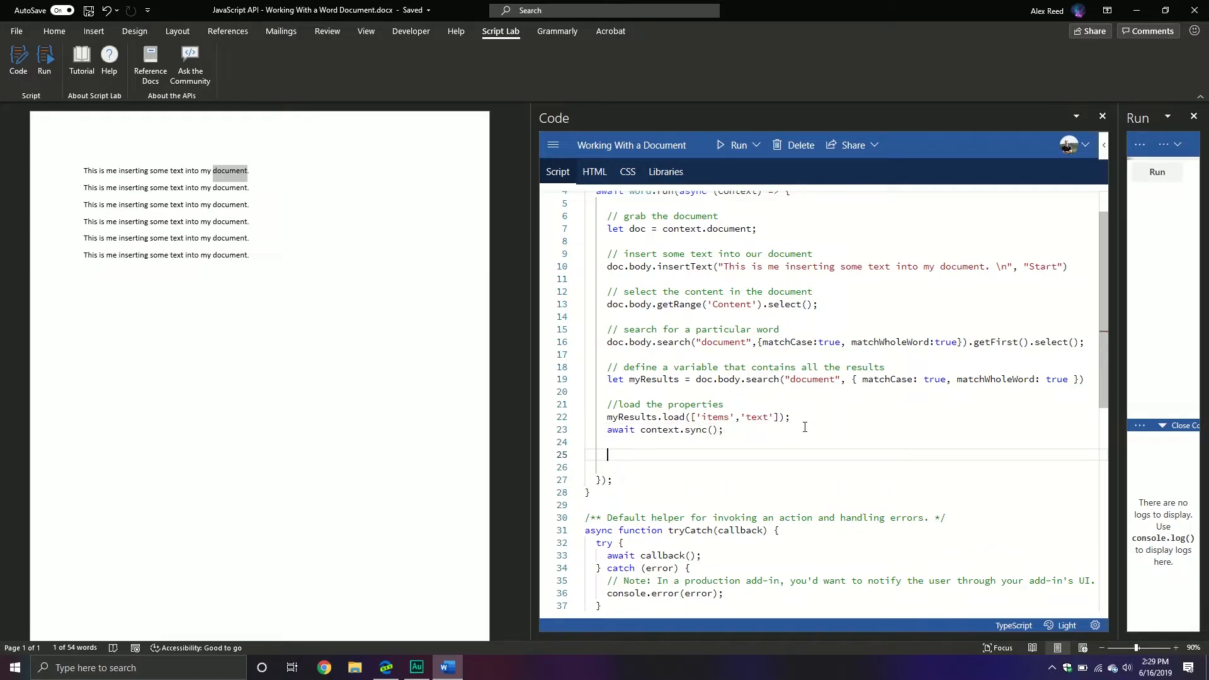
Add a '// loop the results' comment and myResults.items.forEach() call.
{"action": "type", "text": "//loop the"}
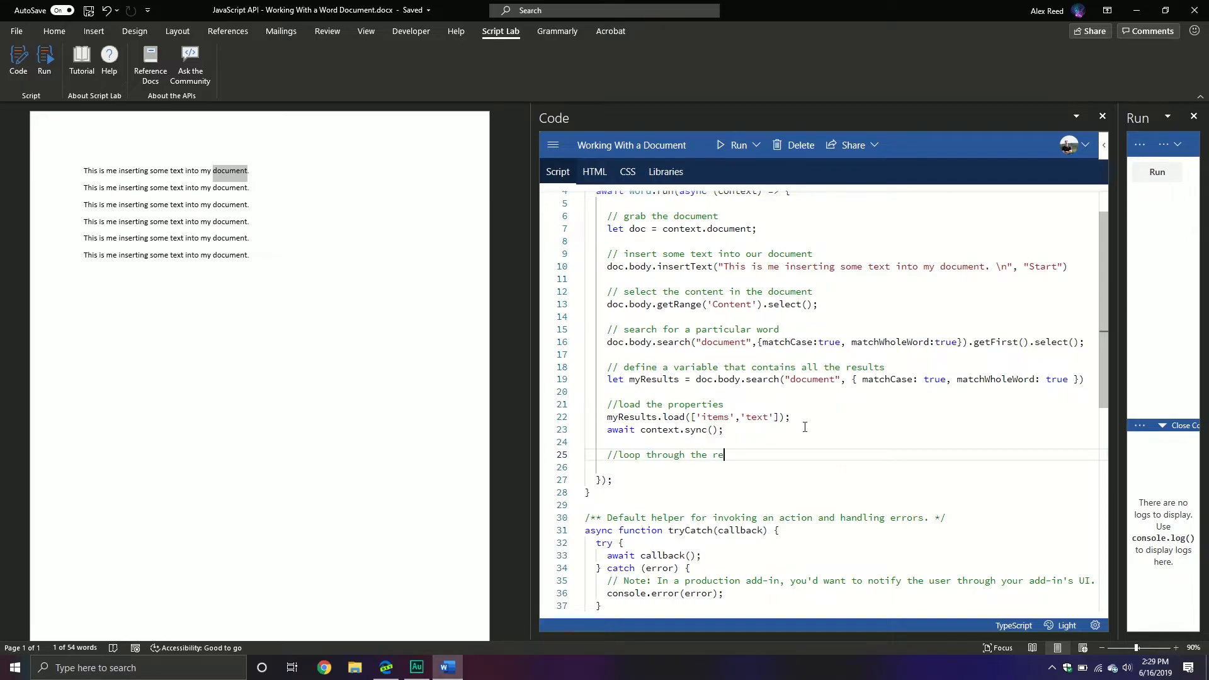
{"action": "type", "text": "sults"}
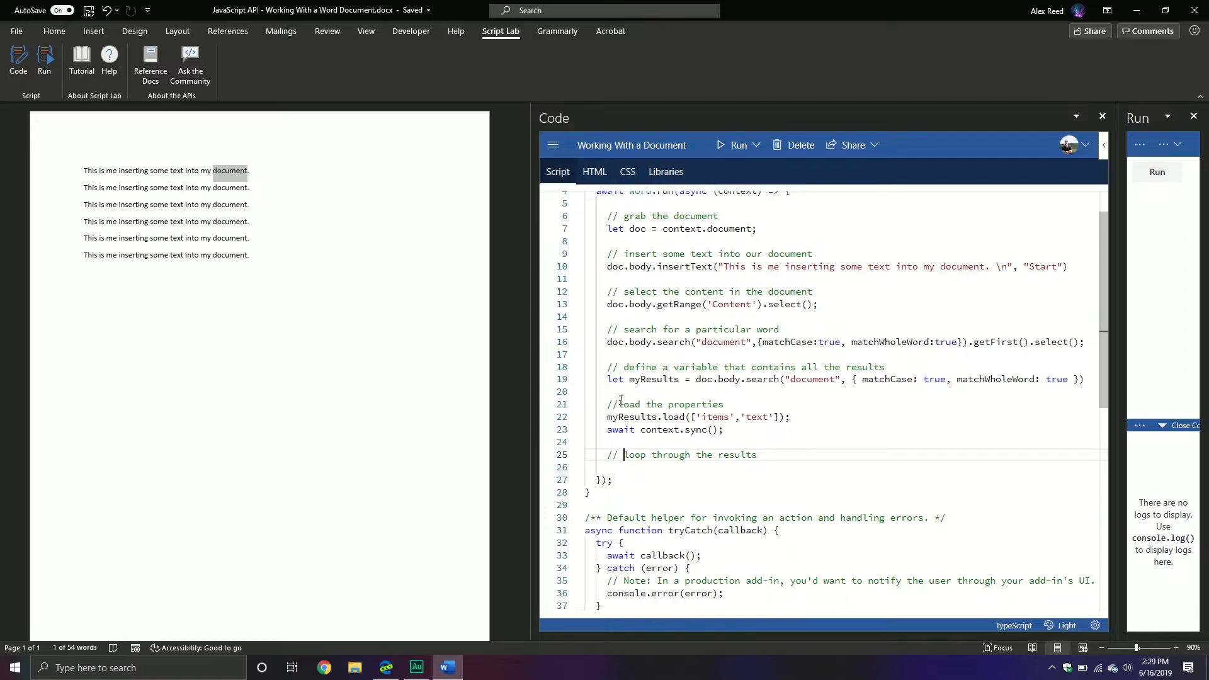
{"action": "key", "text": "enter"}
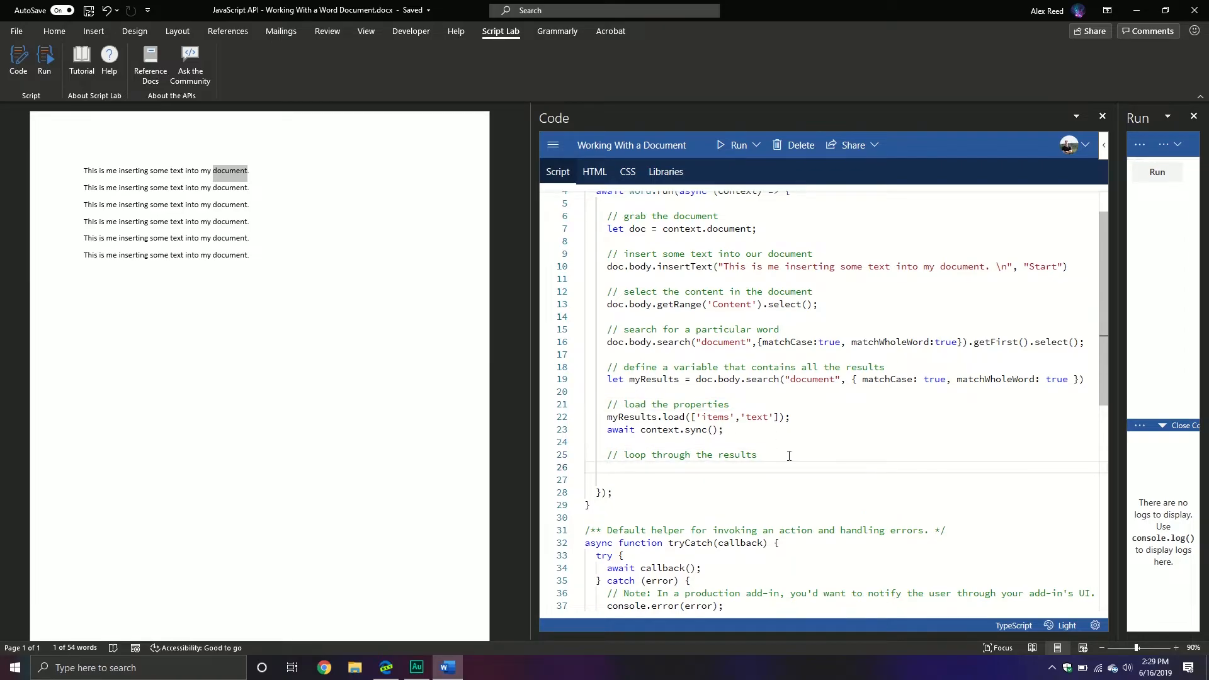
{"action": "type", "text": "myResults."}
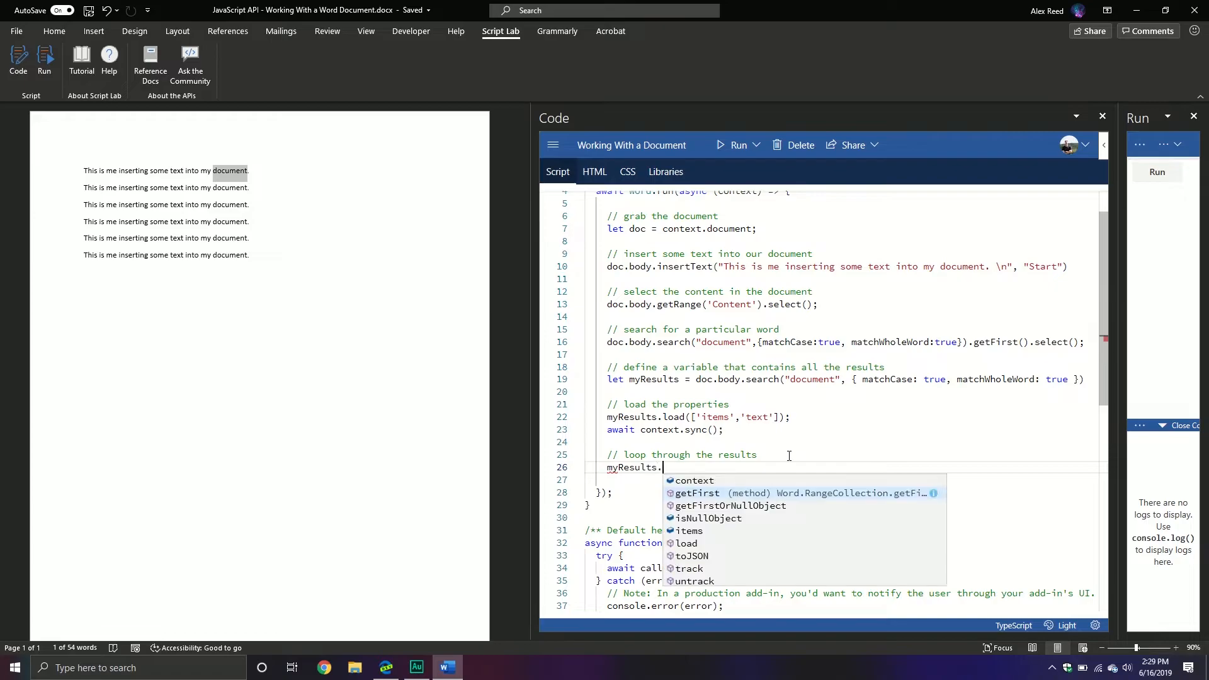
{"action": "type", "text": "items"}
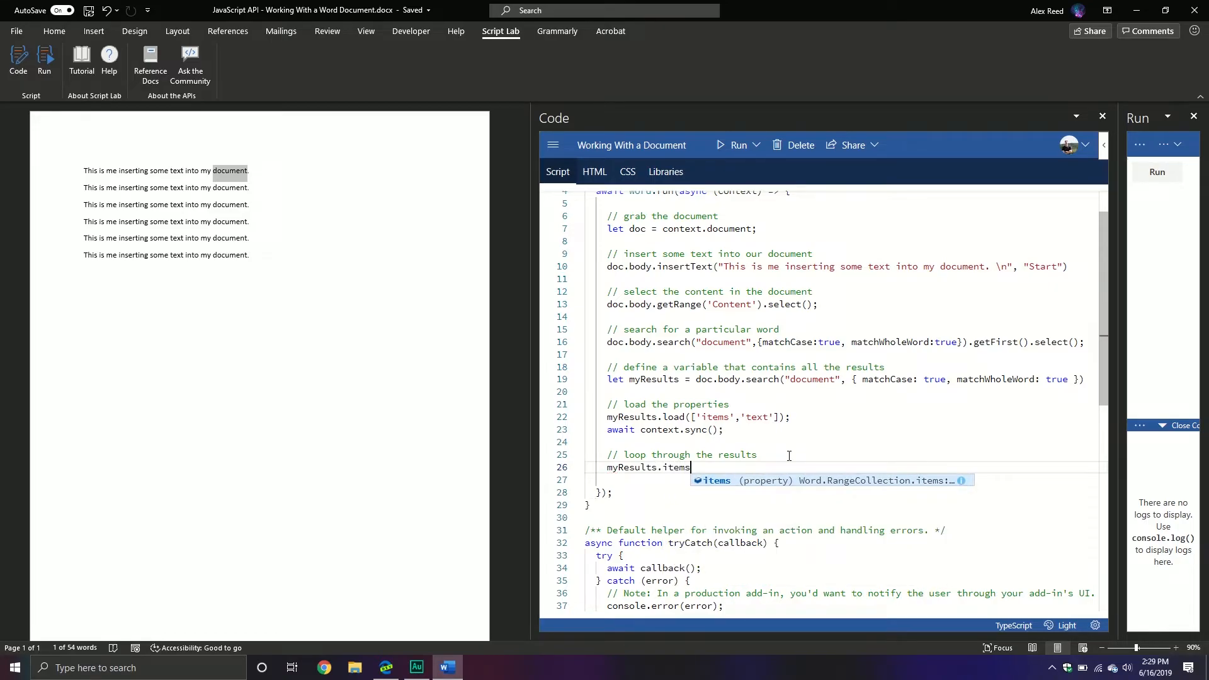
{"action": "type", "text": ".forEach()"}
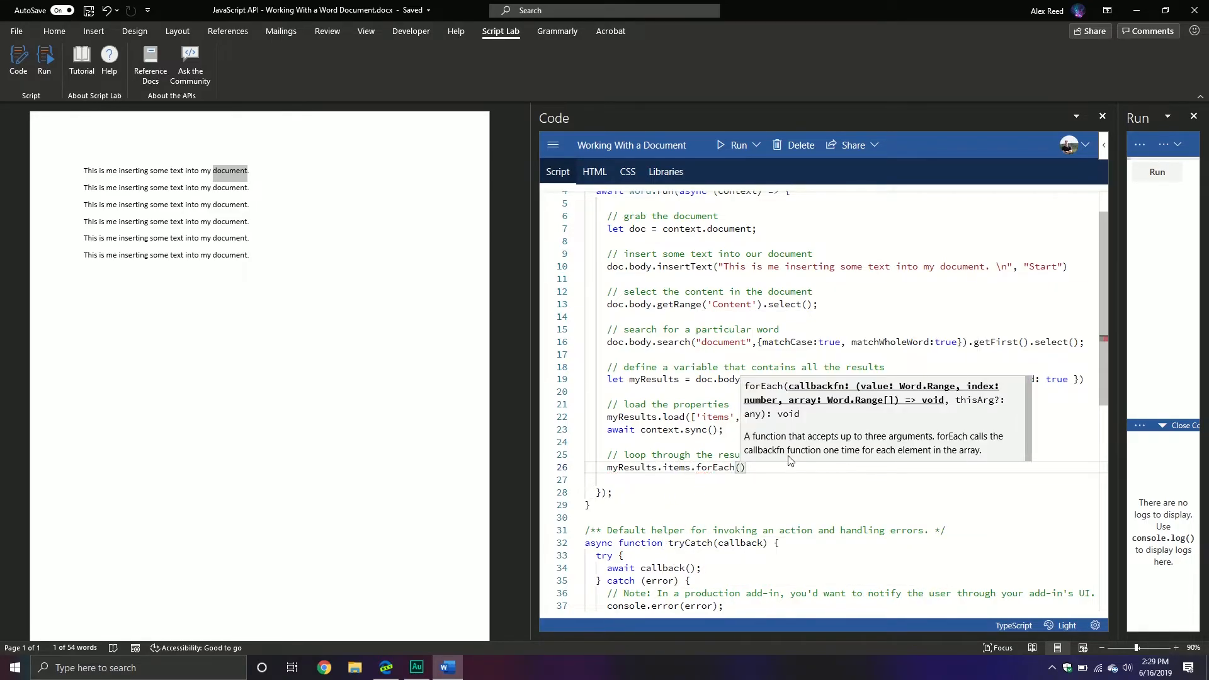
Fill the loop with function(rng) { console.log(rng.text) }.
{"action": "type", "text": "function"}
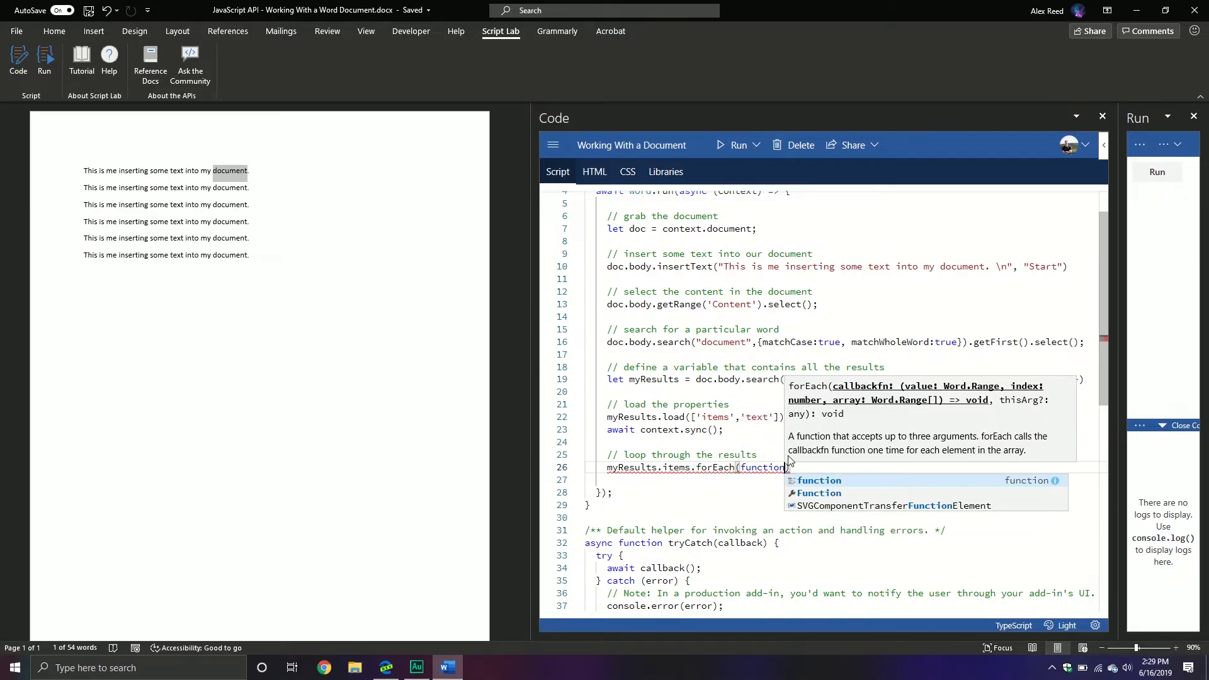
{"action": "type", "text": "rung"}
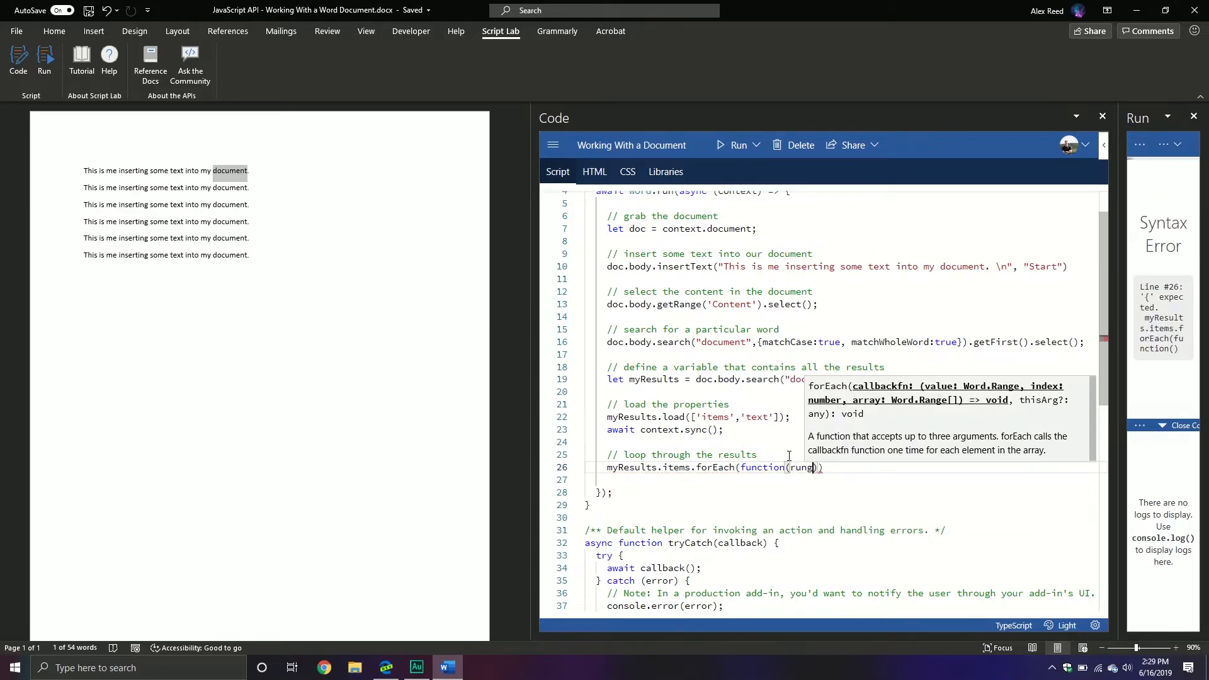
{"action": "key", "text": "Backspace"}
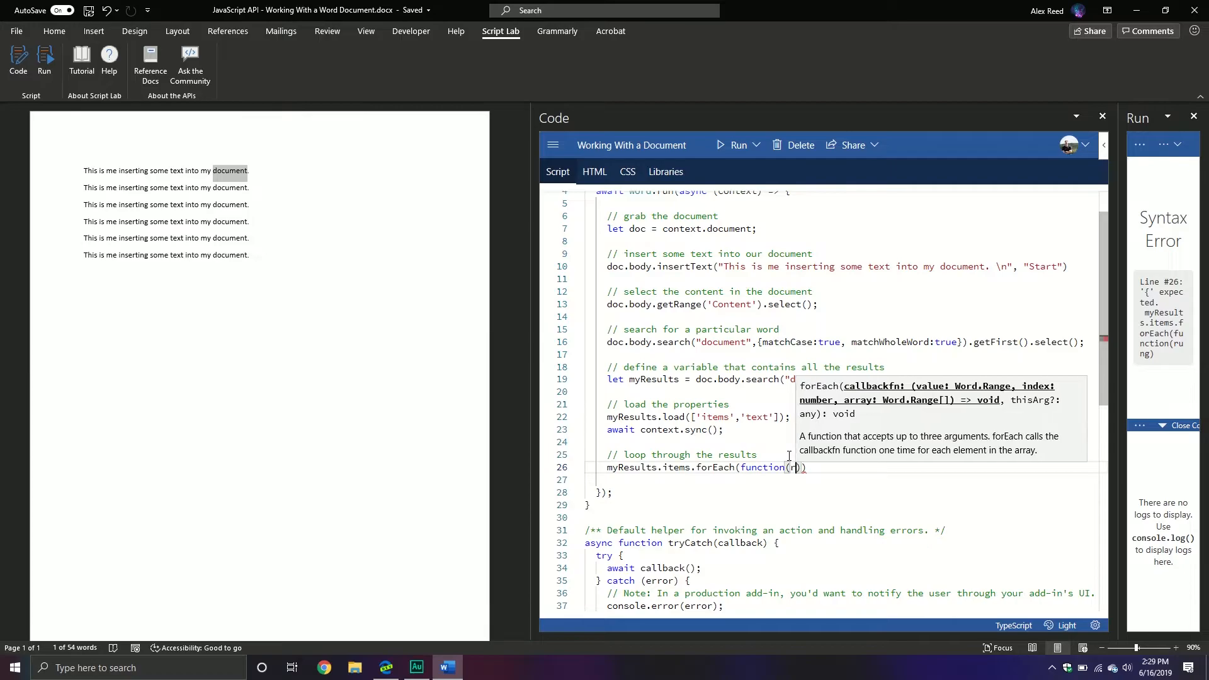
{"action": "type", "text": "ng"}
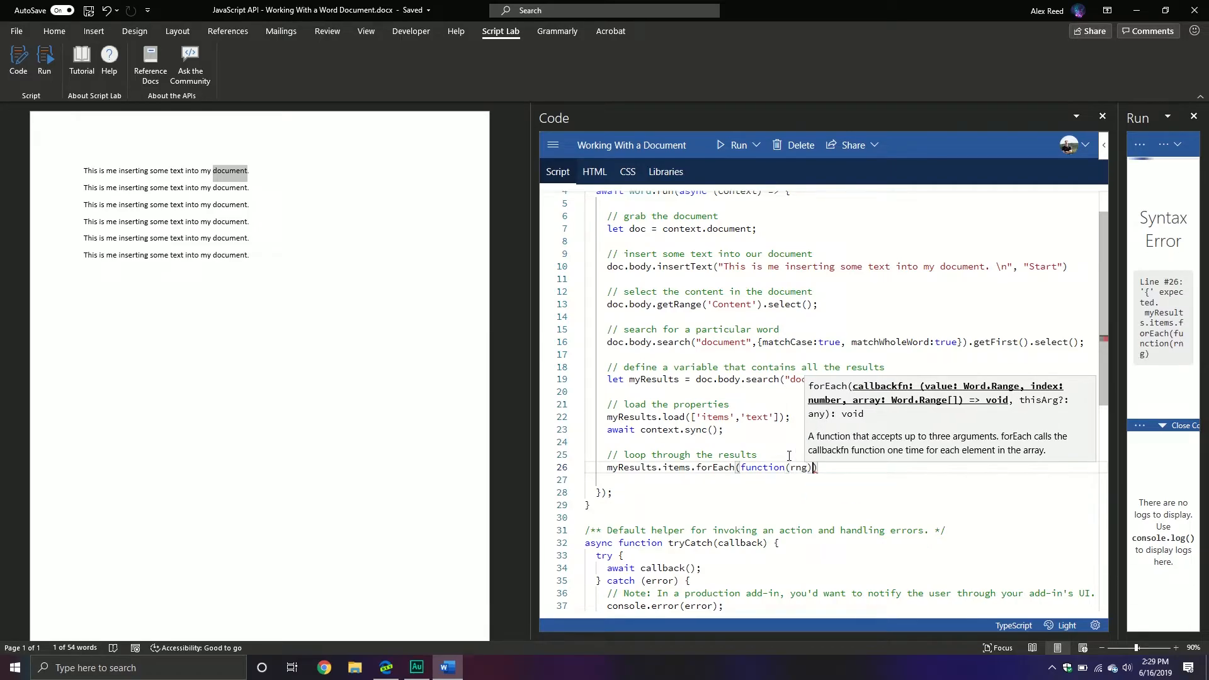
{"action": "type", "text": "{"}
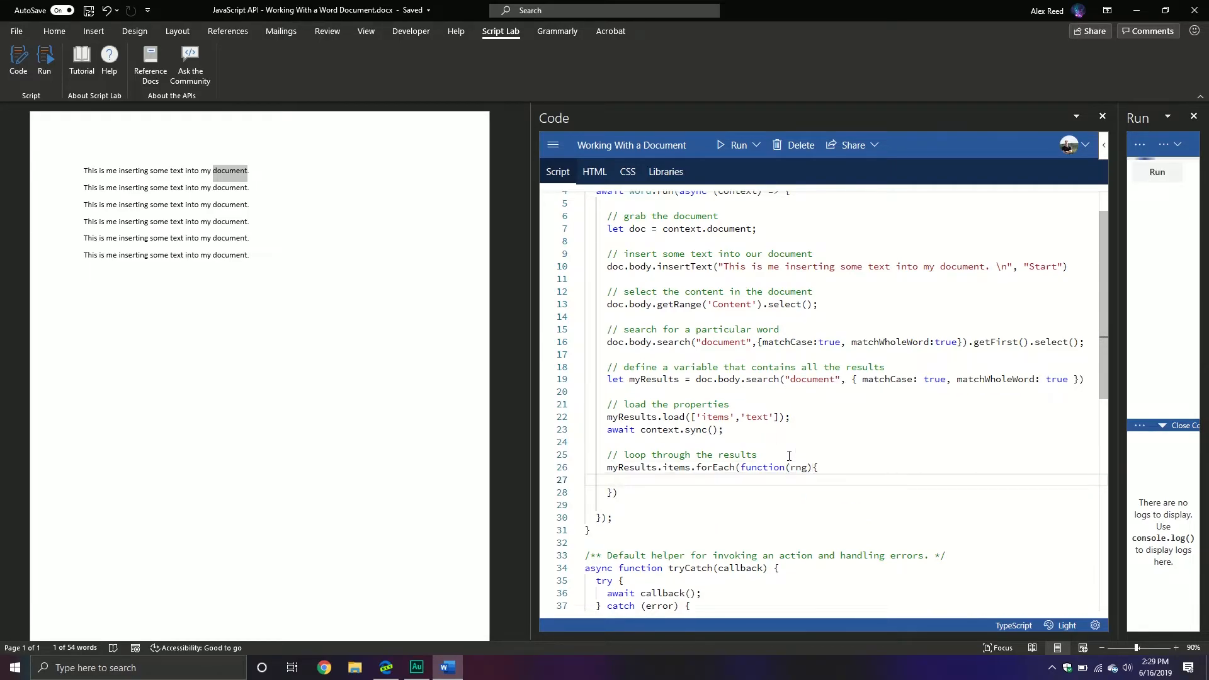
{"action": "type", "text": "console"}
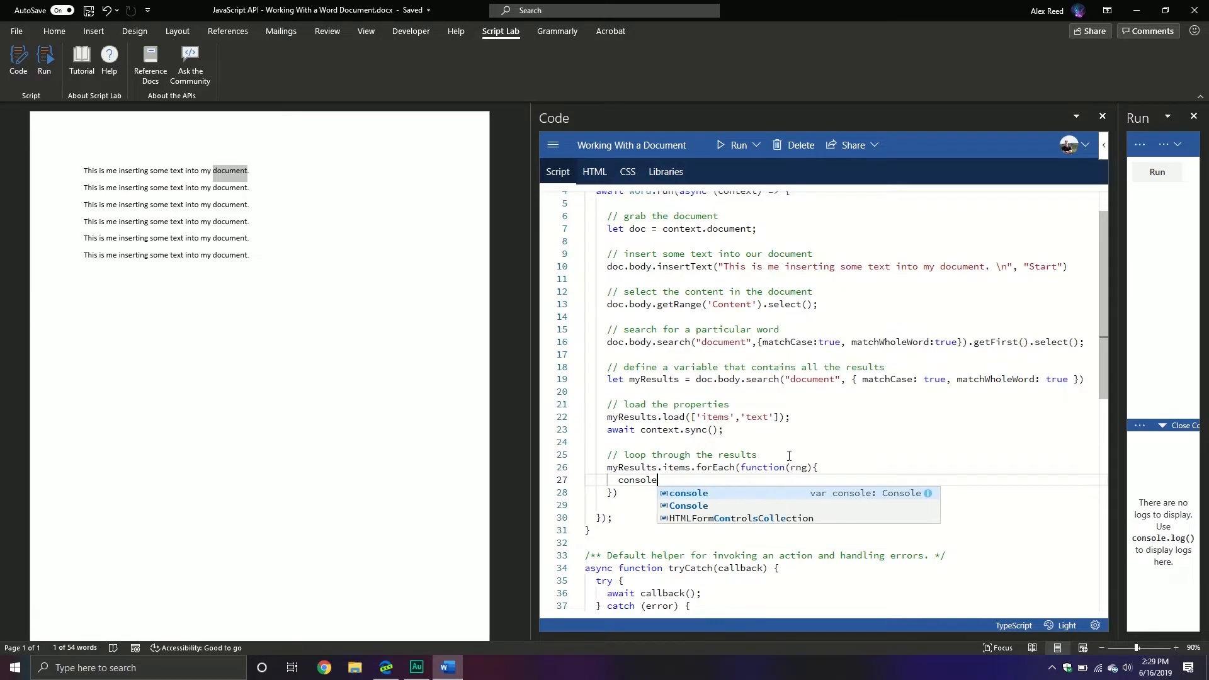
{"action": "type", "text": ".log(ro"}
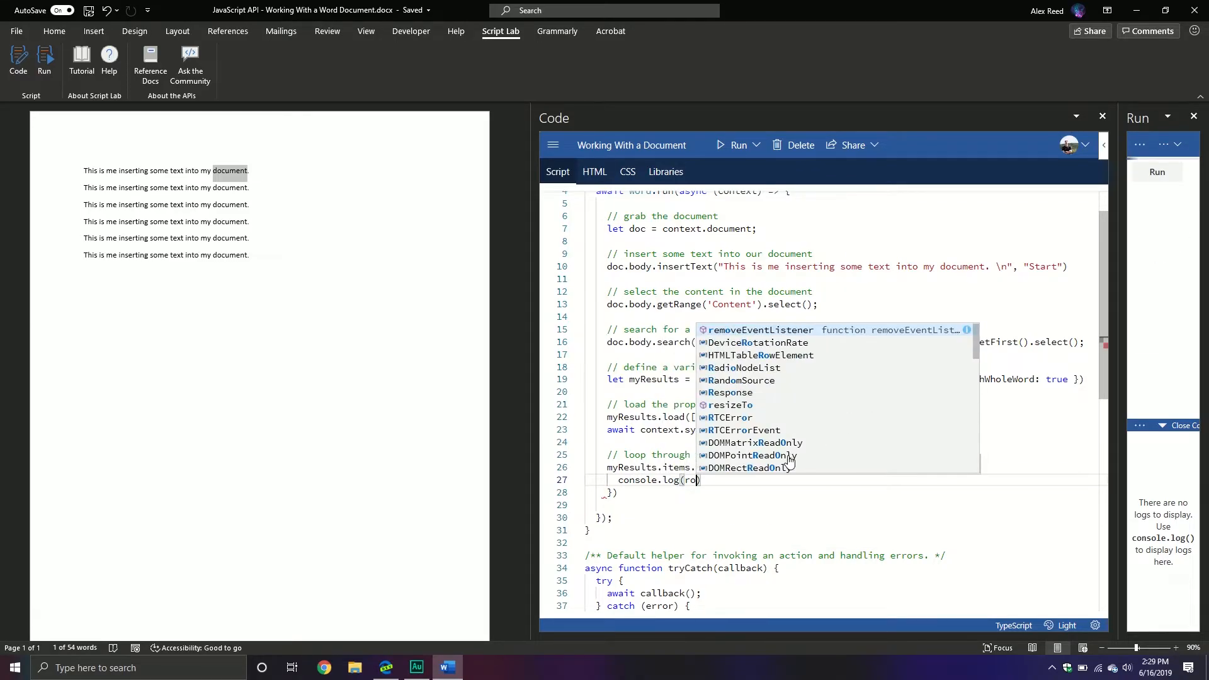
{"action": "type", "text": "rng.text"}
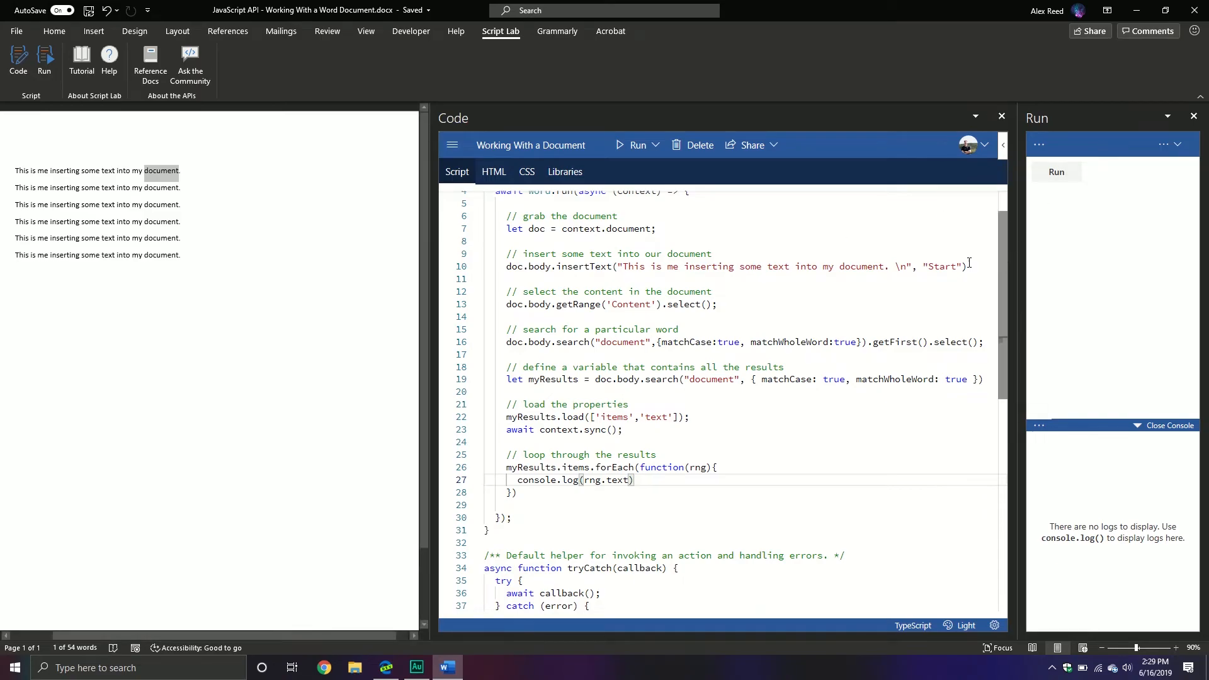
Run the script, adding a seventh sentence and logging "document" seven times.
{"action": "left_click", "coordinate": [1056, 171]}
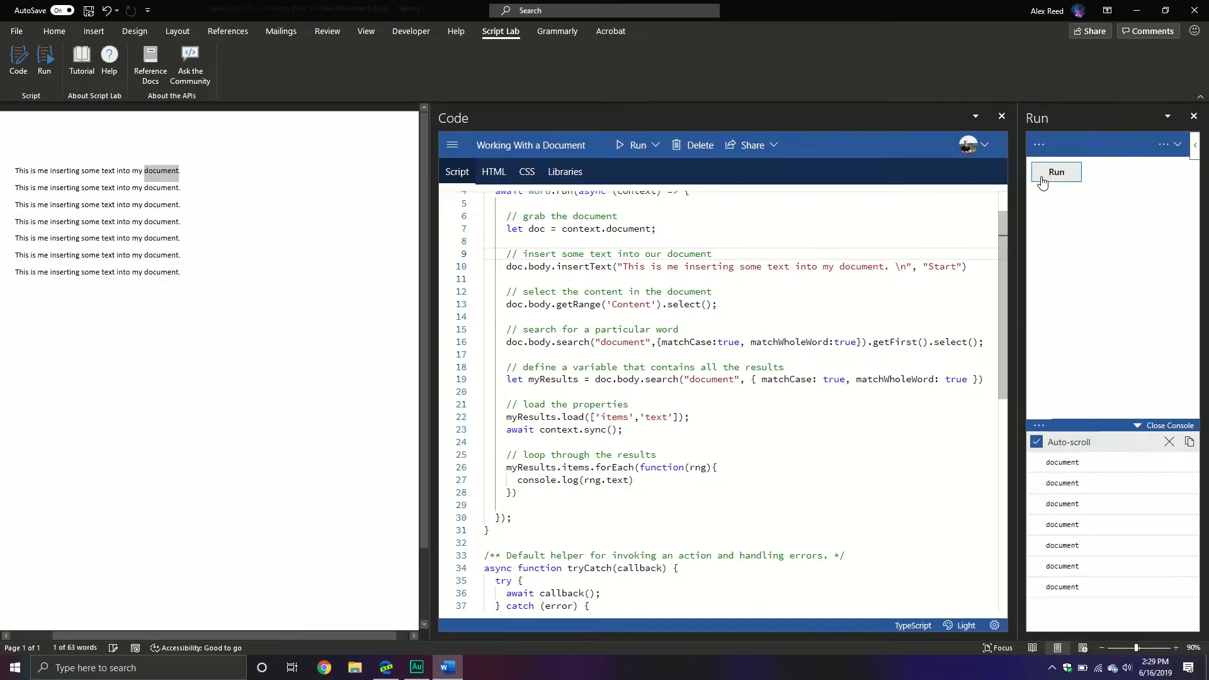
{"action": "mouse_move", "coordinate": [1073, 461]}
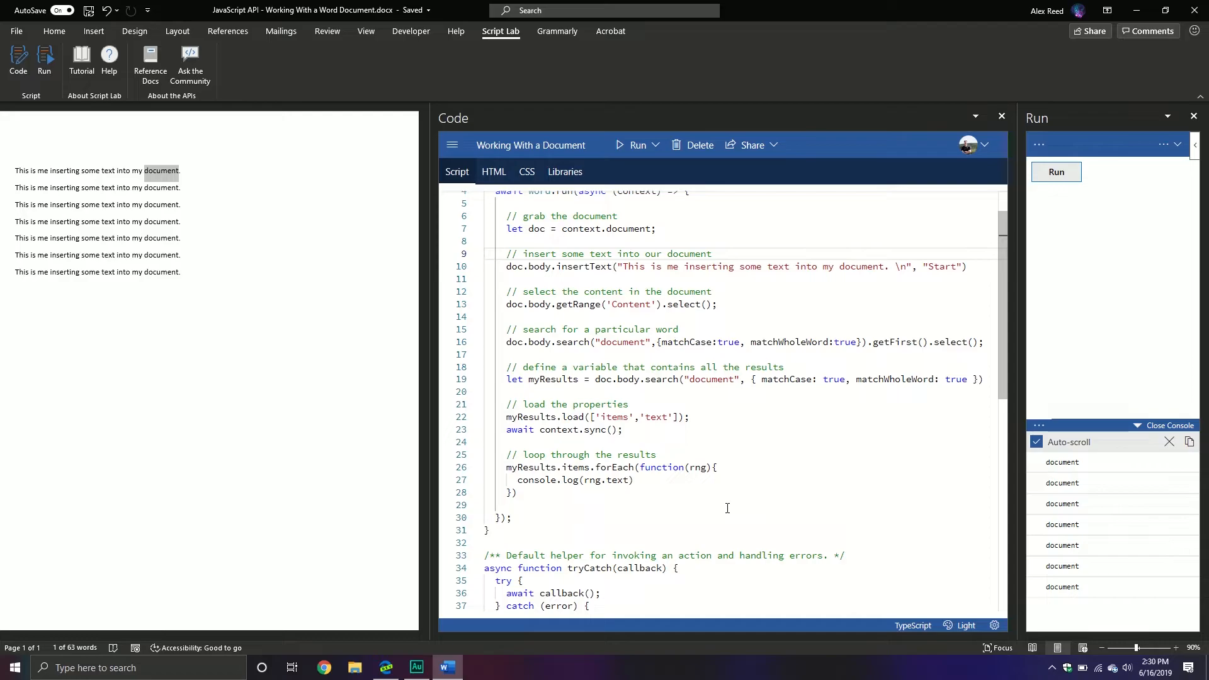
{"action": "mouse_move", "coordinate": [592, 523]}
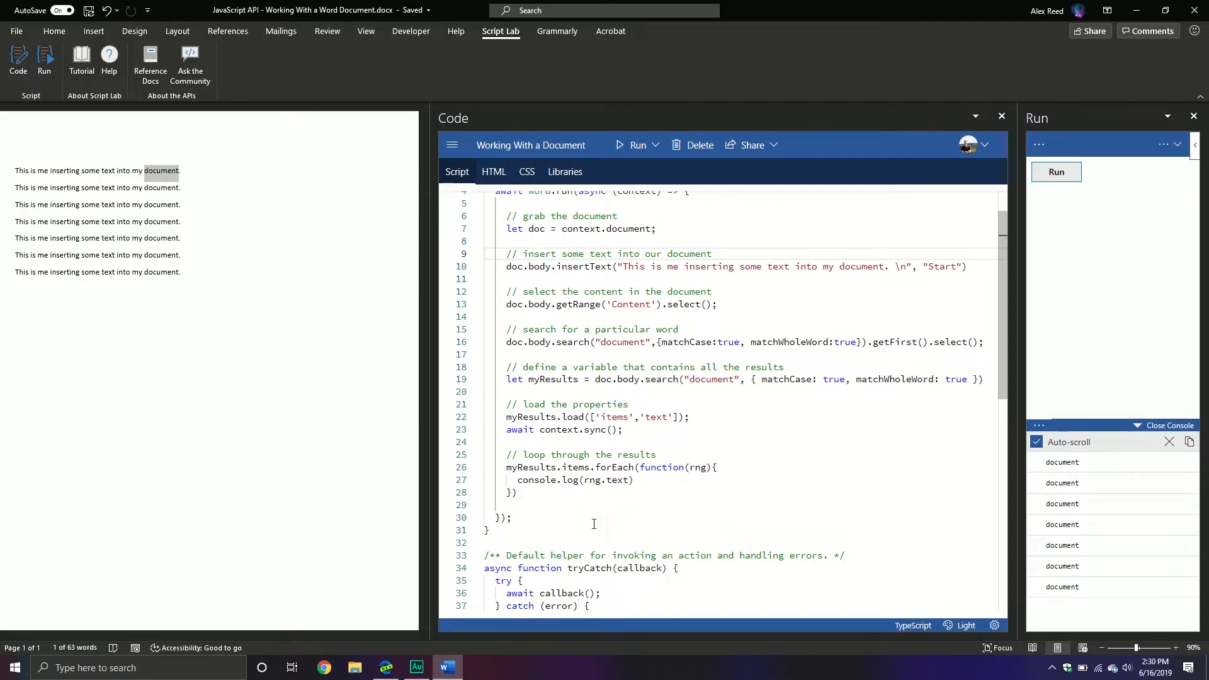
{"action": "mouse_move", "coordinate": [570, 494]}
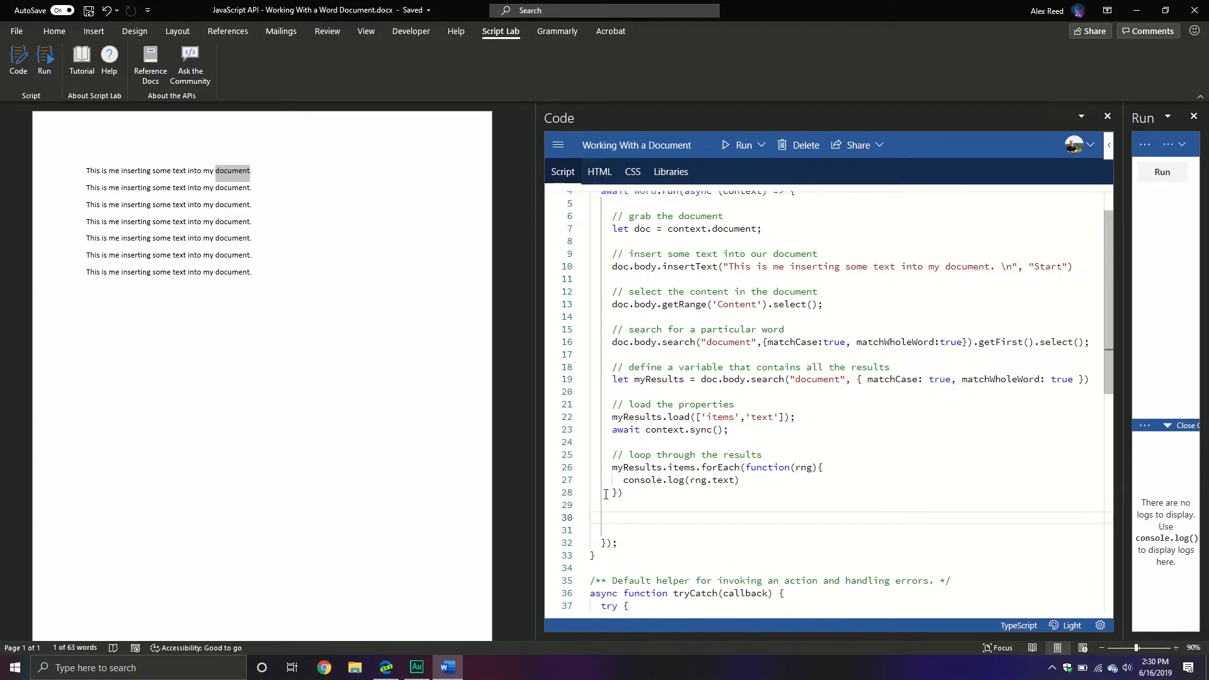
Add '// change the style', doc.body.load(['style']), await context.sync(), and doc.body.style = 'Title'.
{"action": "left_click", "coordinate": [52, 31]}
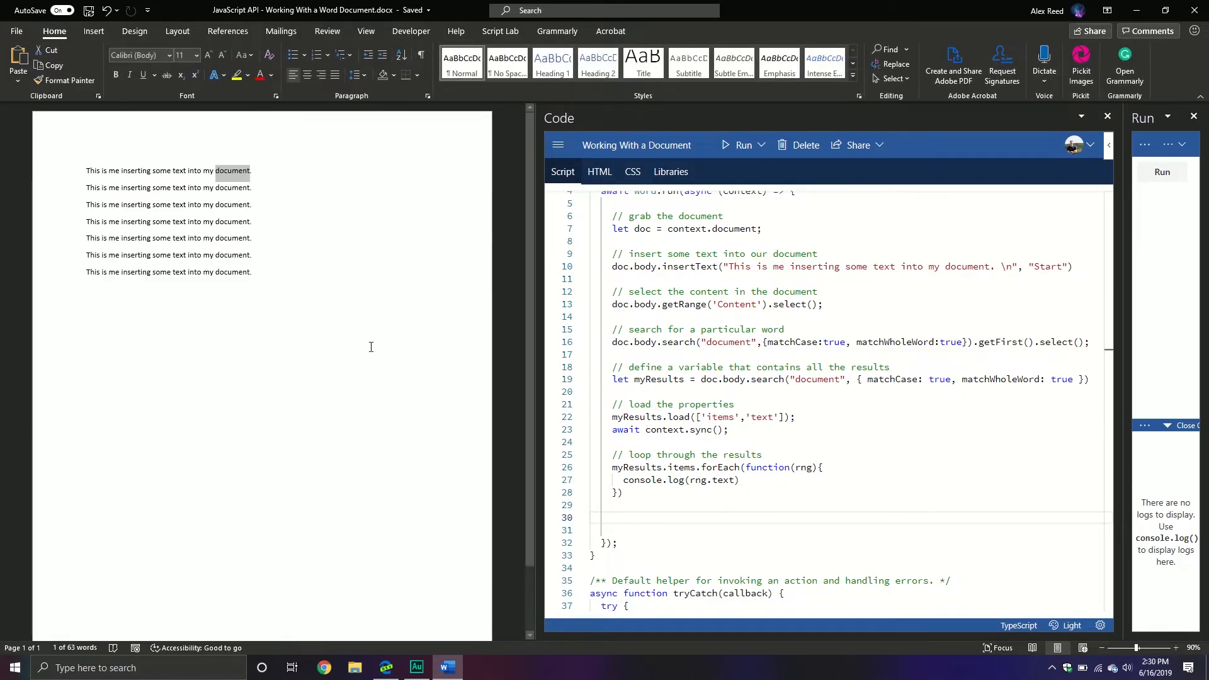
{"action": "type", "text": "// ch"}
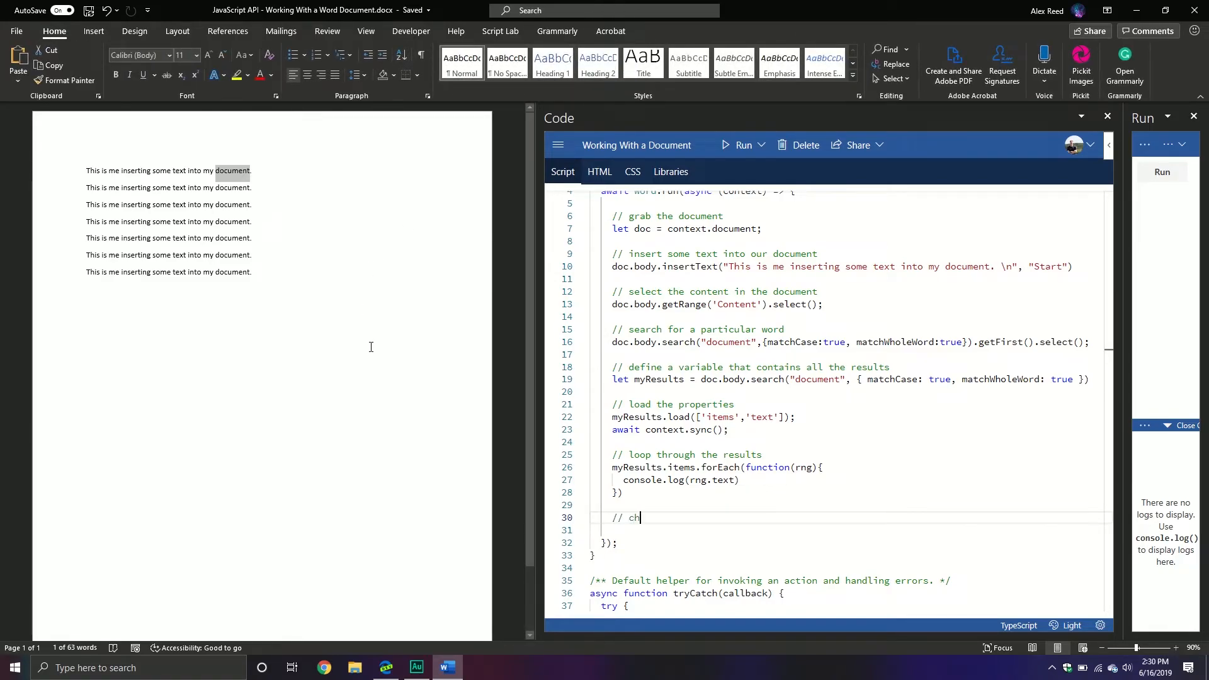
{"action": "type", "text": "ange the style"}
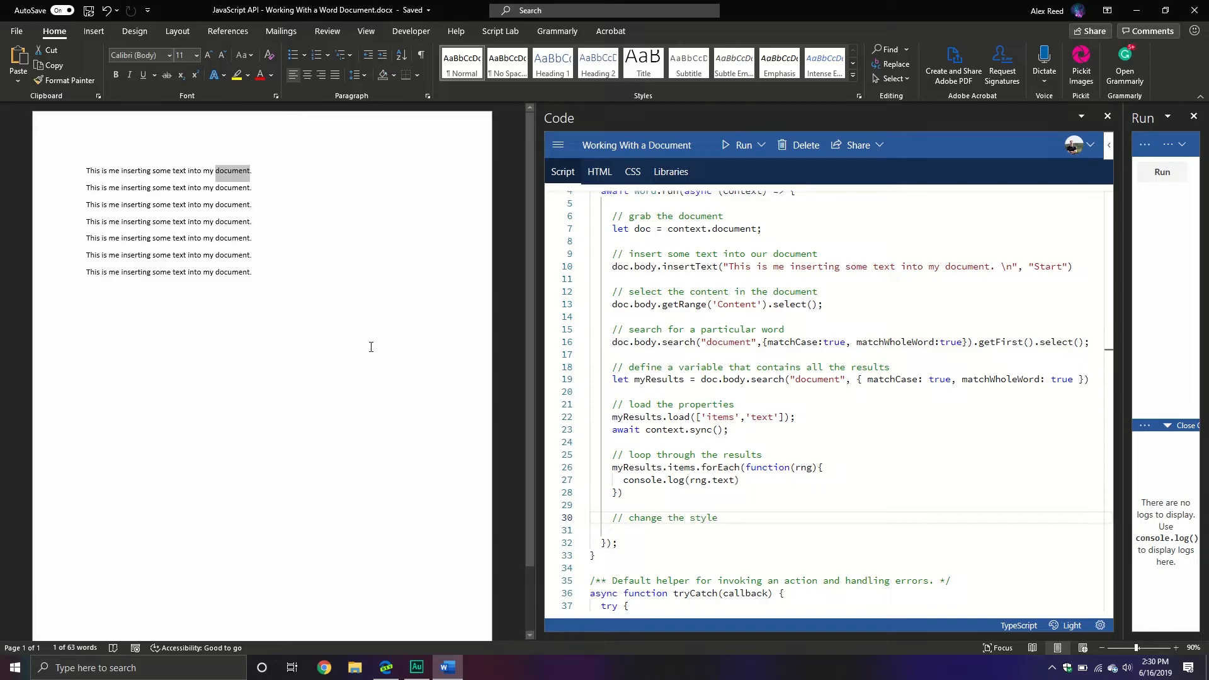
{"action": "type", "text": "doc.body"}
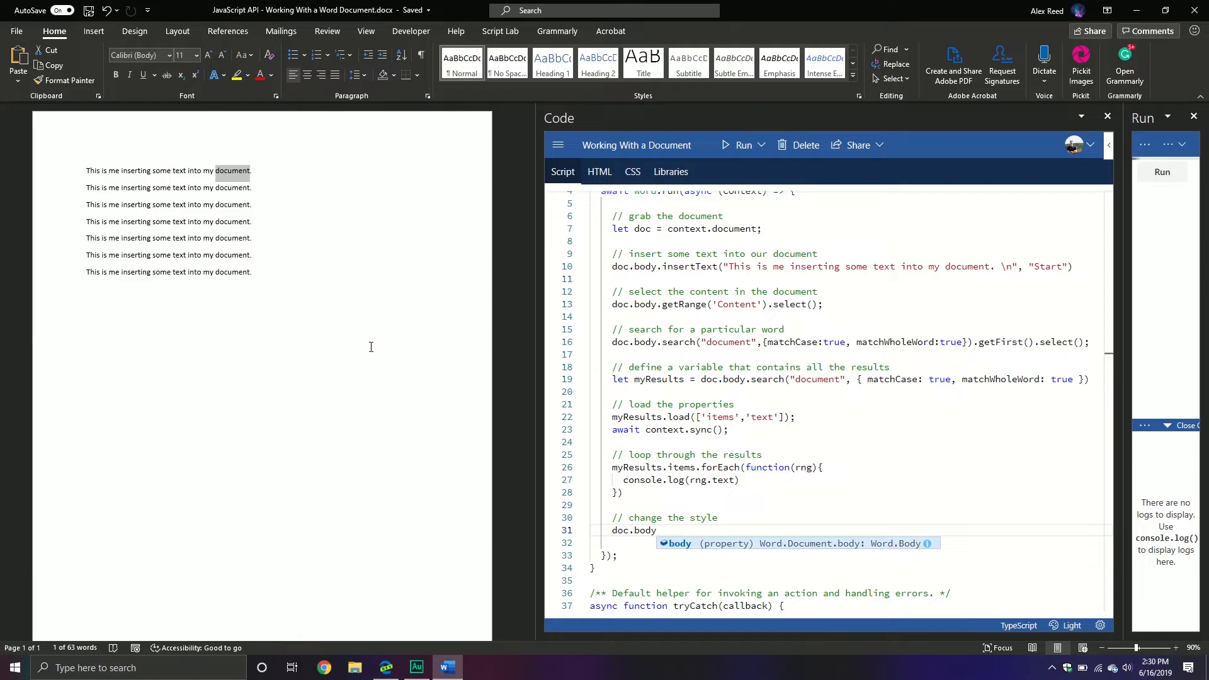
{"action": "type", "text": ".load("}
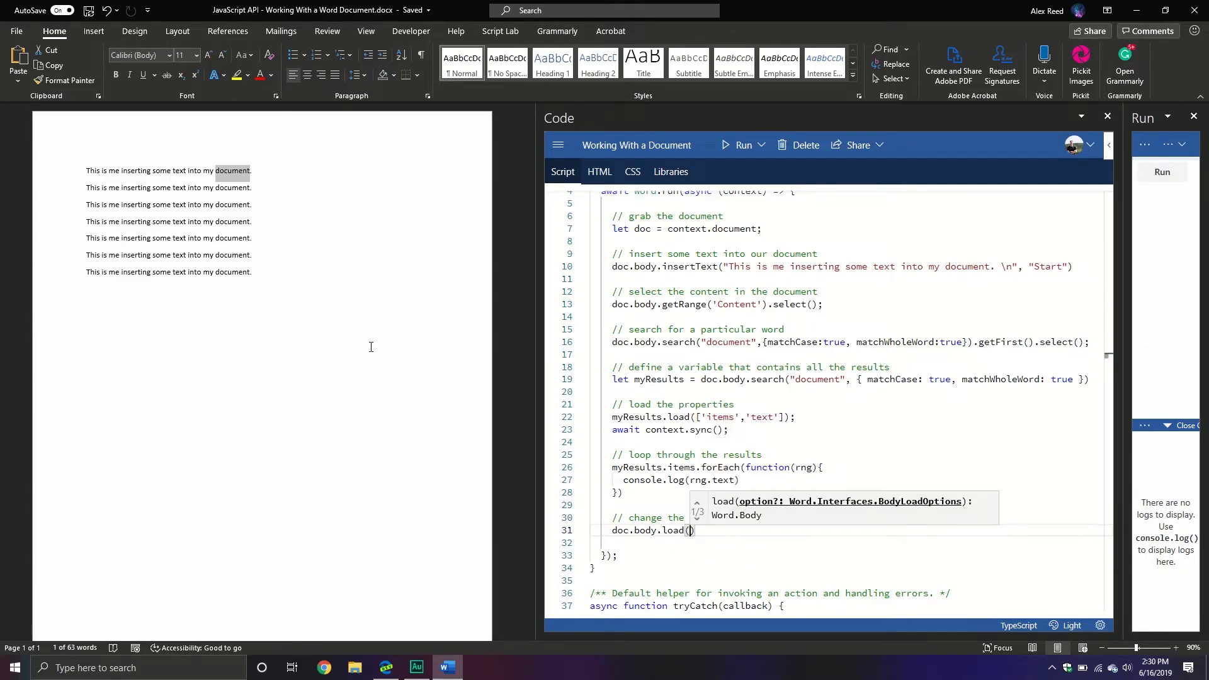
{"action": "type", "text": "['style']"}
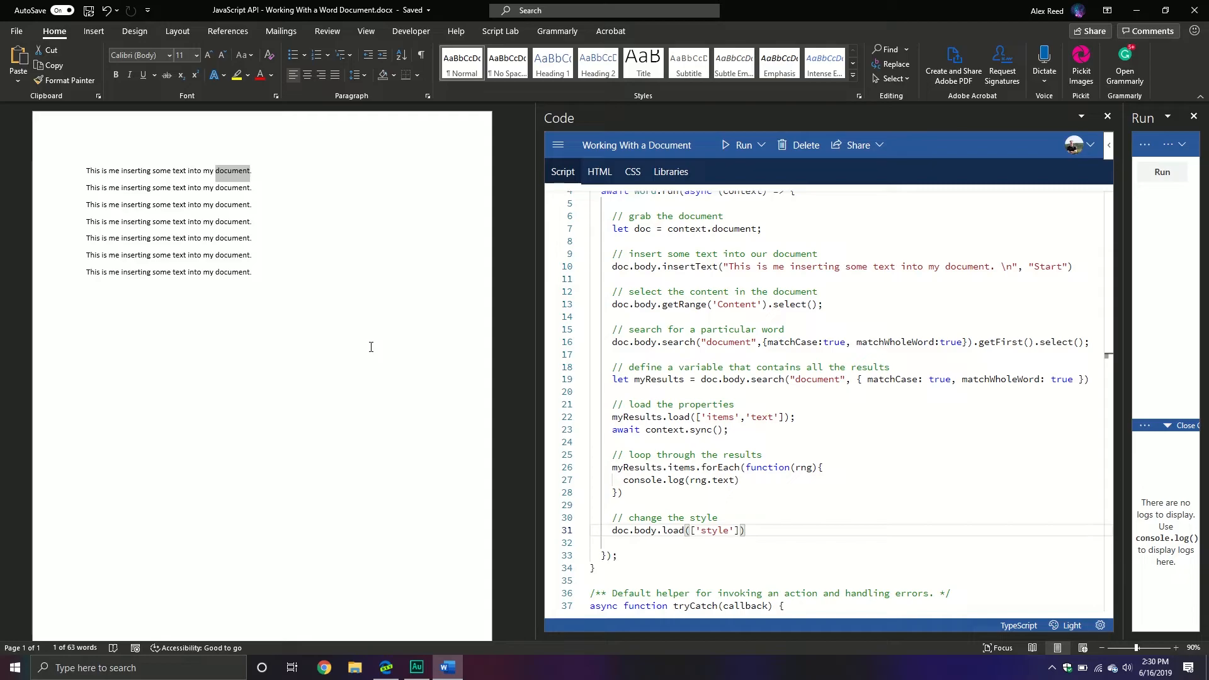
{"action": "type", "text": ";"}
{"action": "left_click", "coordinate": [849, 543]}
{"action": "type", "text": "await context.s"}
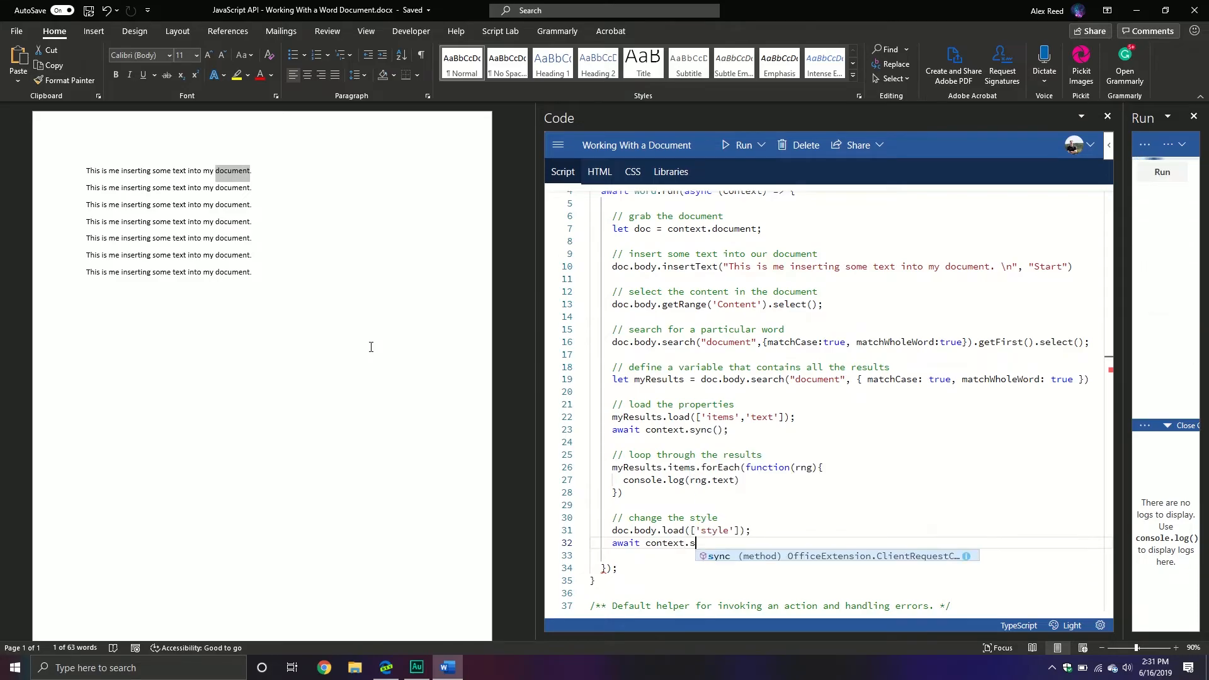
{"action": "type", "text": "ync()"}
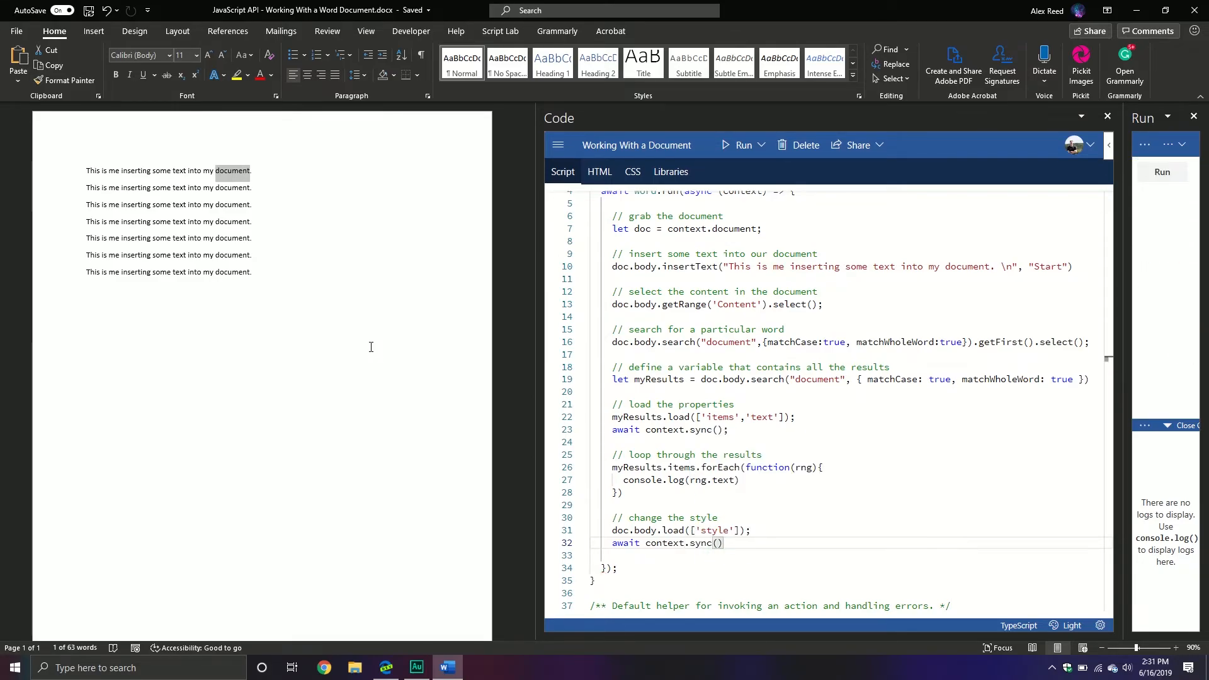
{"action": "type", "text": "doc.body.style ="}
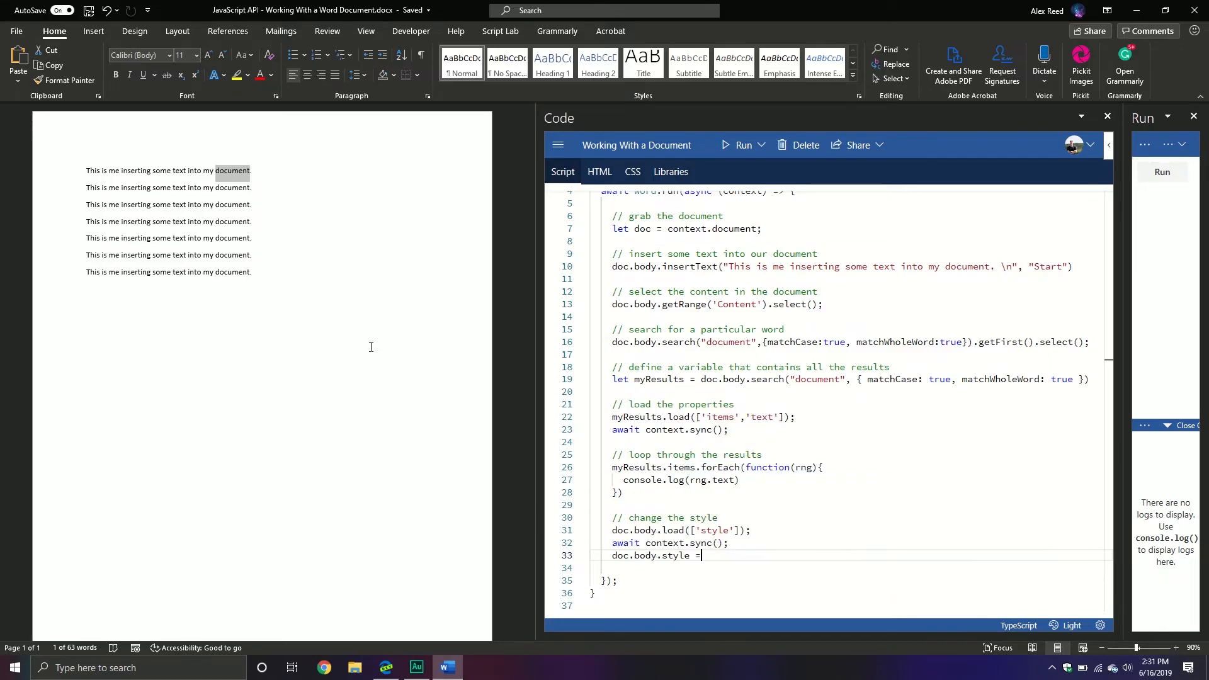
{"action": "type", "text": "'"}
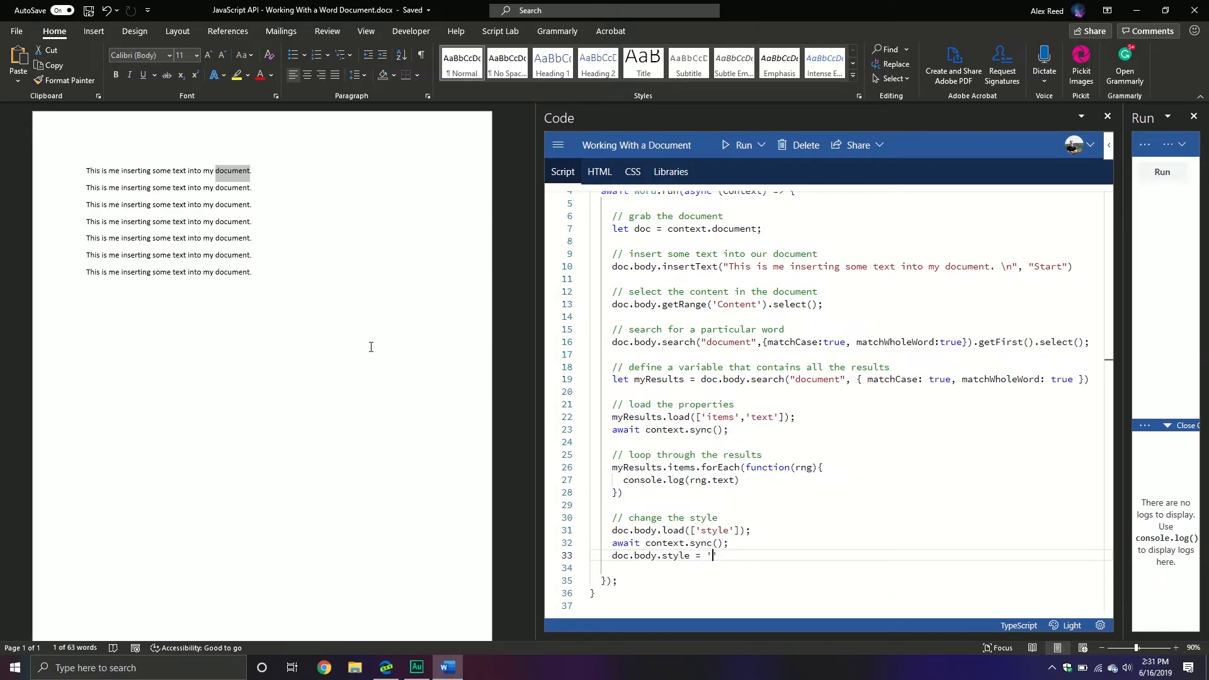
{"action": "type", "text": "Title'"}
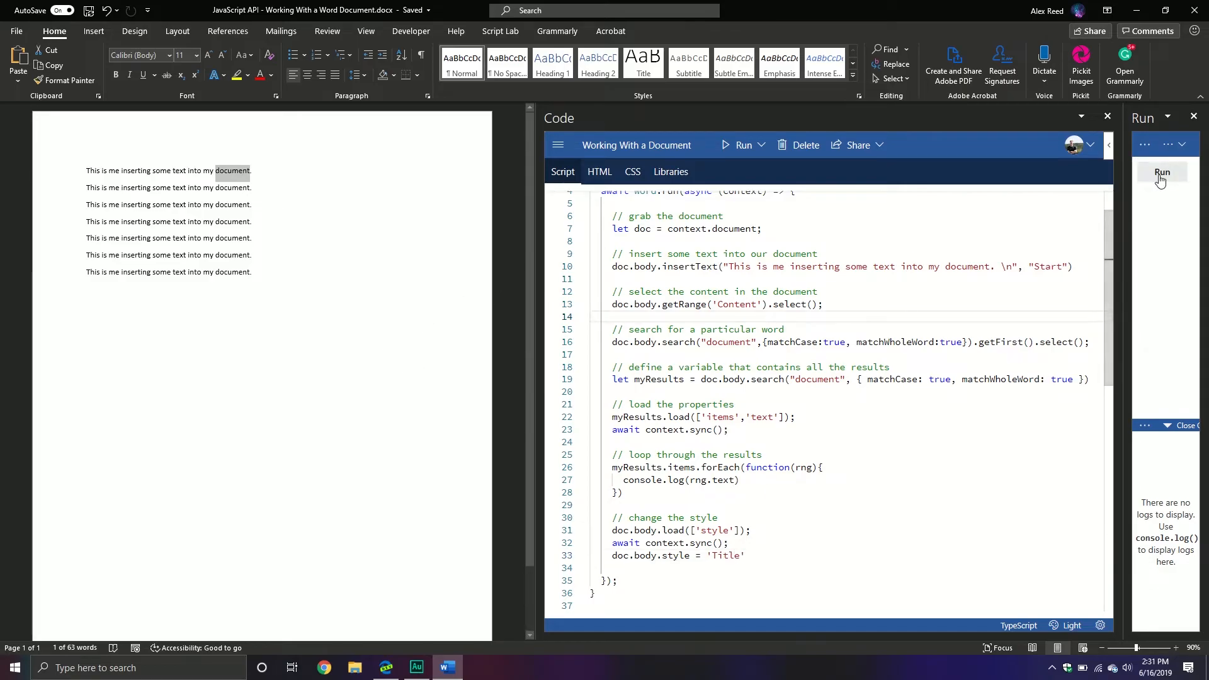
Run the script with the Title style, then change it to Heading 1 and rerun.
{"action": "left_click", "coordinate": [1162, 171]}
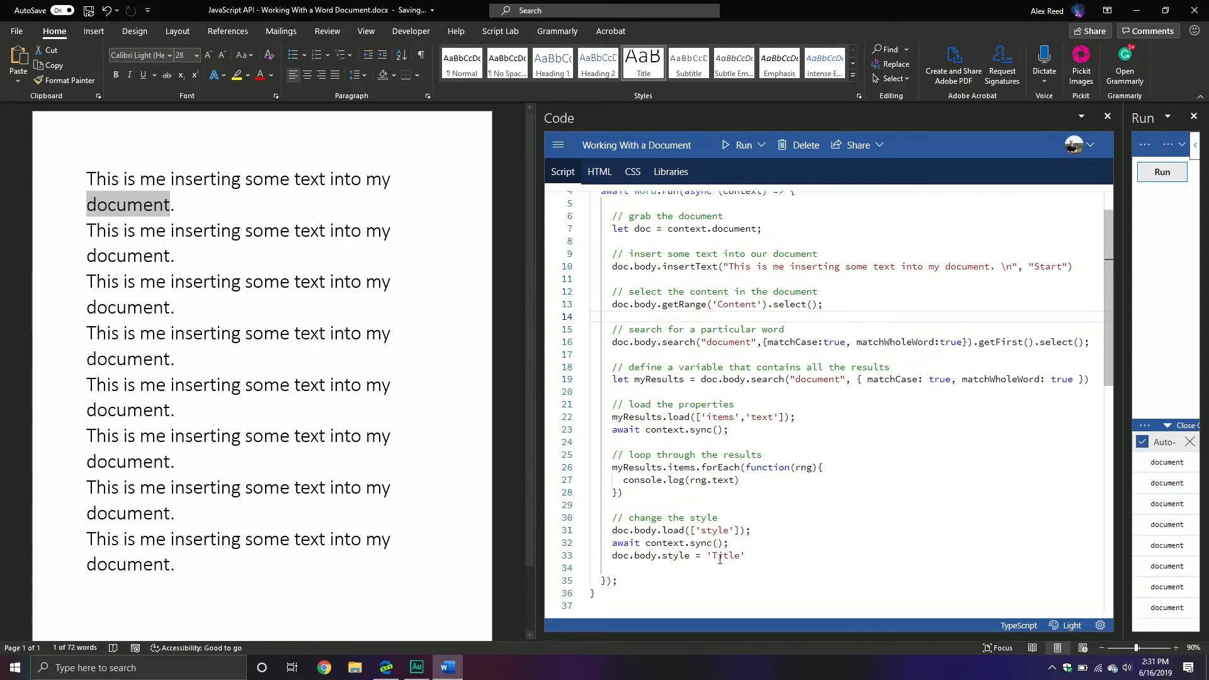
{"action": "double_click", "coordinate": [725, 556]}
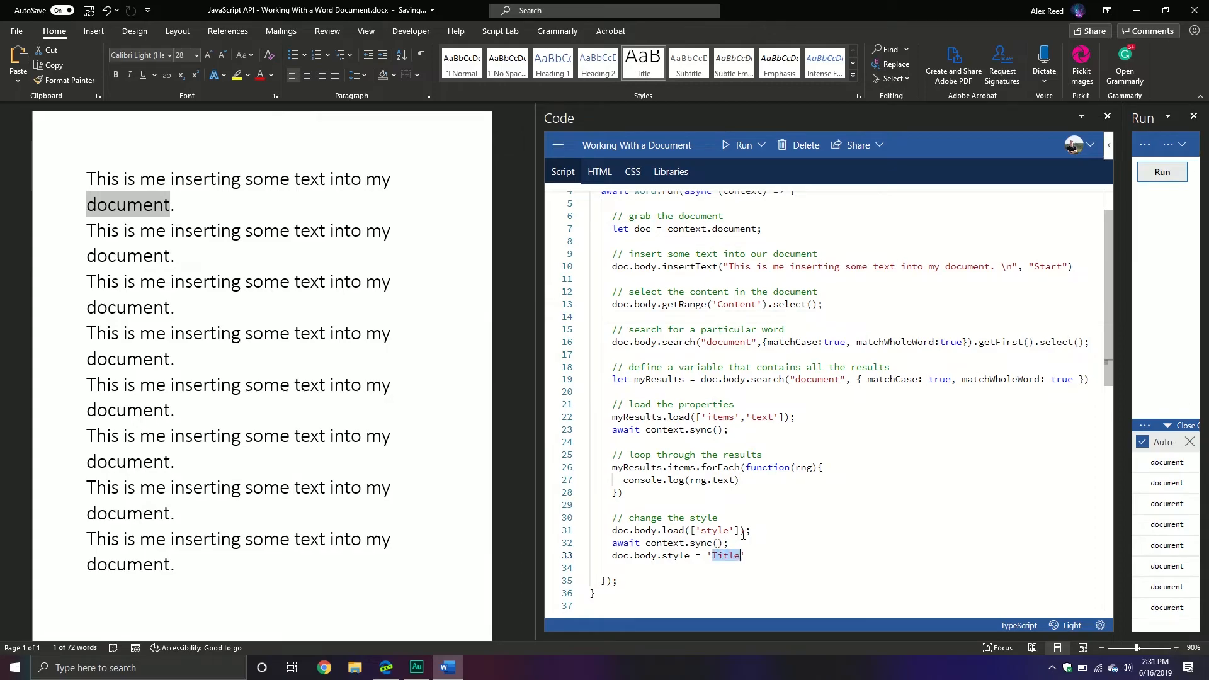
{"action": "type", "text": "Heading 1"}
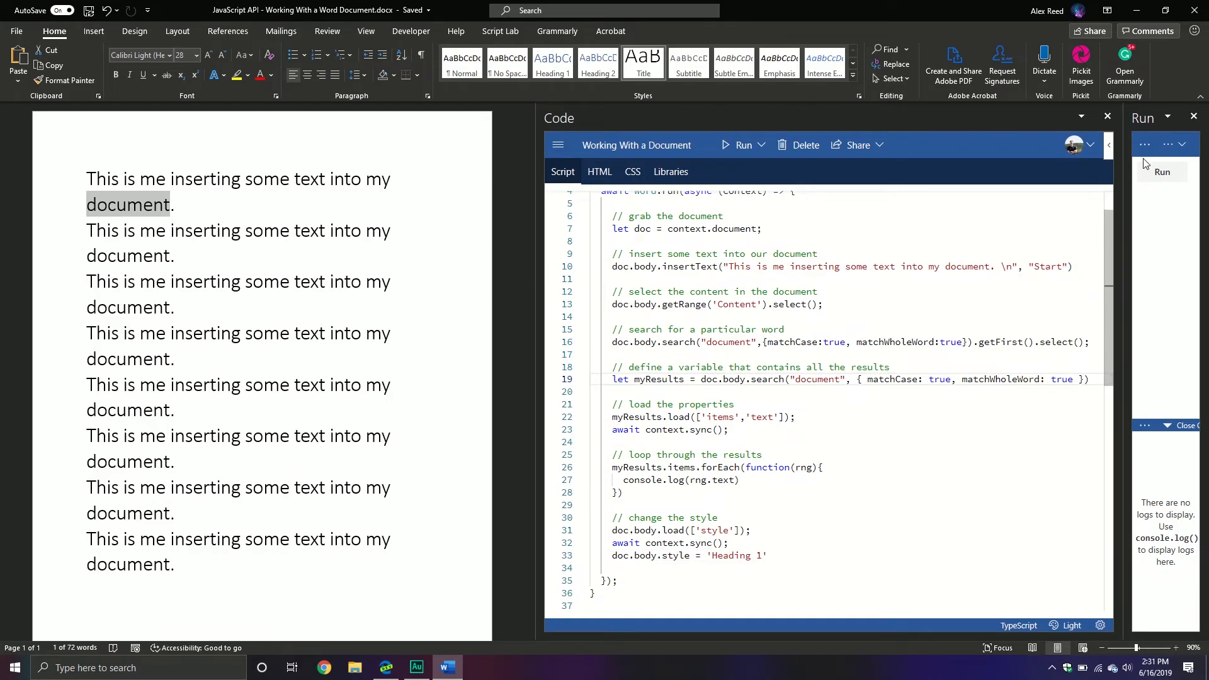
{"action": "left_click", "coordinate": [1164, 171]}
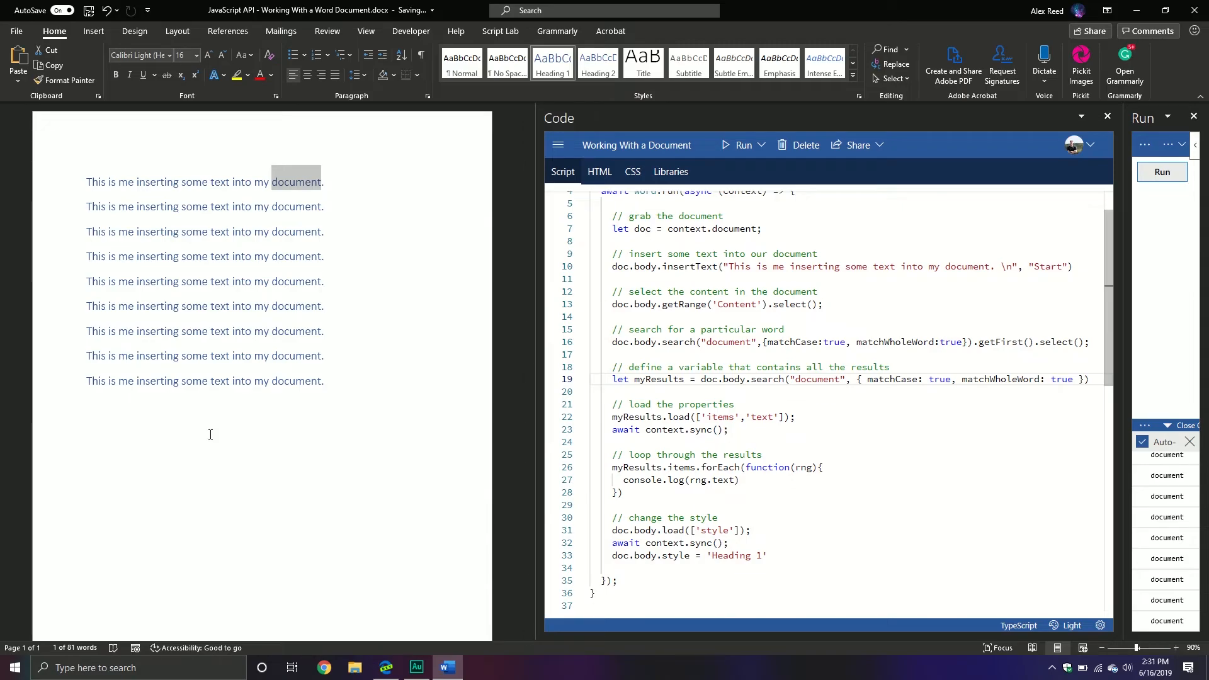
Append a '// save it' comment and a doc.save(); call below the style code.
{"action": "scroll", "scroll_direction": "down", "scroll_amount": 3}
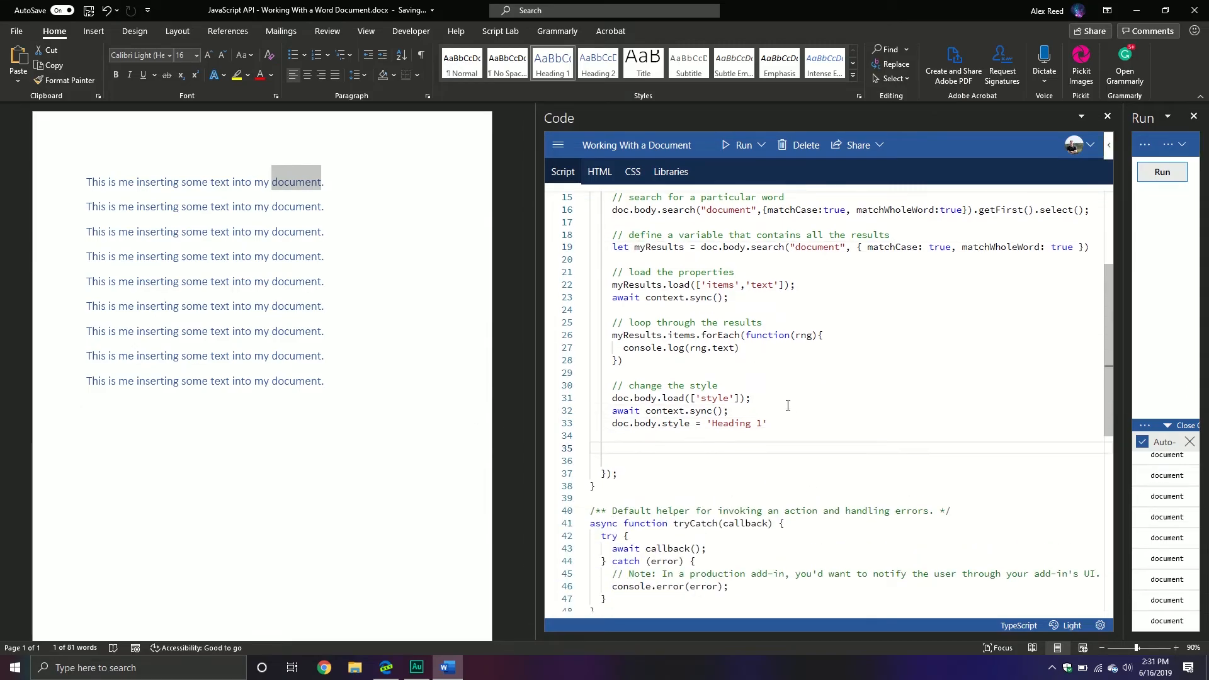
{"action": "type", "text": "// save"}
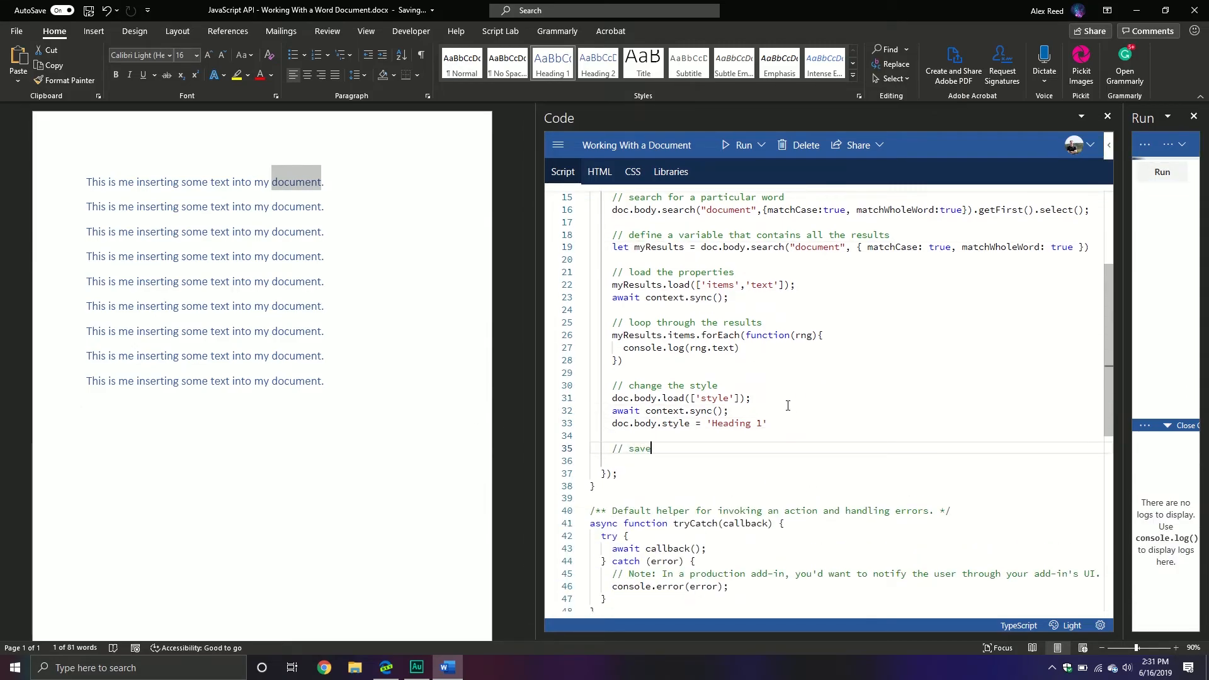
{"action": "type", "text": "doc.save("}
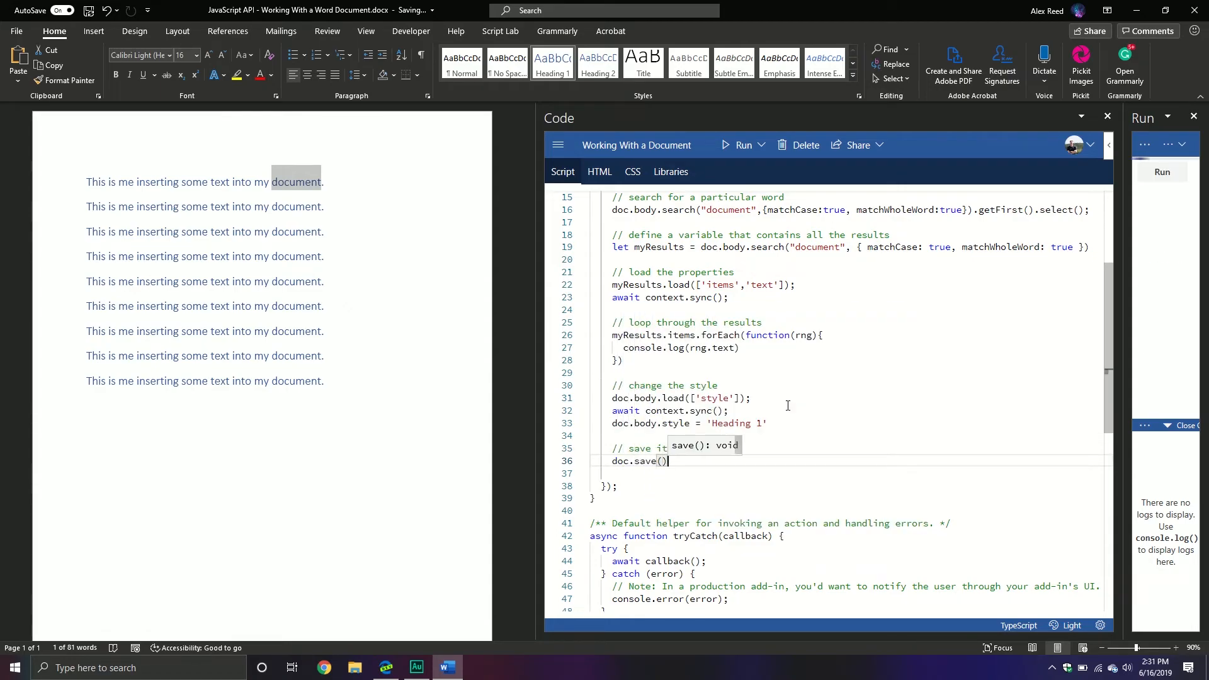
{"action": "type", "text": ";"}
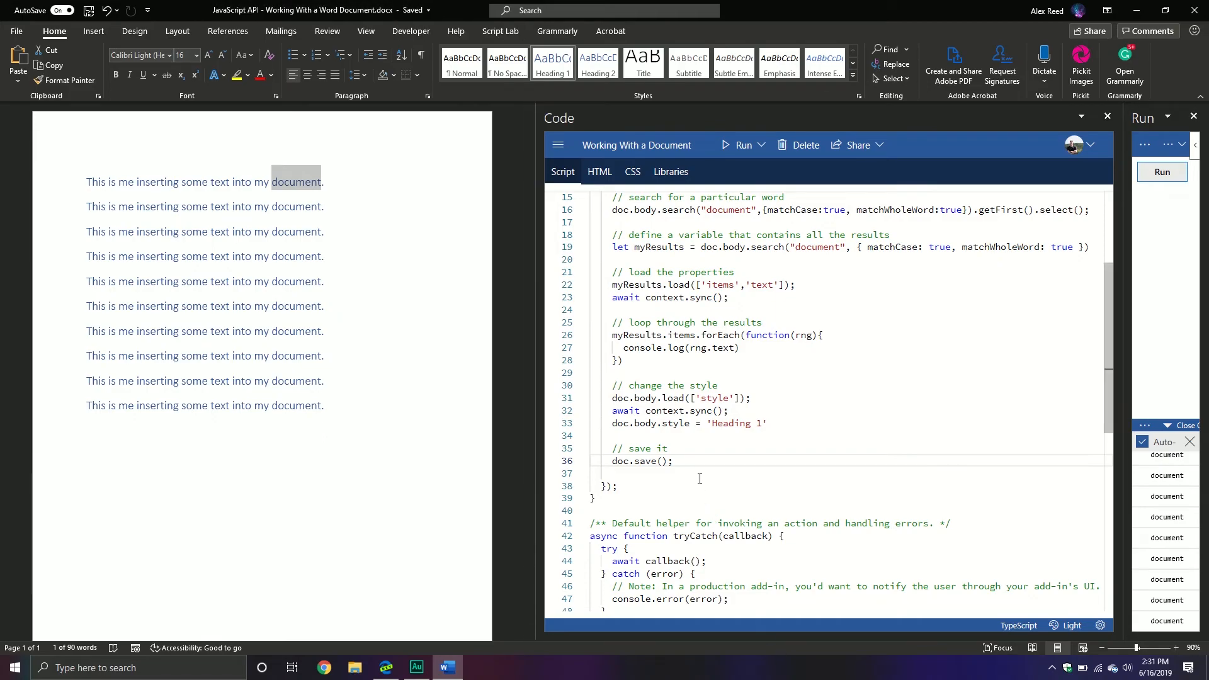
{"action": "mouse_move", "coordinate": [697, 465]}
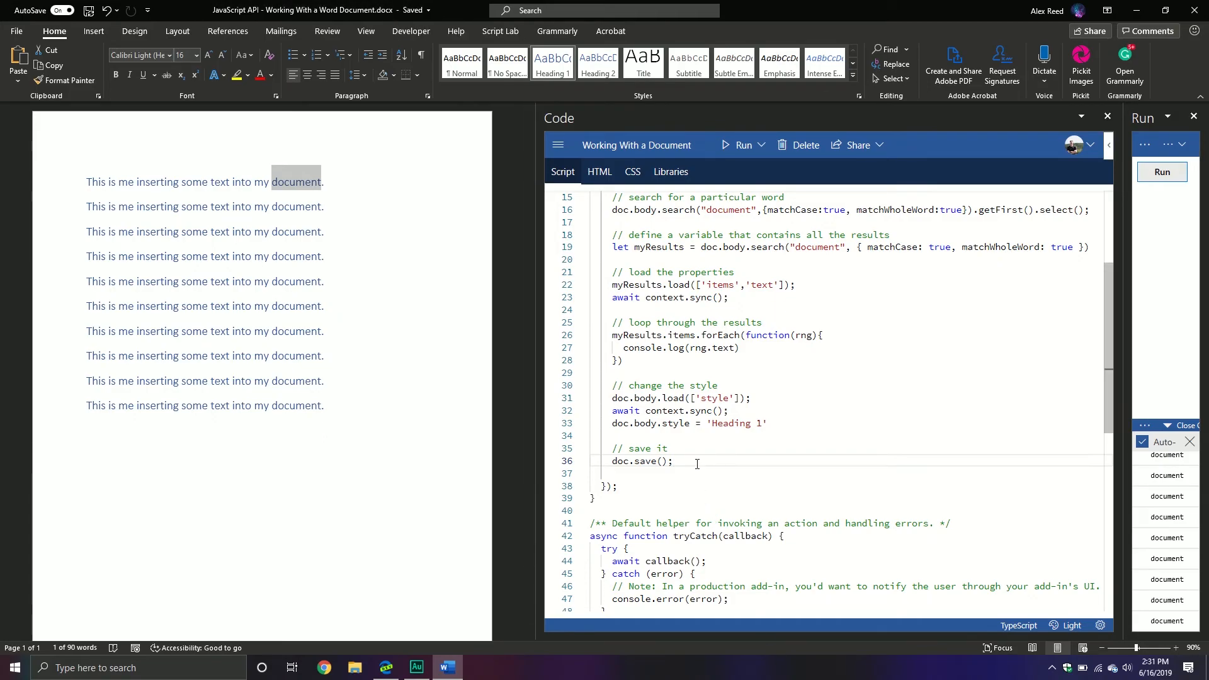